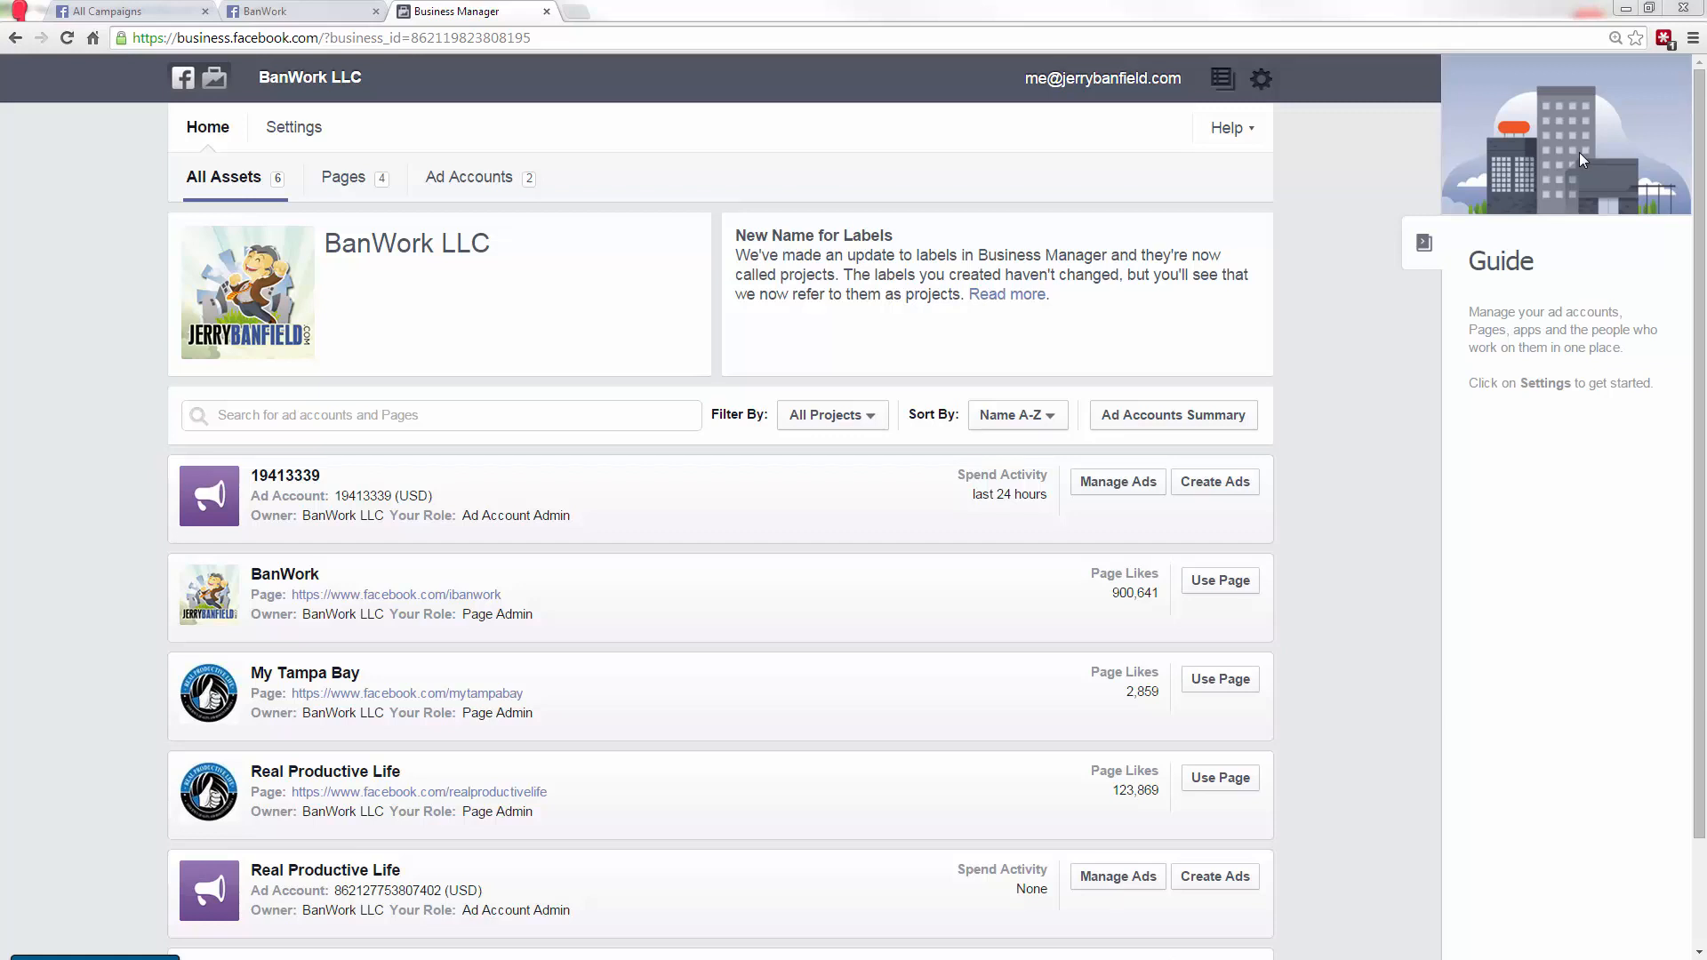
mouse_move(934, 758)
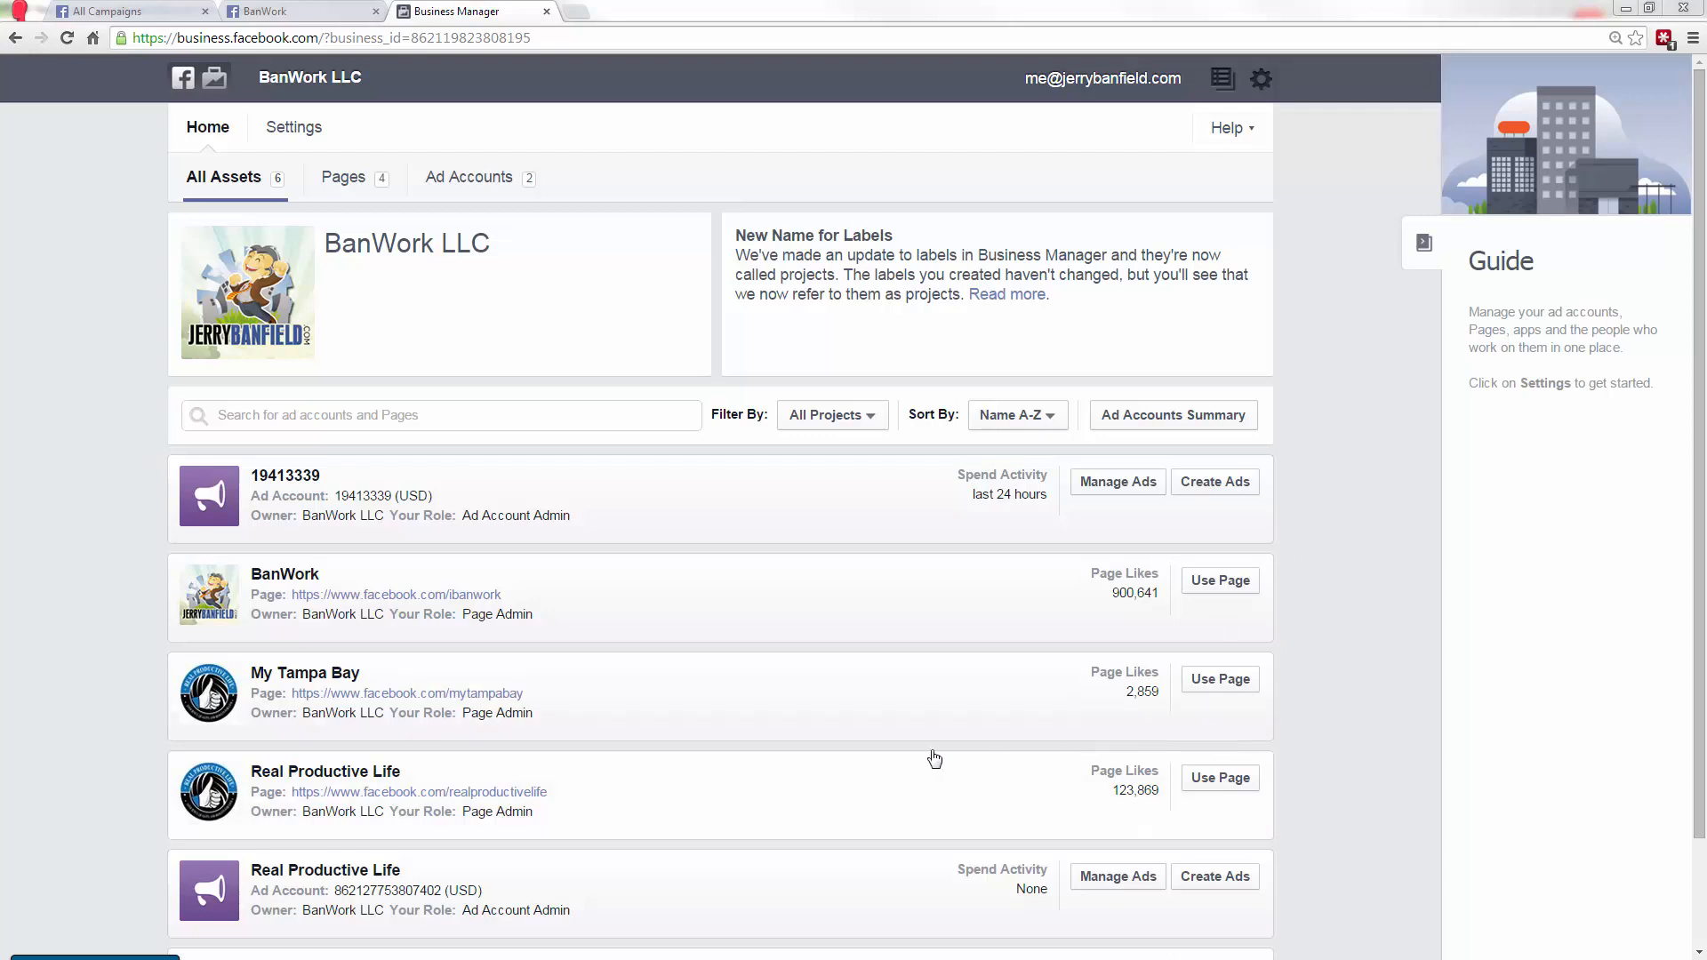
mouse_move(425, 654)
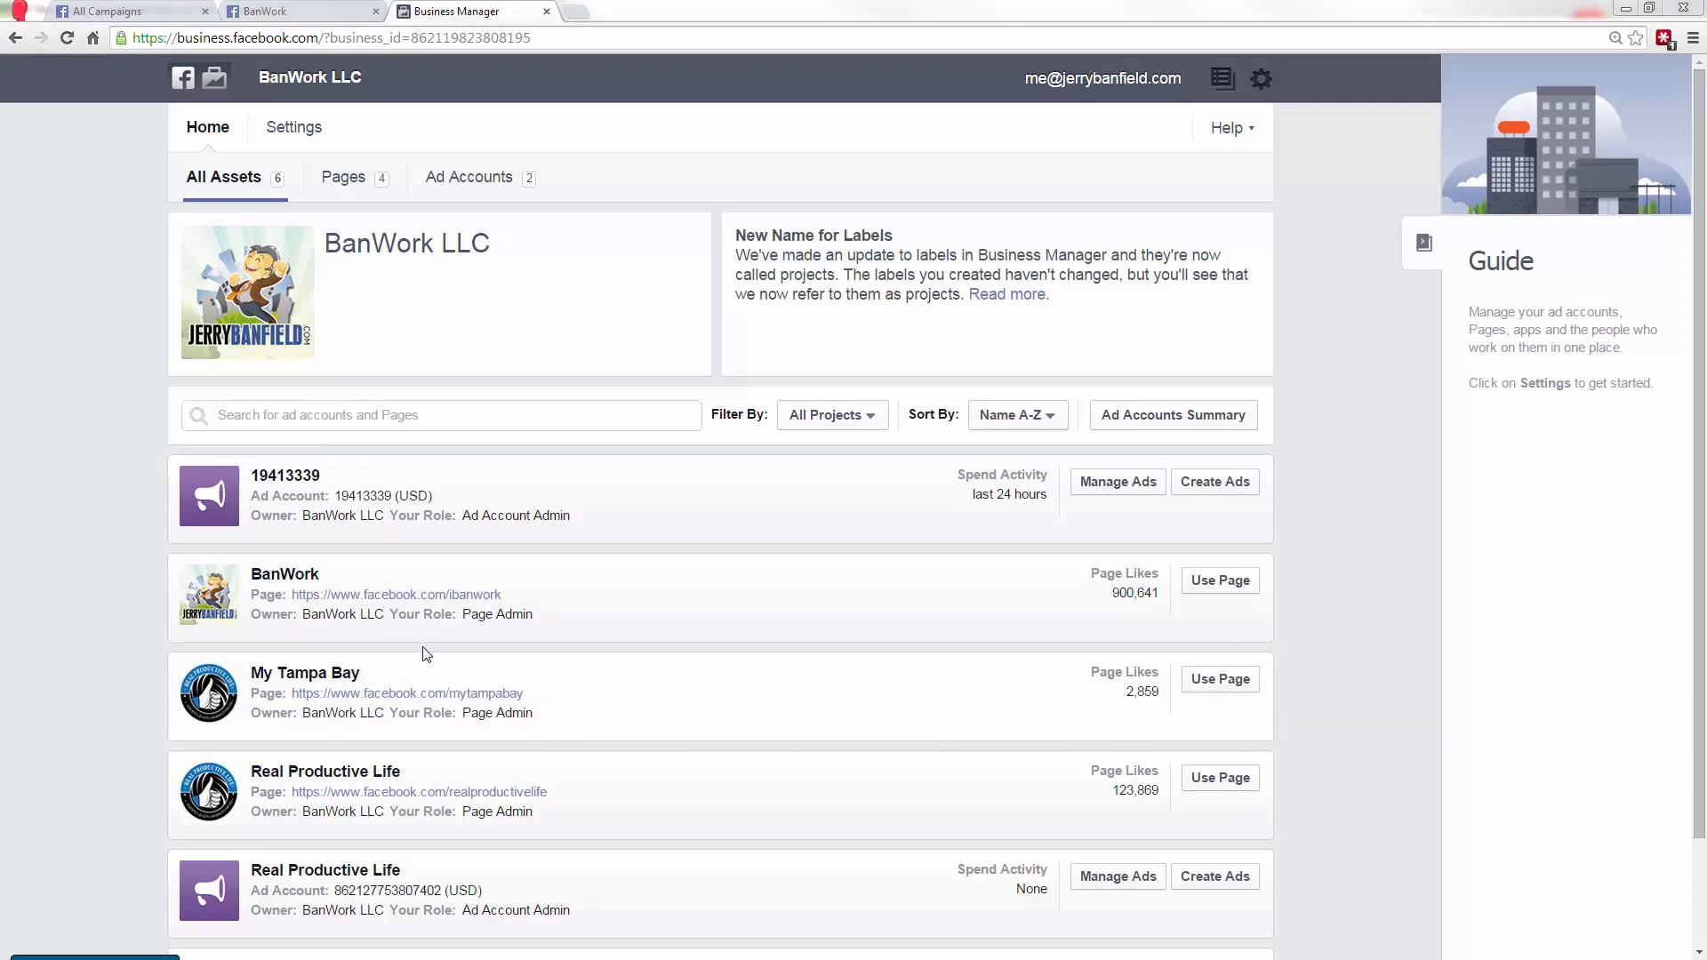
mouse_move(795, 553)
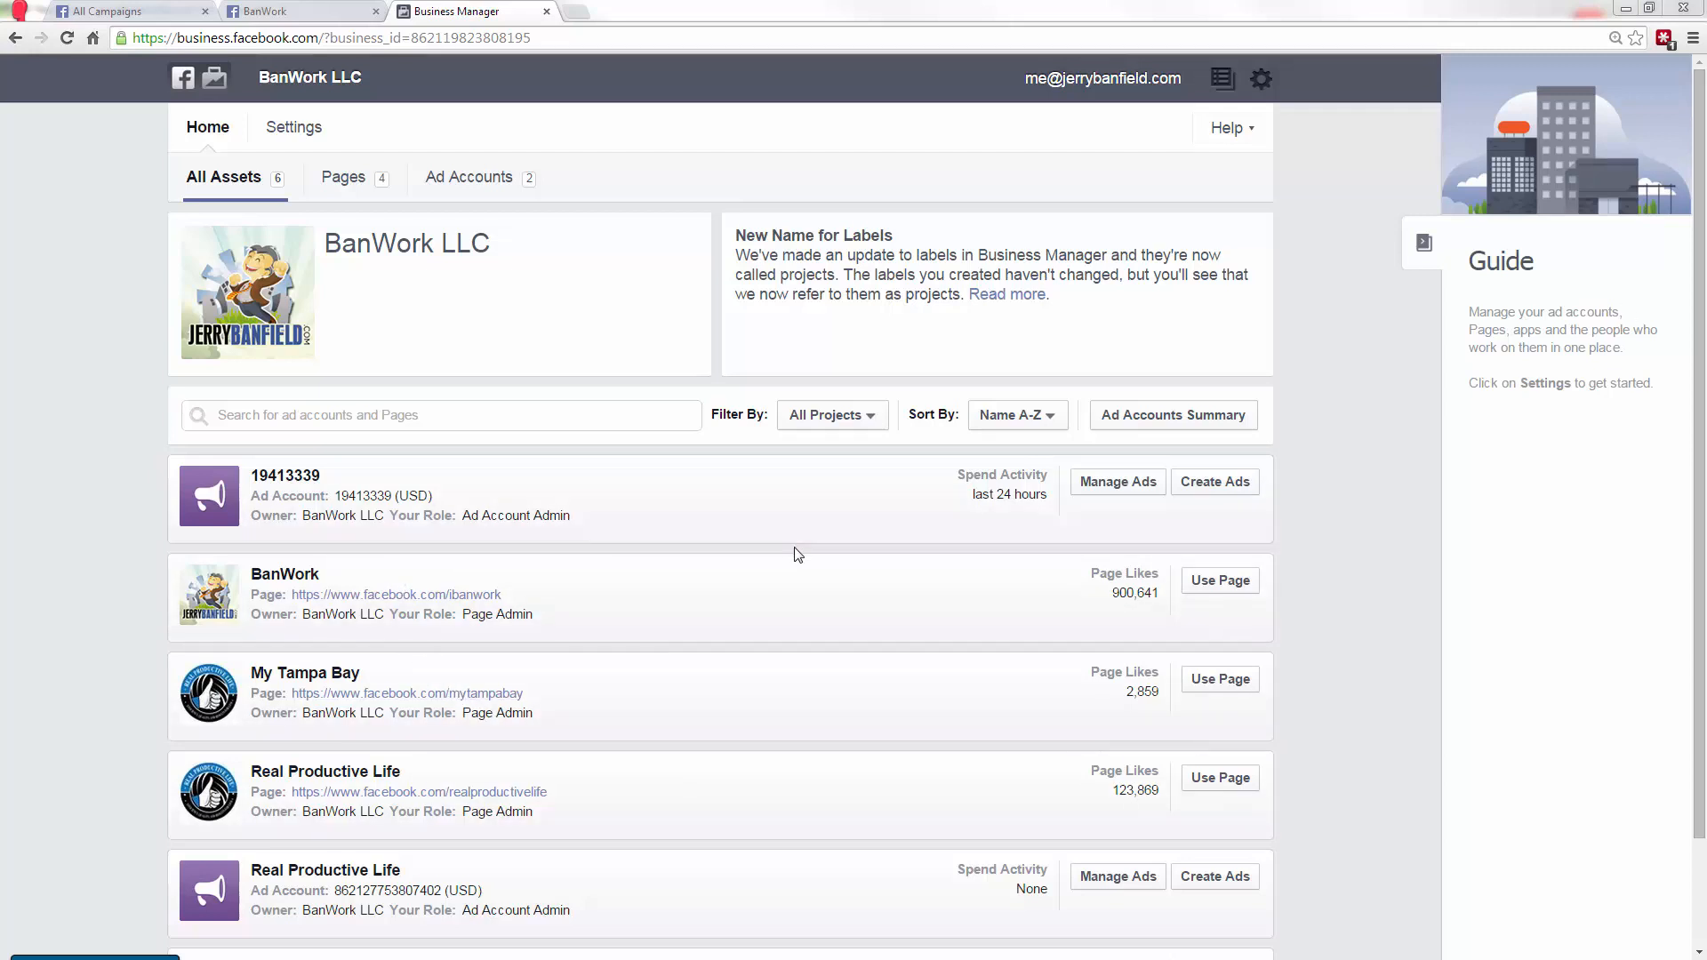
mouse_move(804, 568)
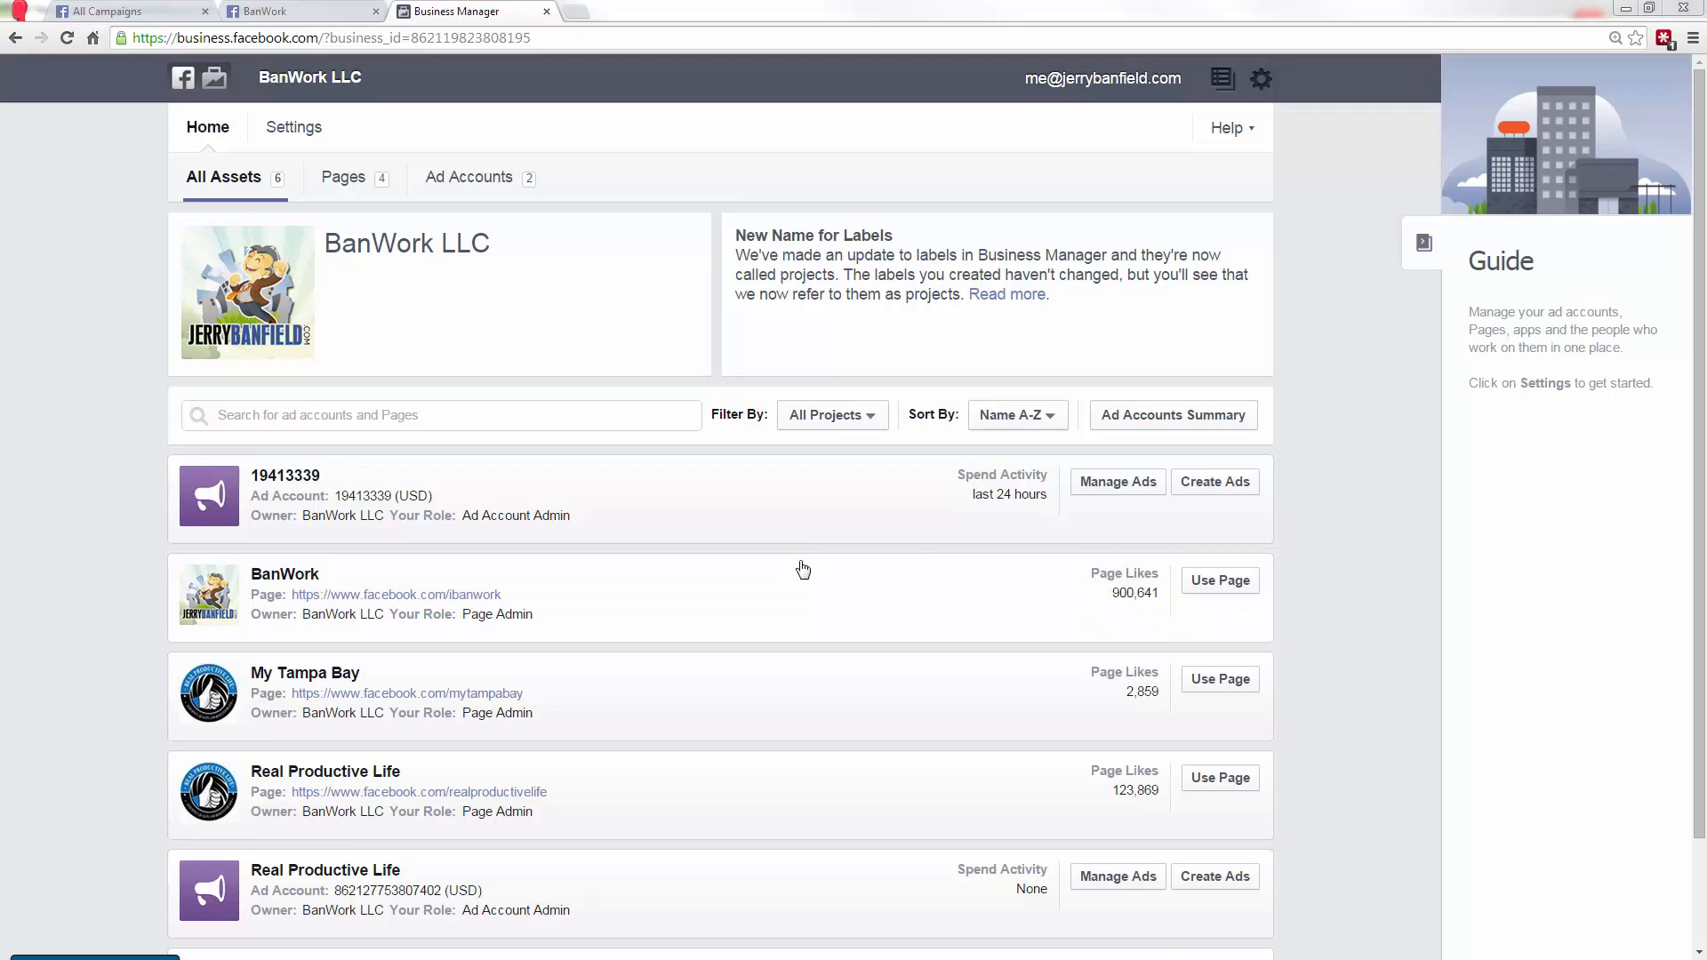
mouse_move(286, 490)
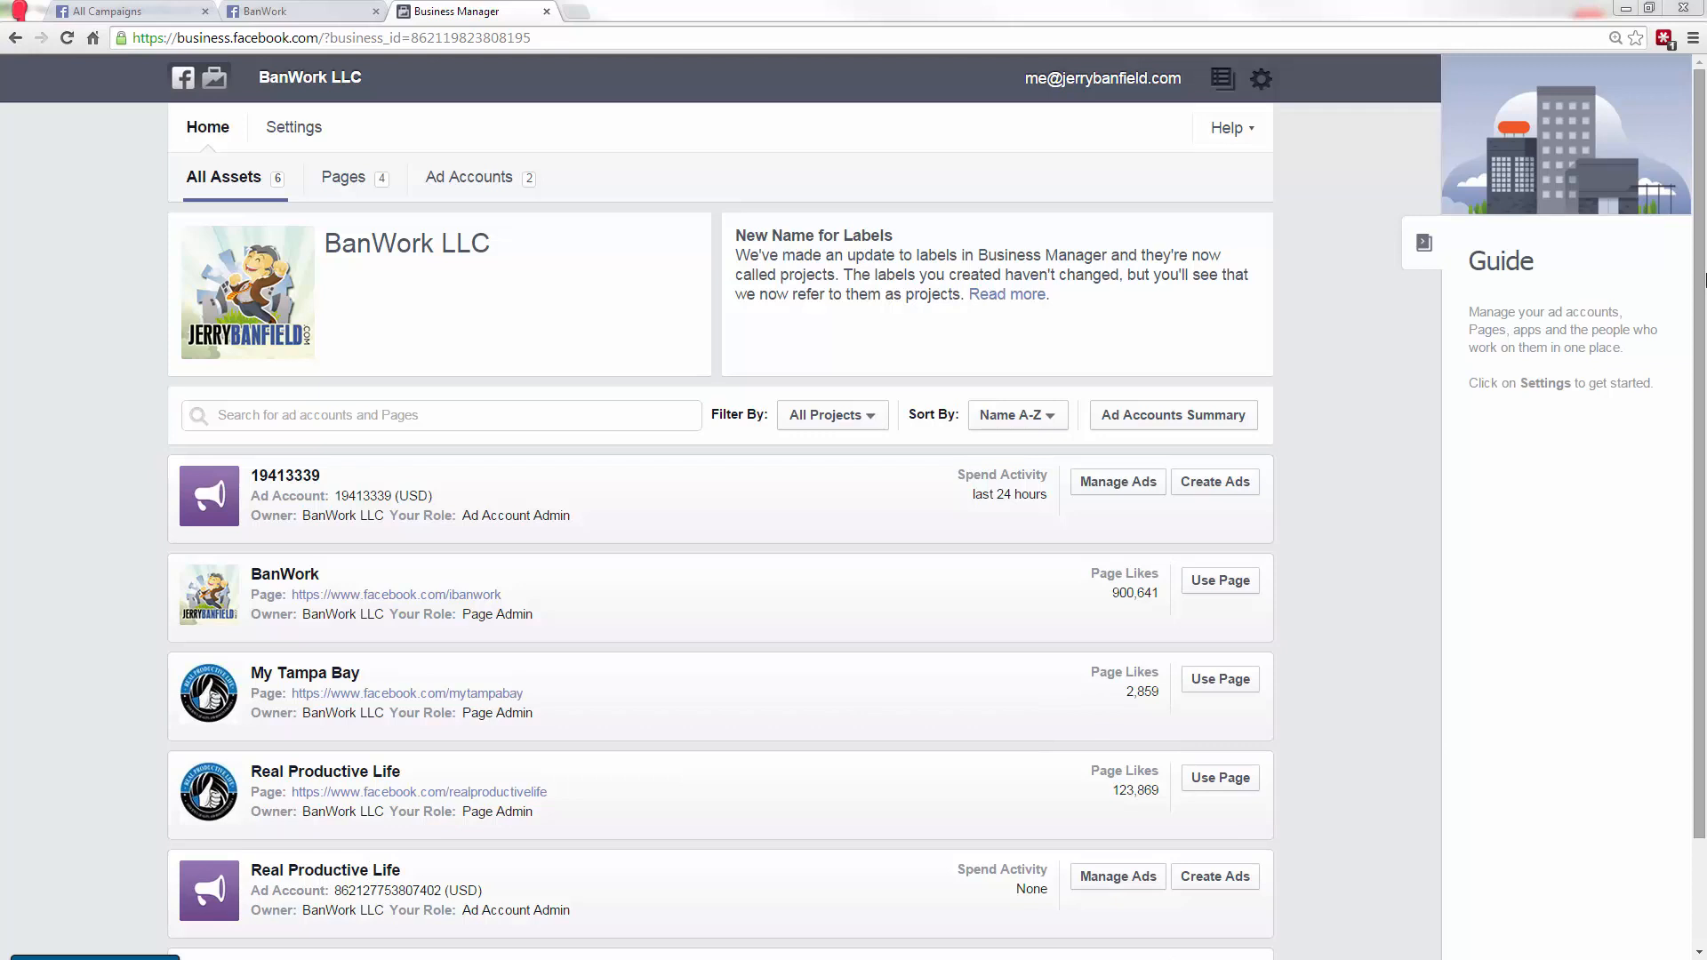
- Scroll through All Assets, then filter BanWork LLC's home list to Pages, then Ad Accounts
scroll(down, 3)
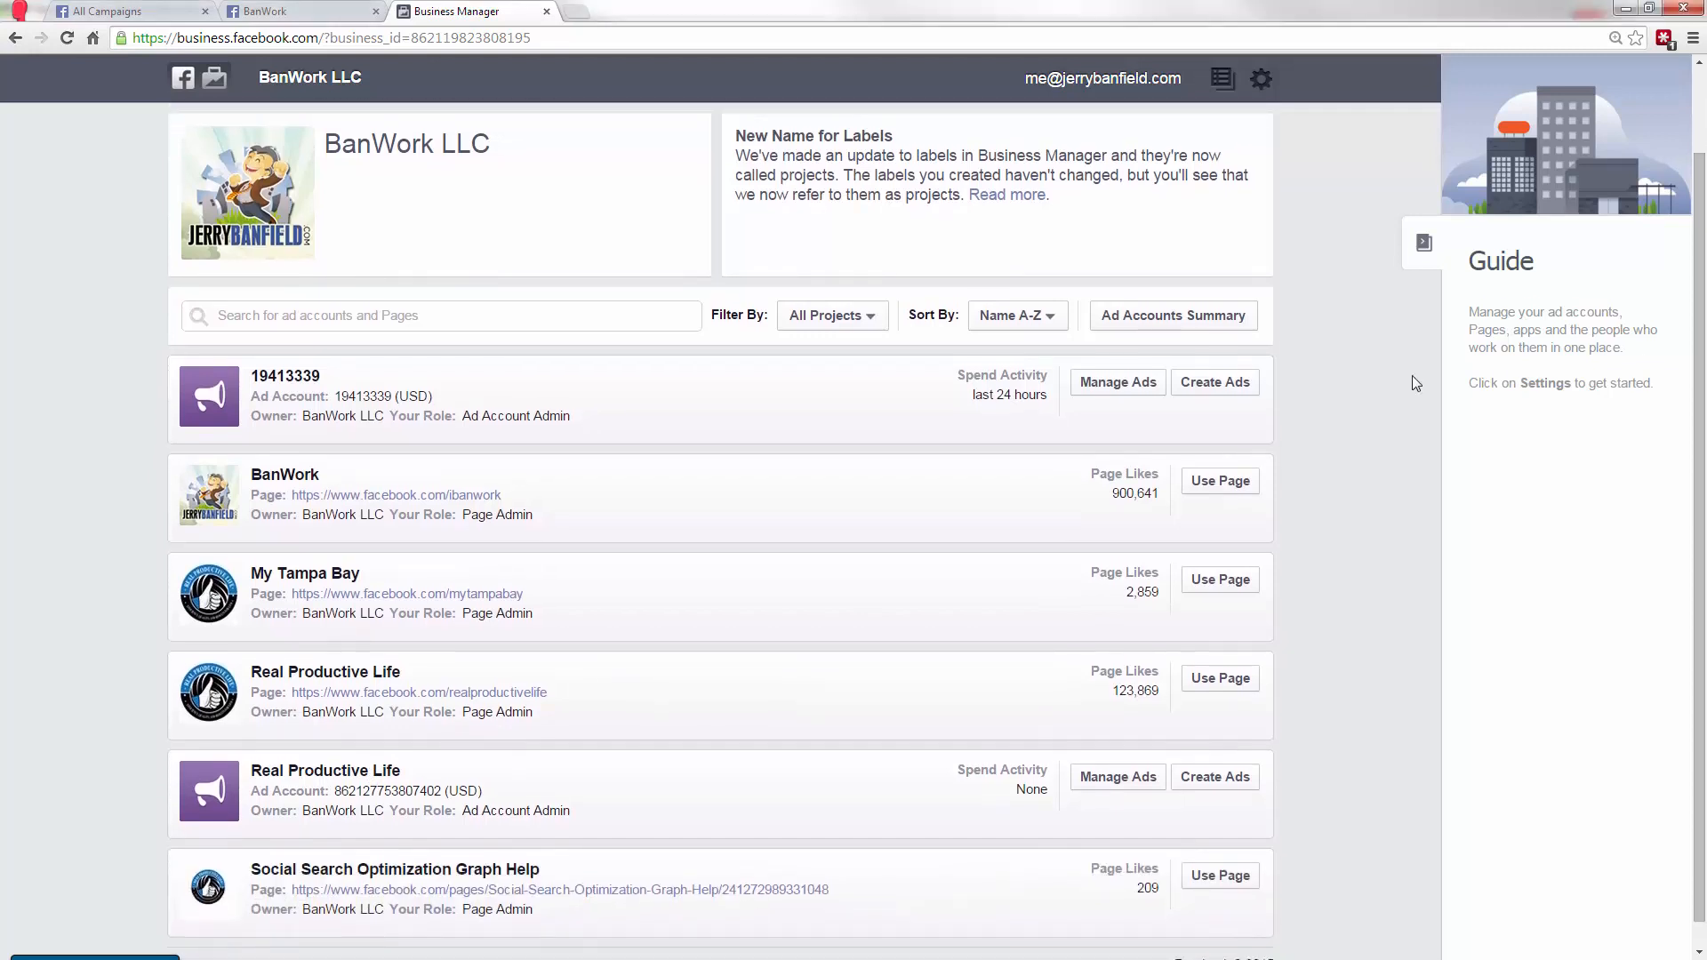
mouse_move(485, 552)
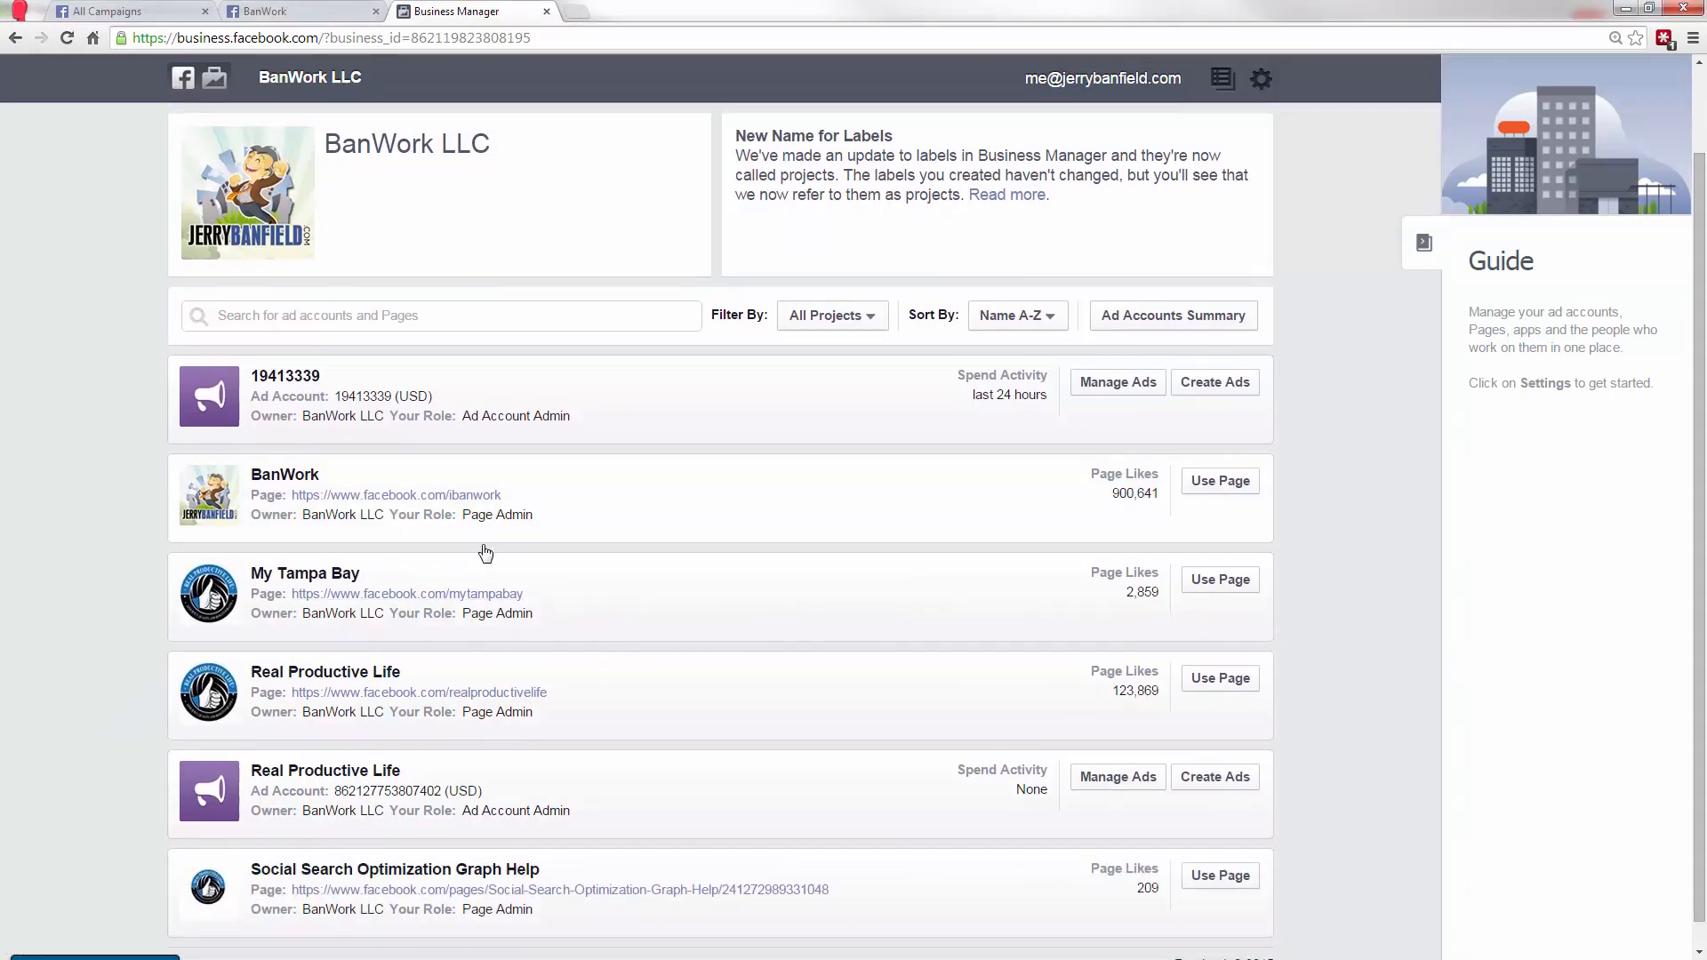
mouse_move(654, 741)
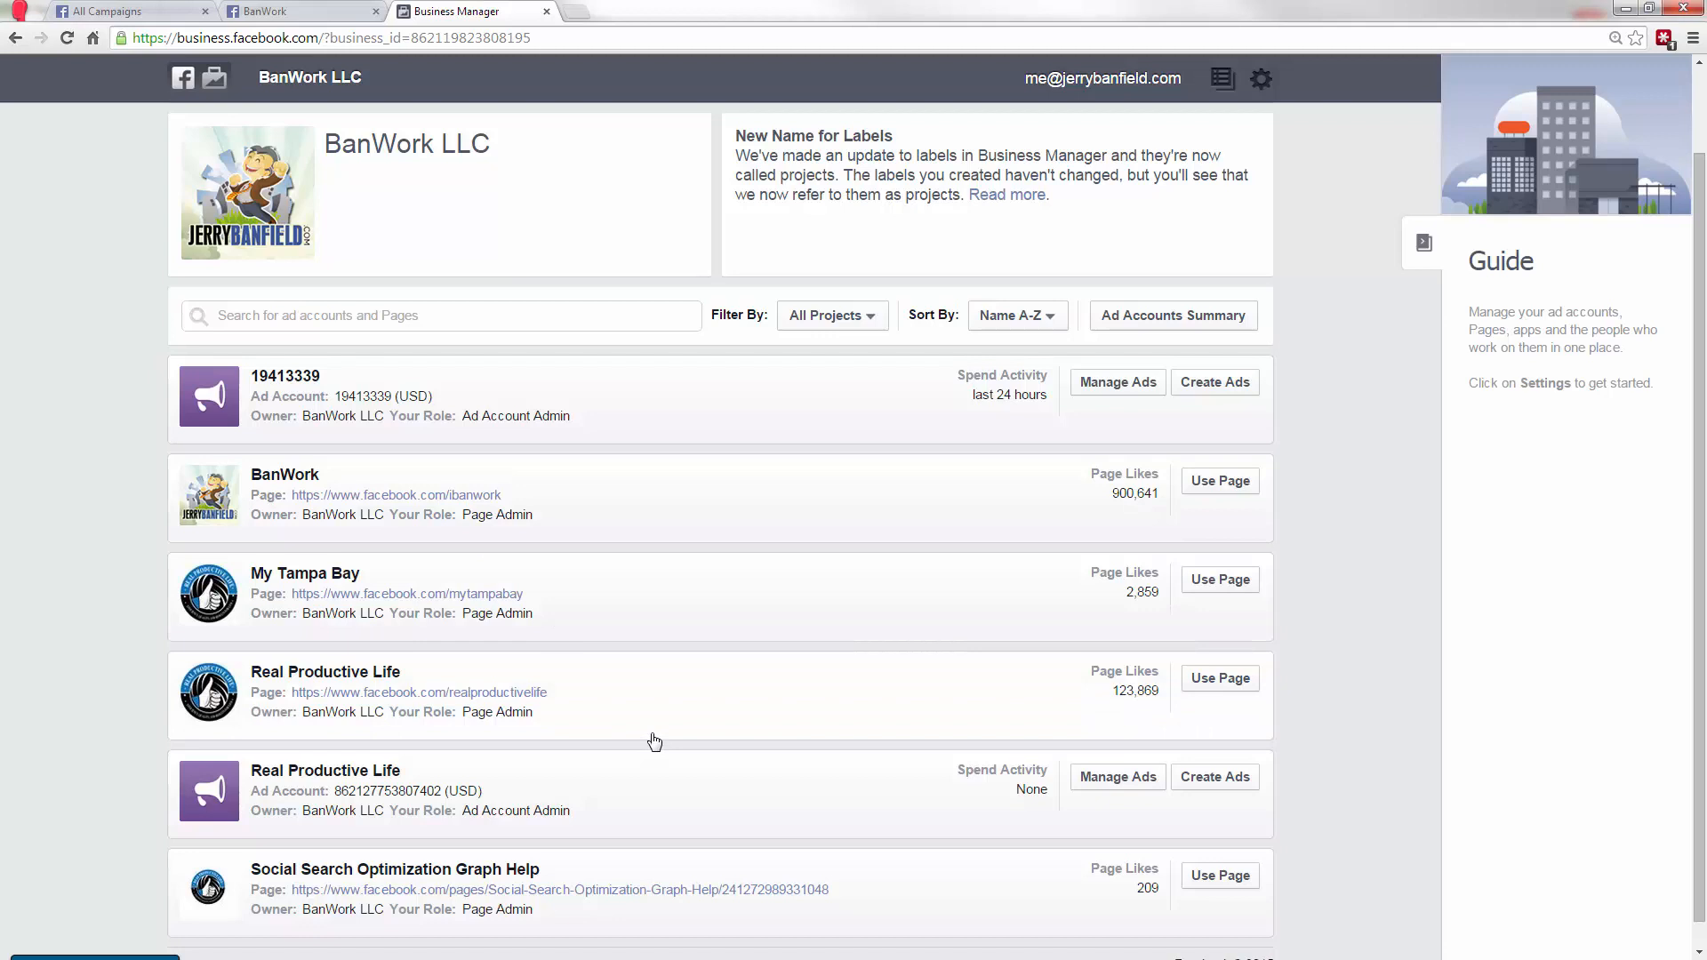
mouse_move(582, 559)
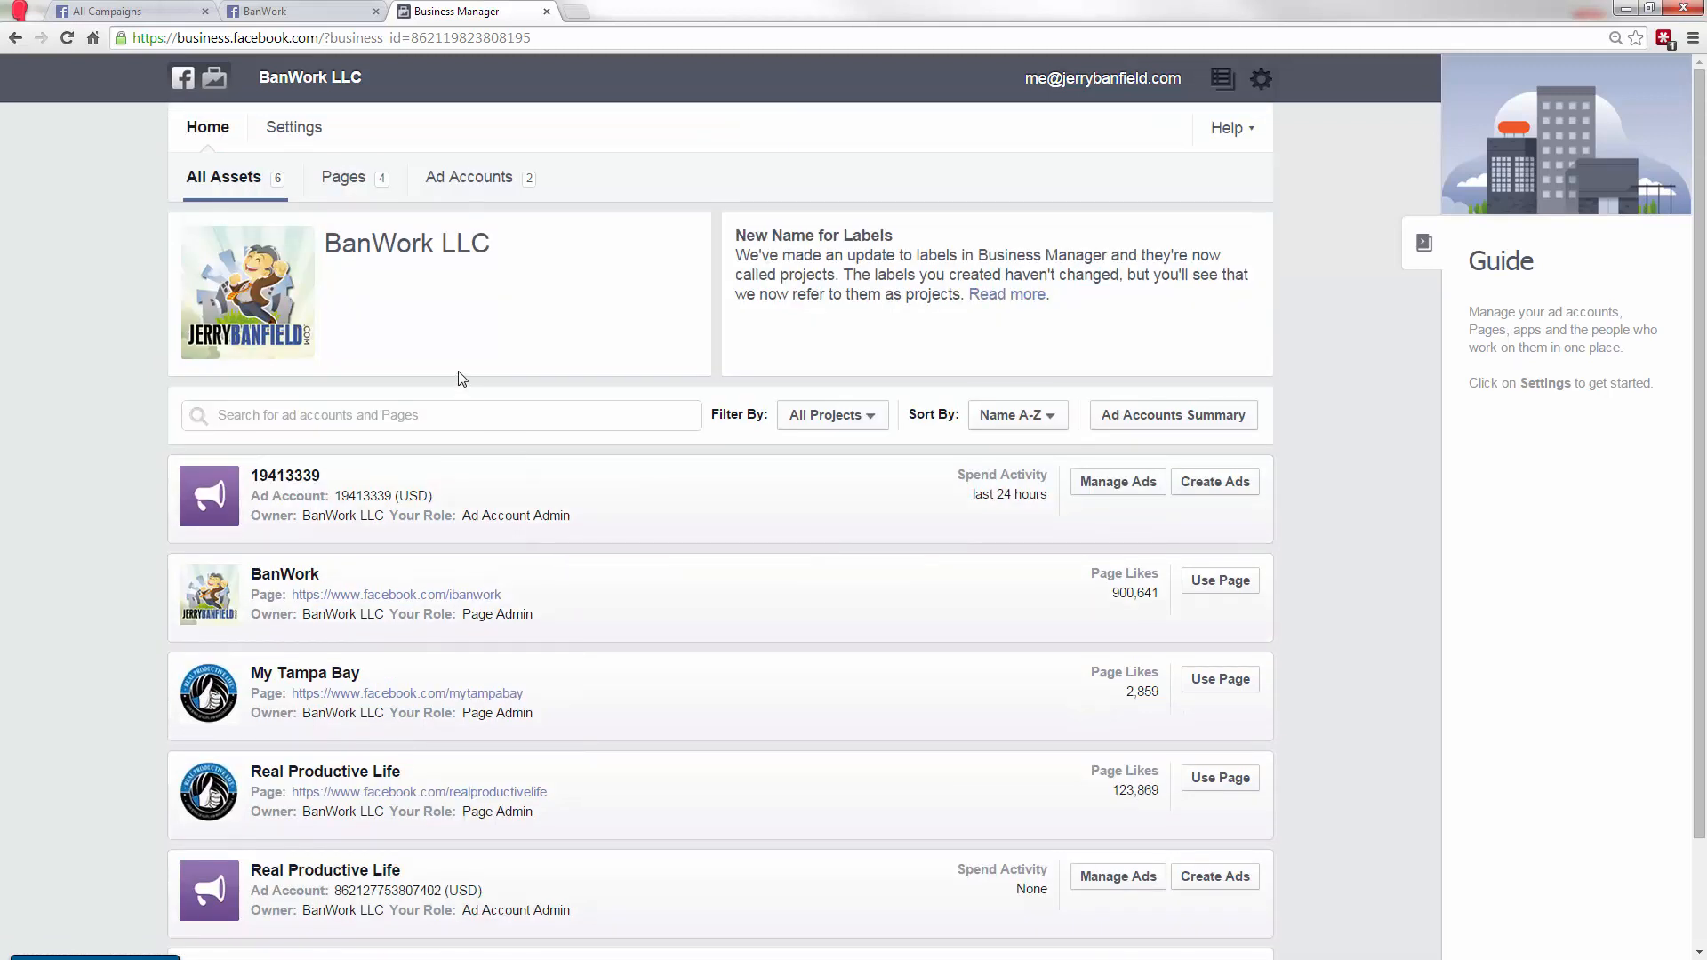
click(343, 176)
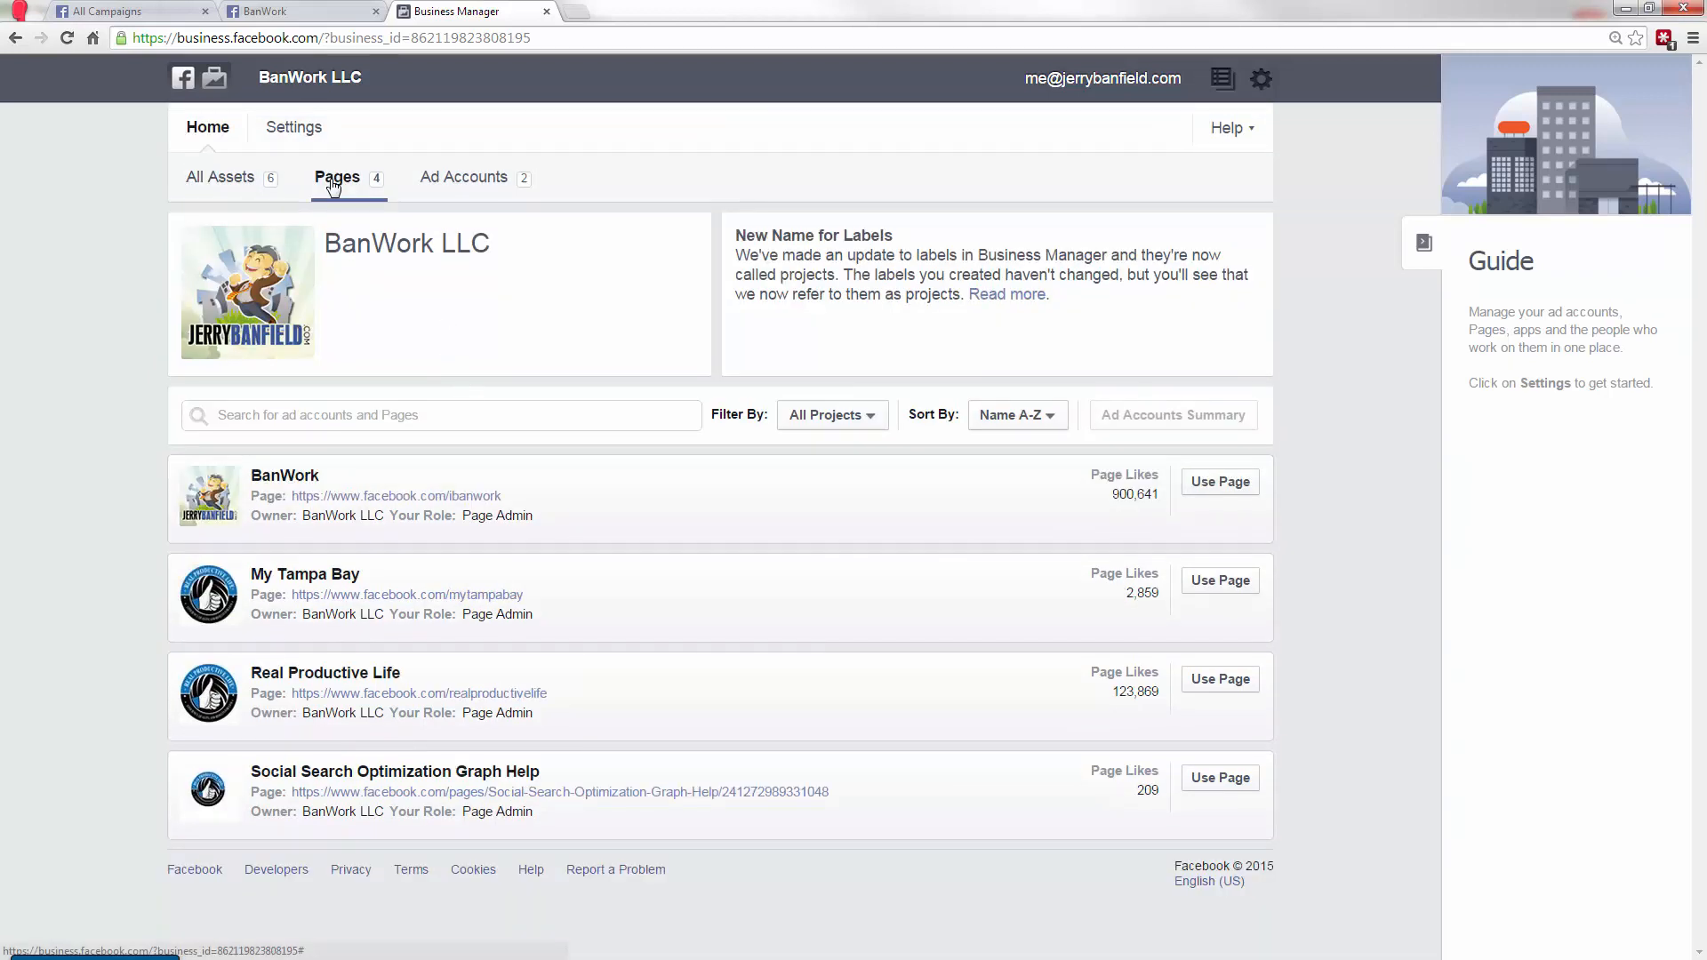
click(464, 176)
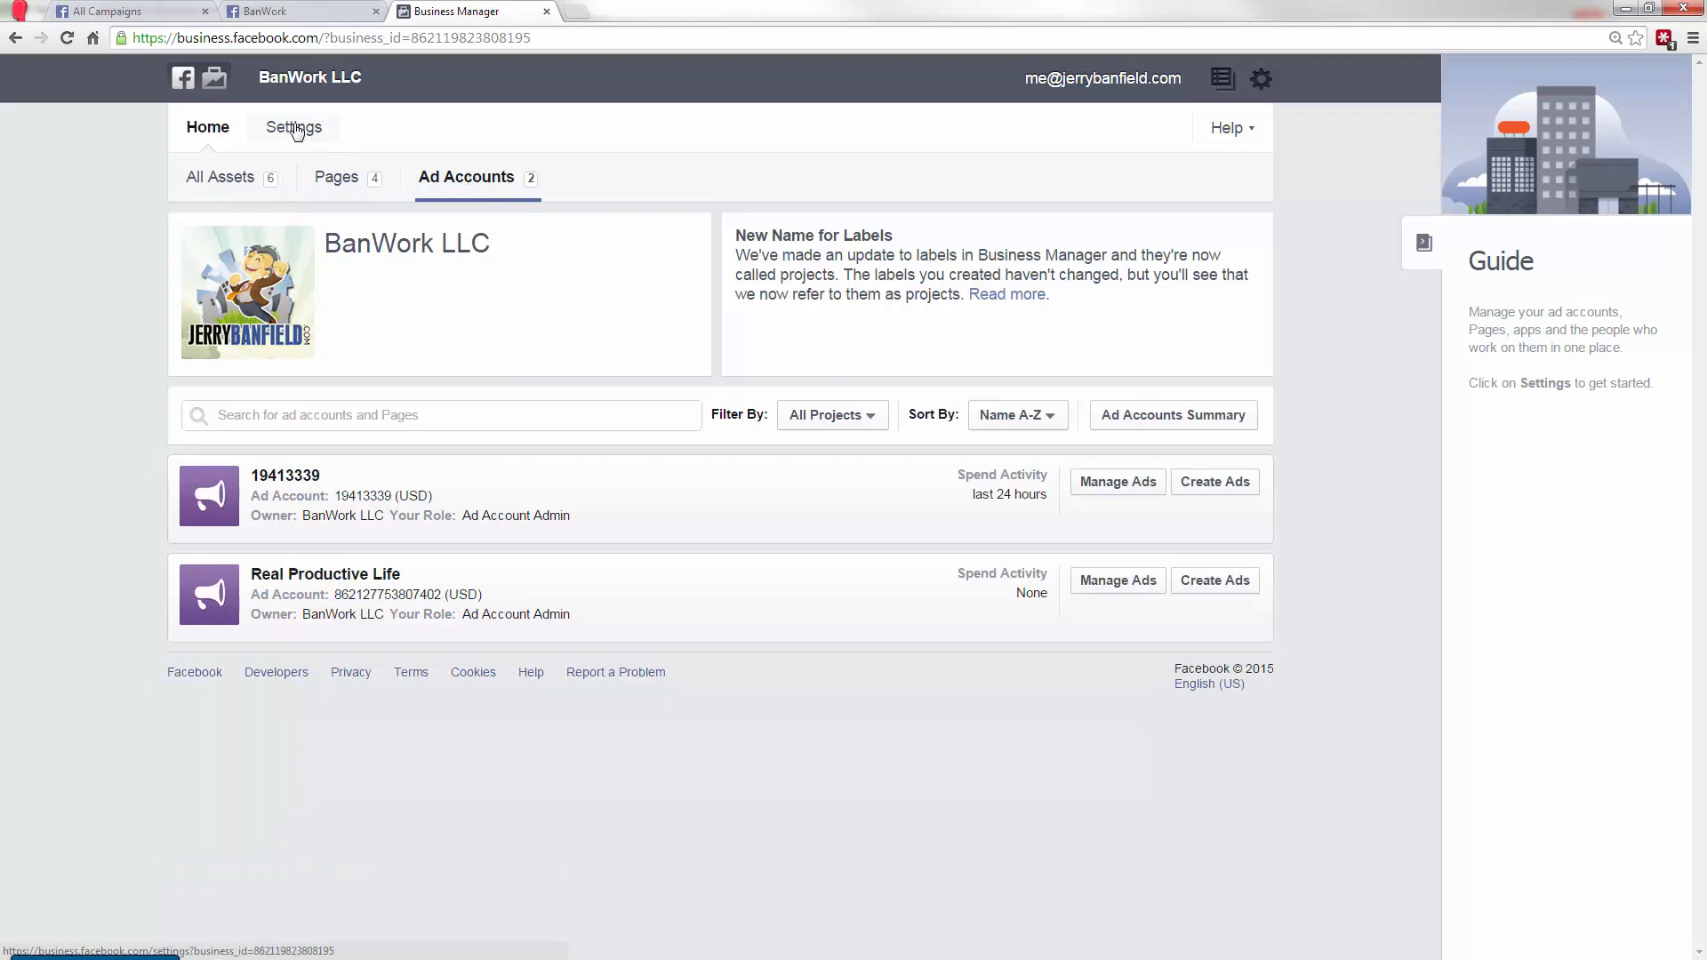
- In business settings, review the pending invitee's and the admin's roles and assigned assets
click(293, 127)
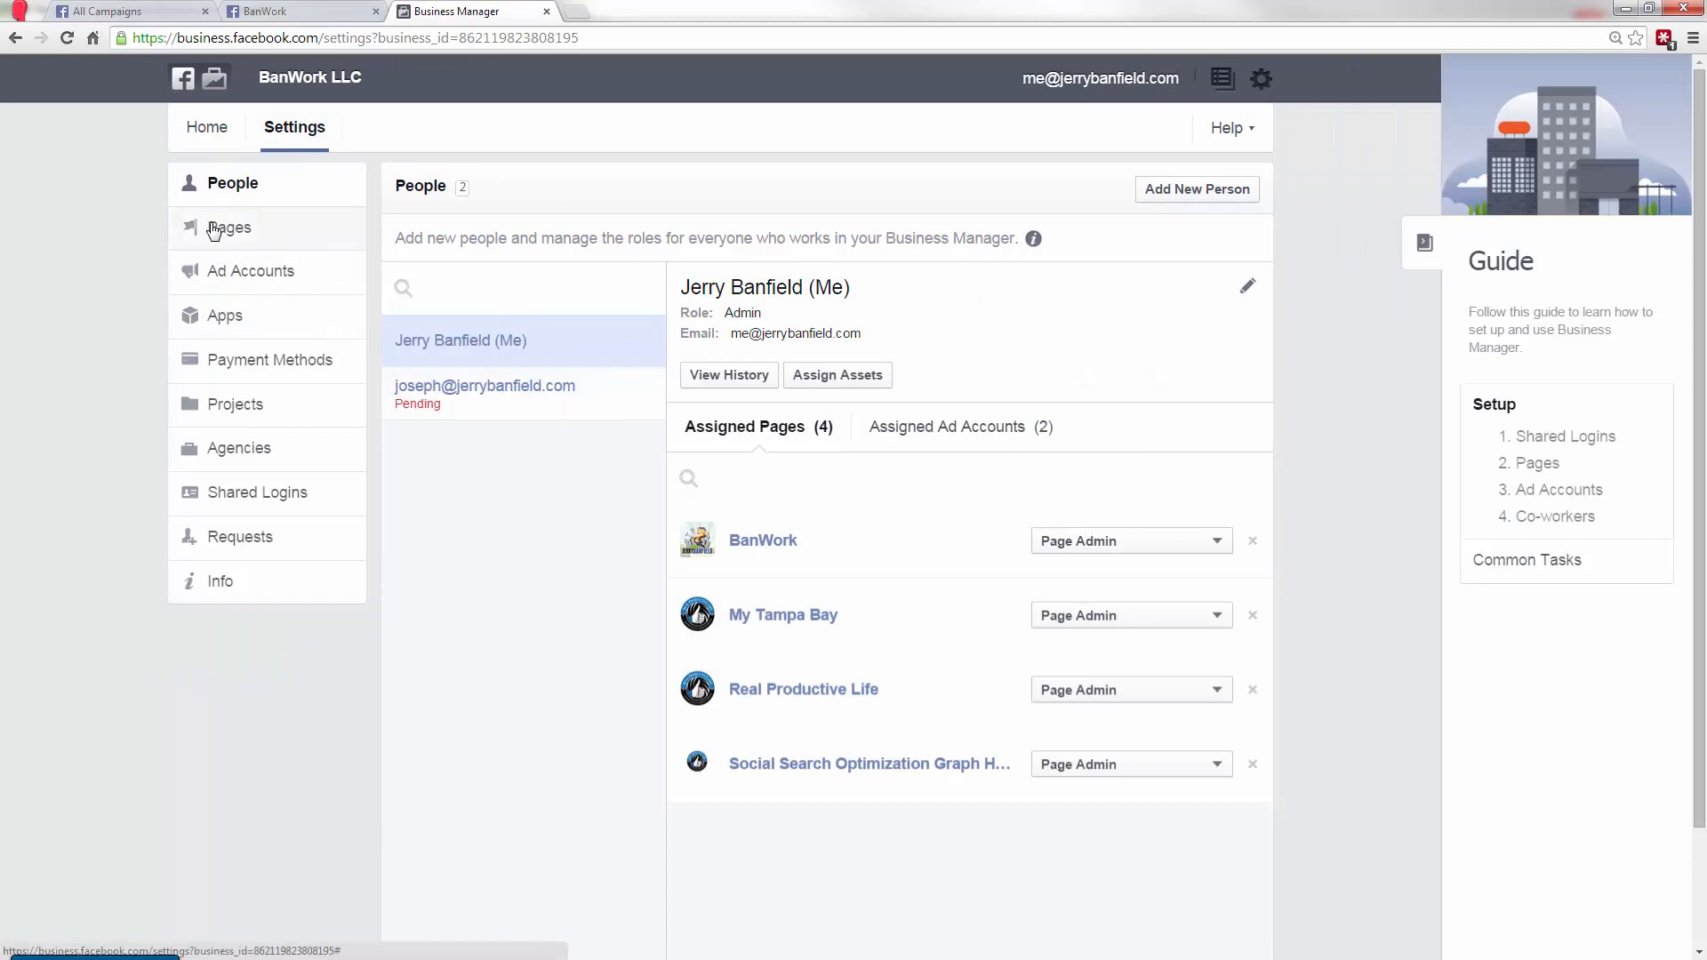
mouse_move(476, 391)
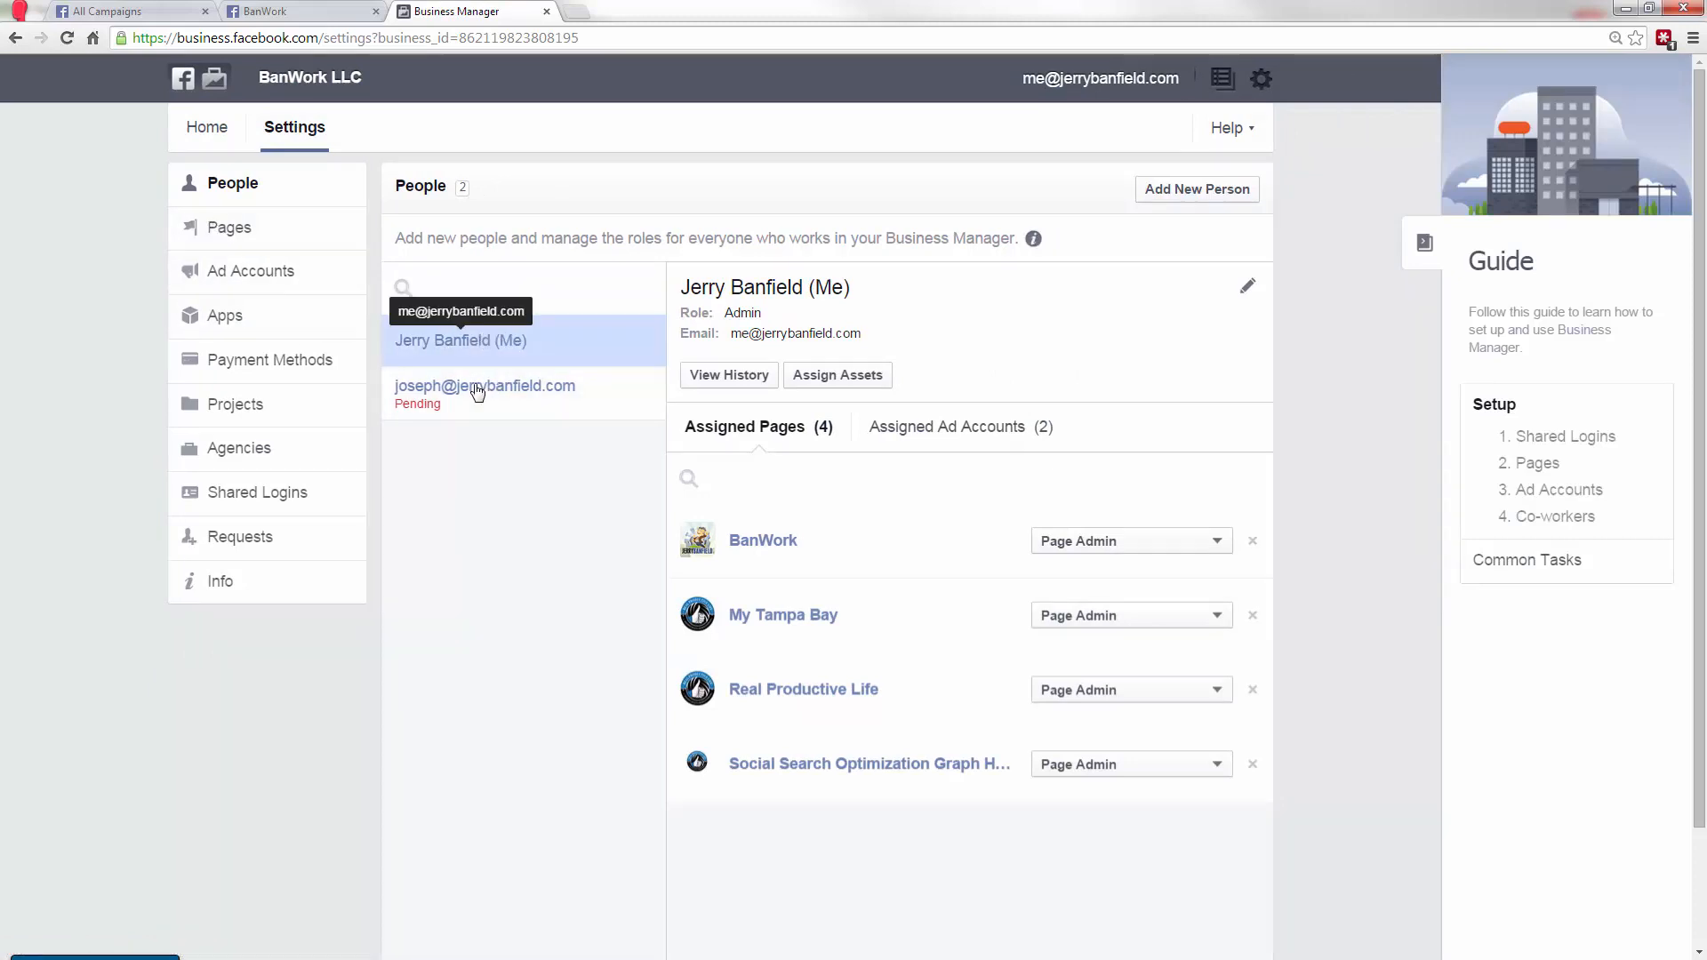
mouse_move(484, 385)
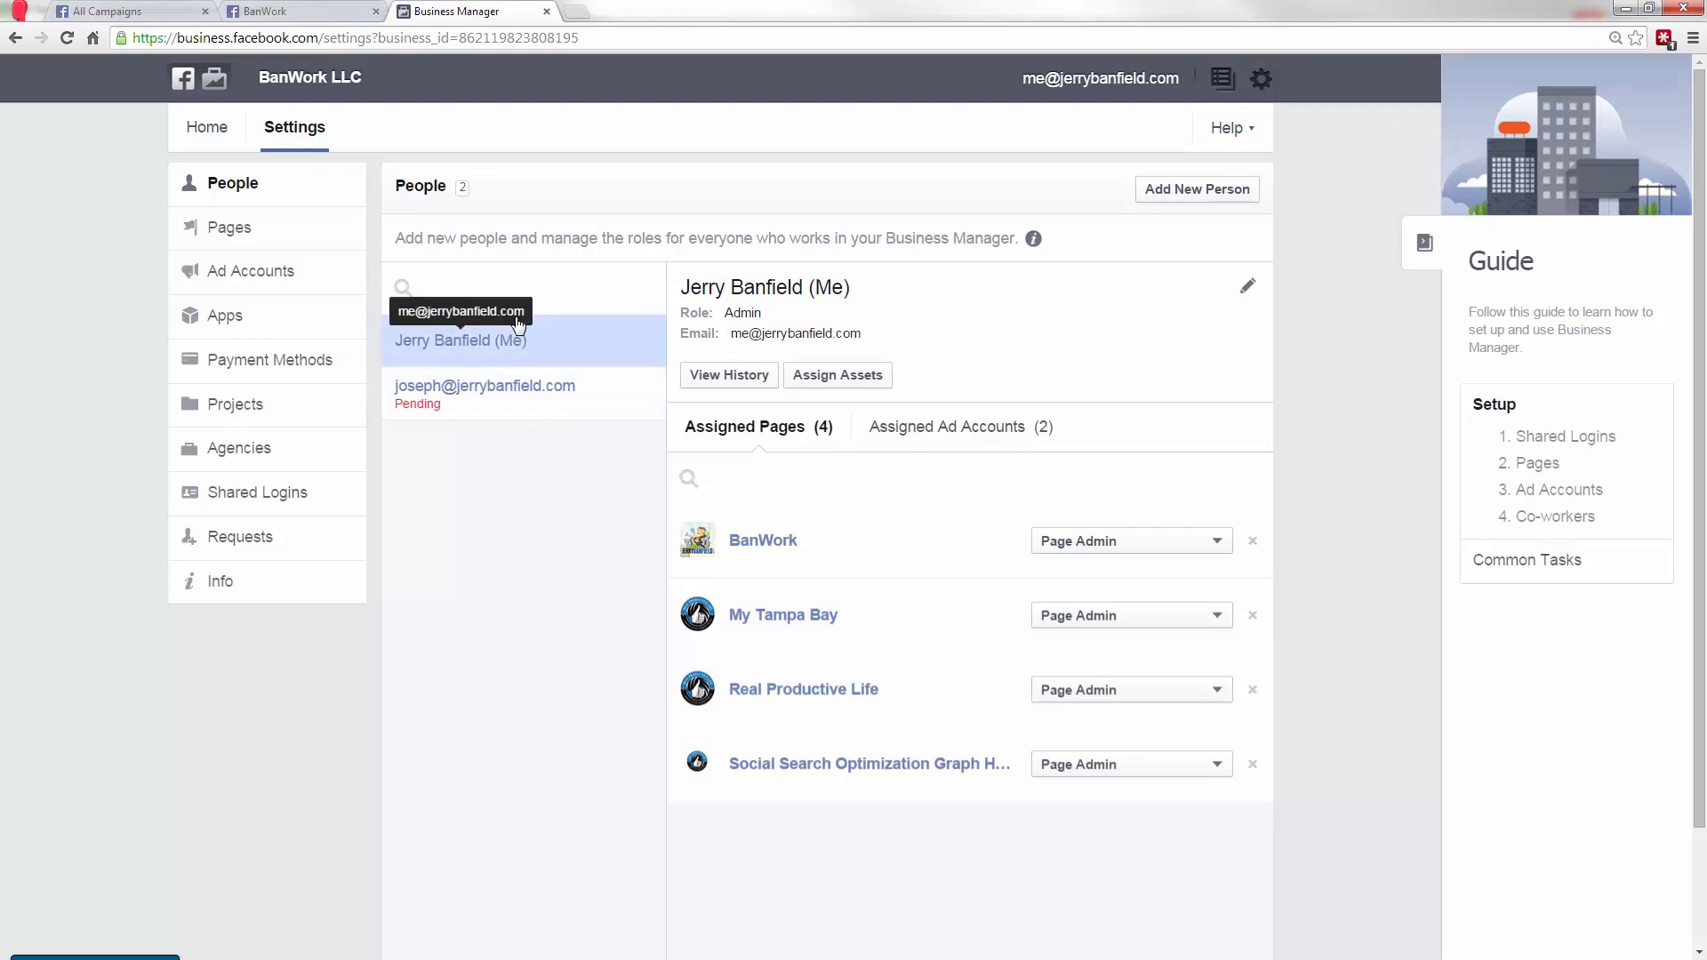
click(485, 392)
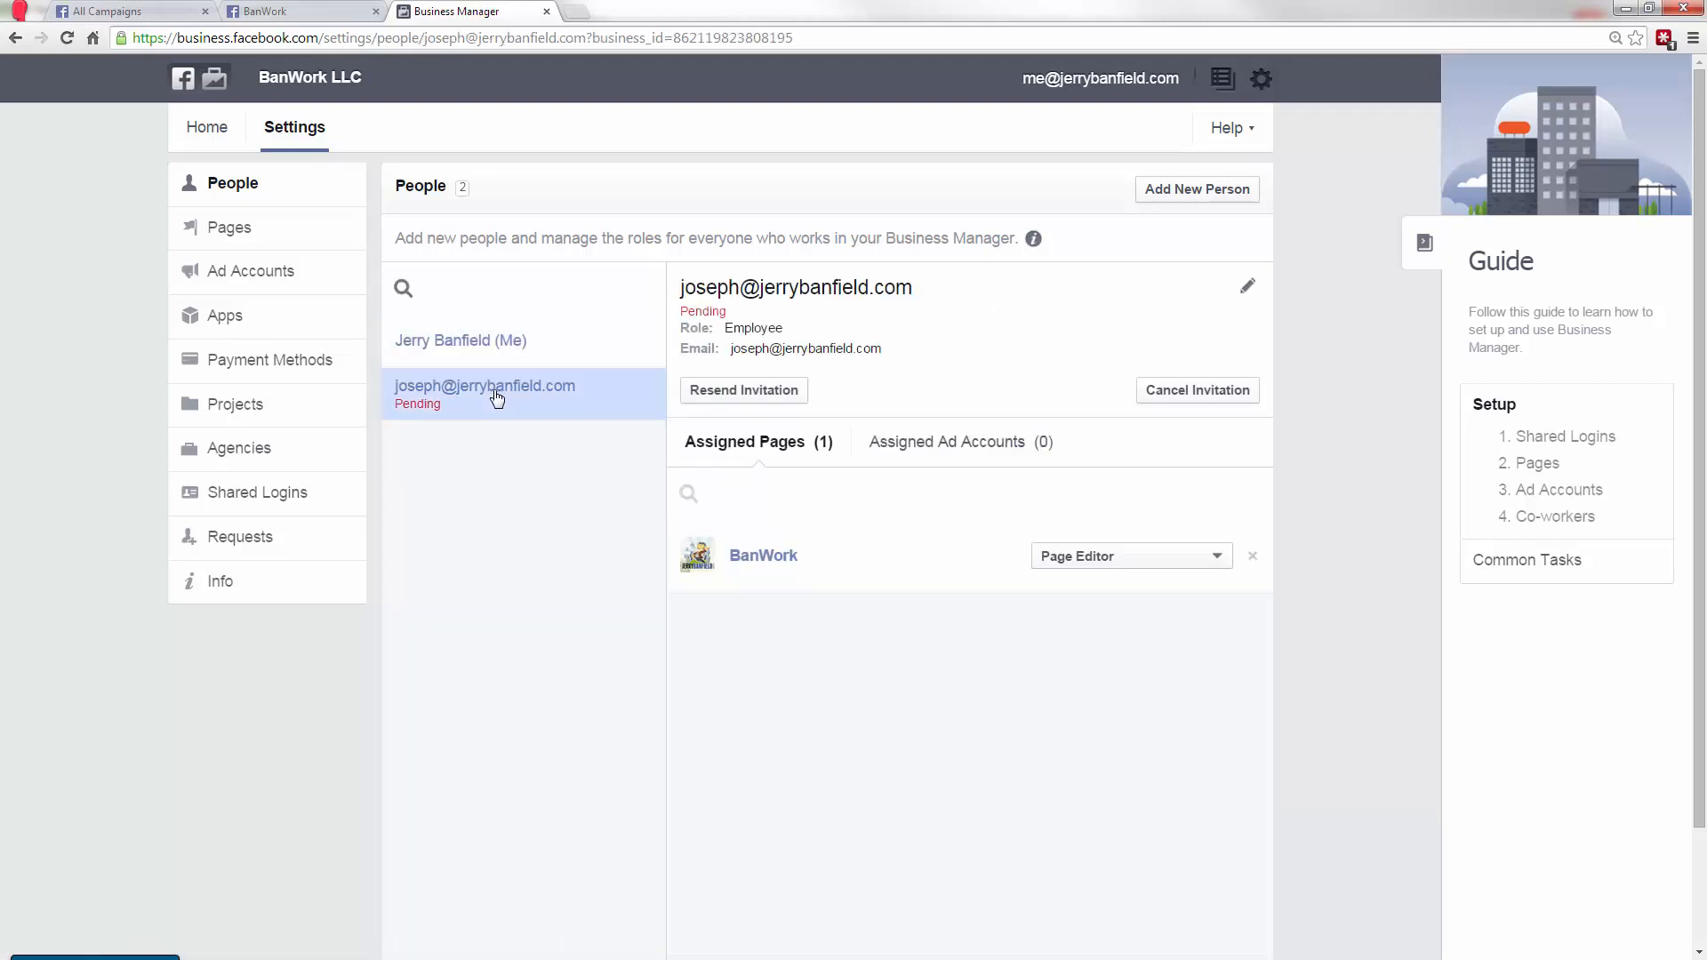
mouse_move(763, 554)
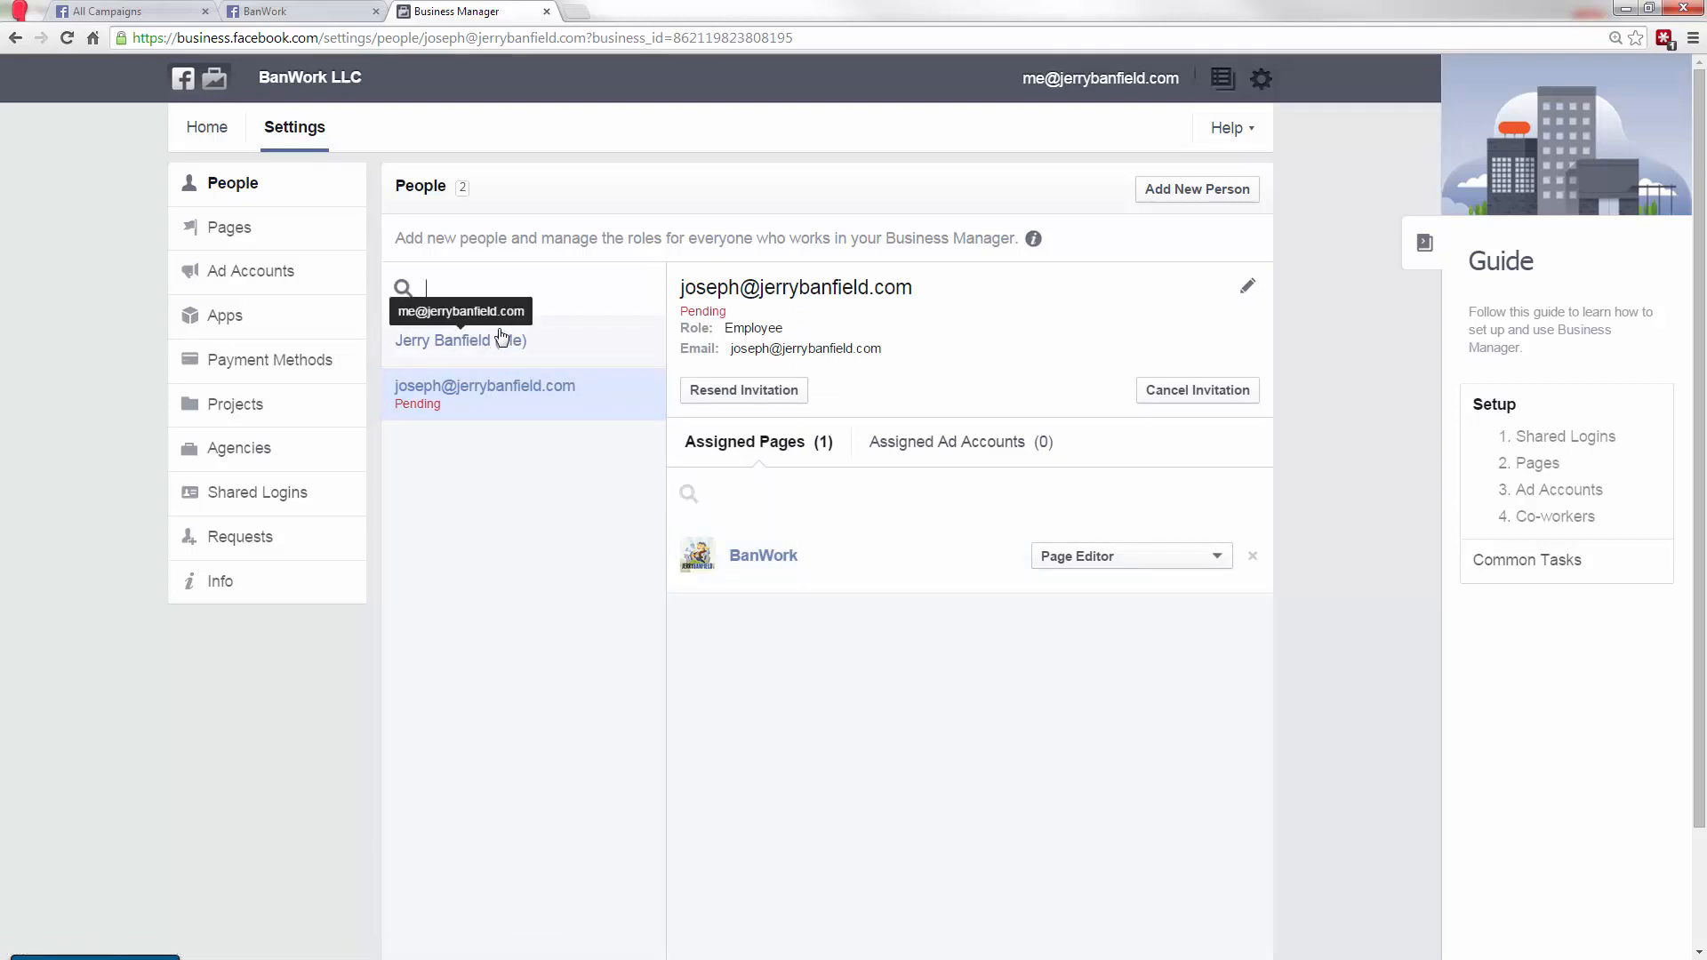
click(460, 339)
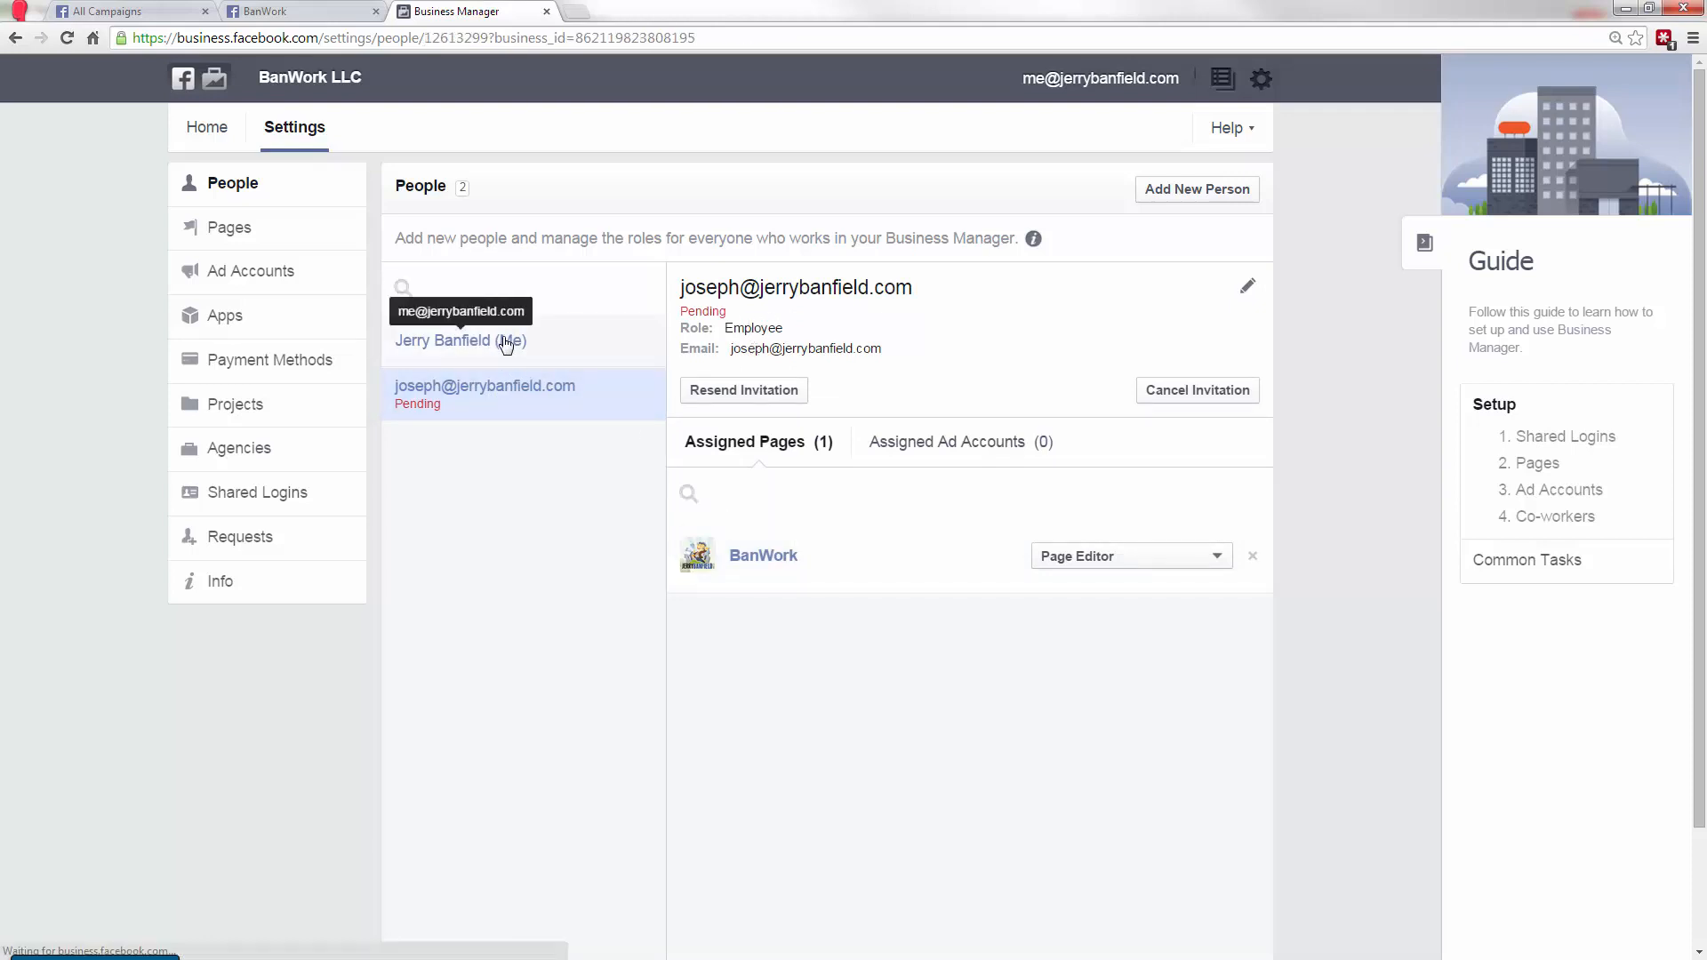
click(460, 339)
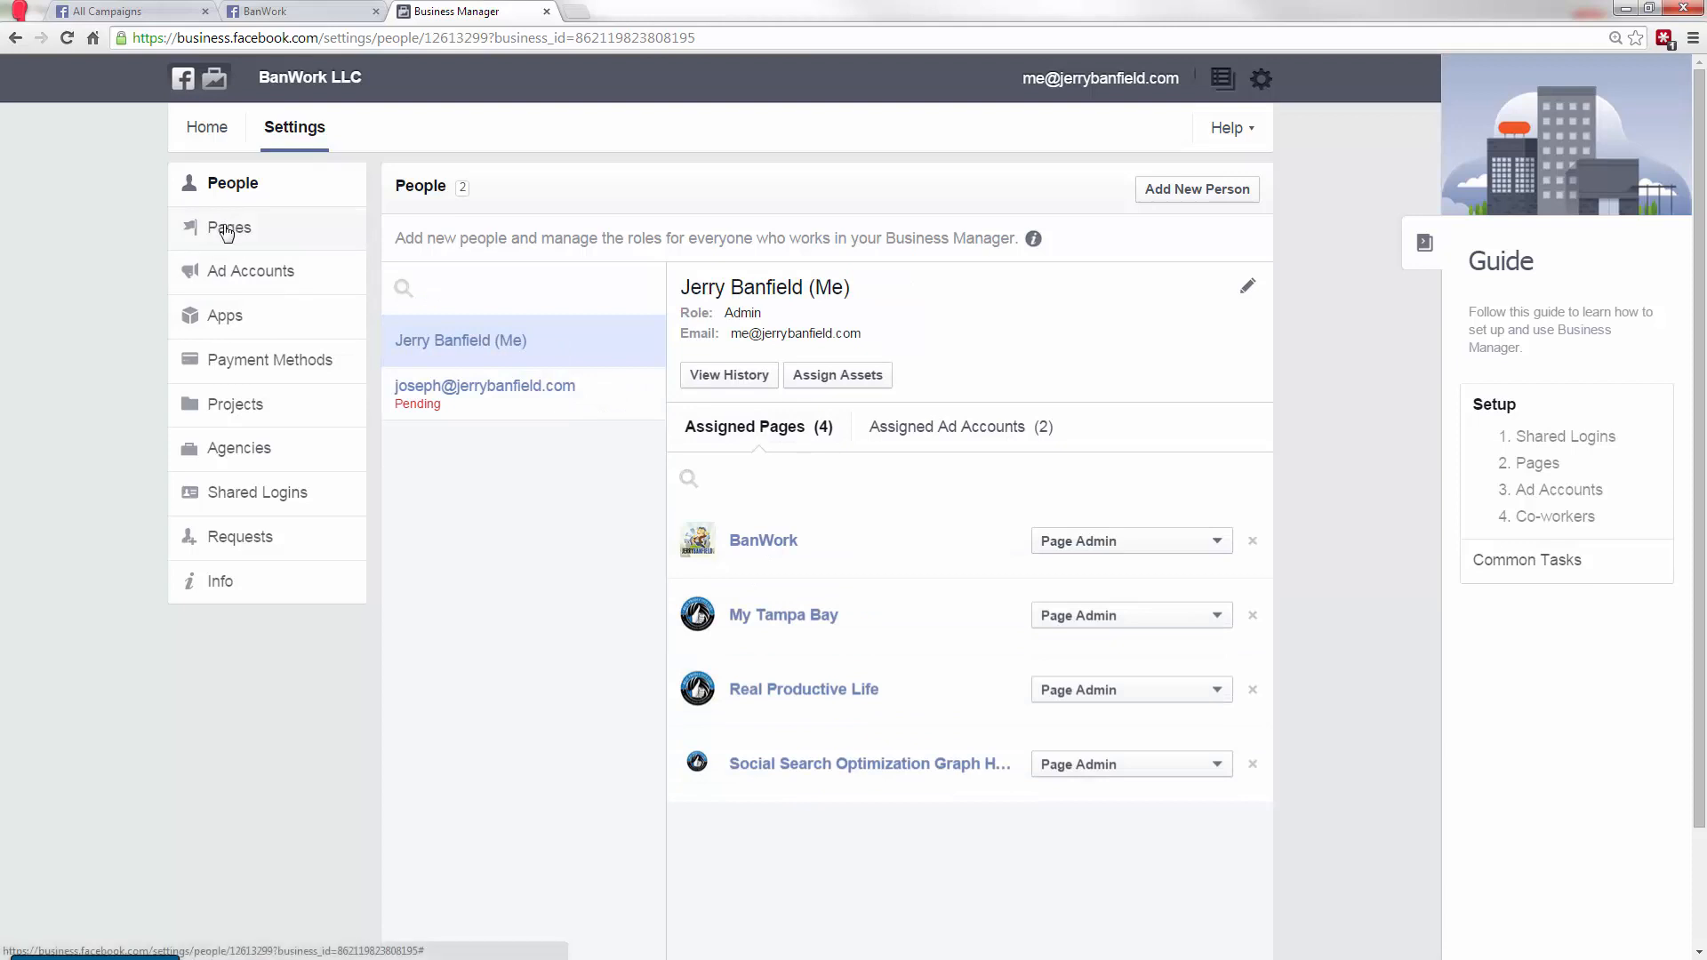
- View the people on the My Tampa Bay and Social Search Optimization Graph Help pages
click(229, 227)
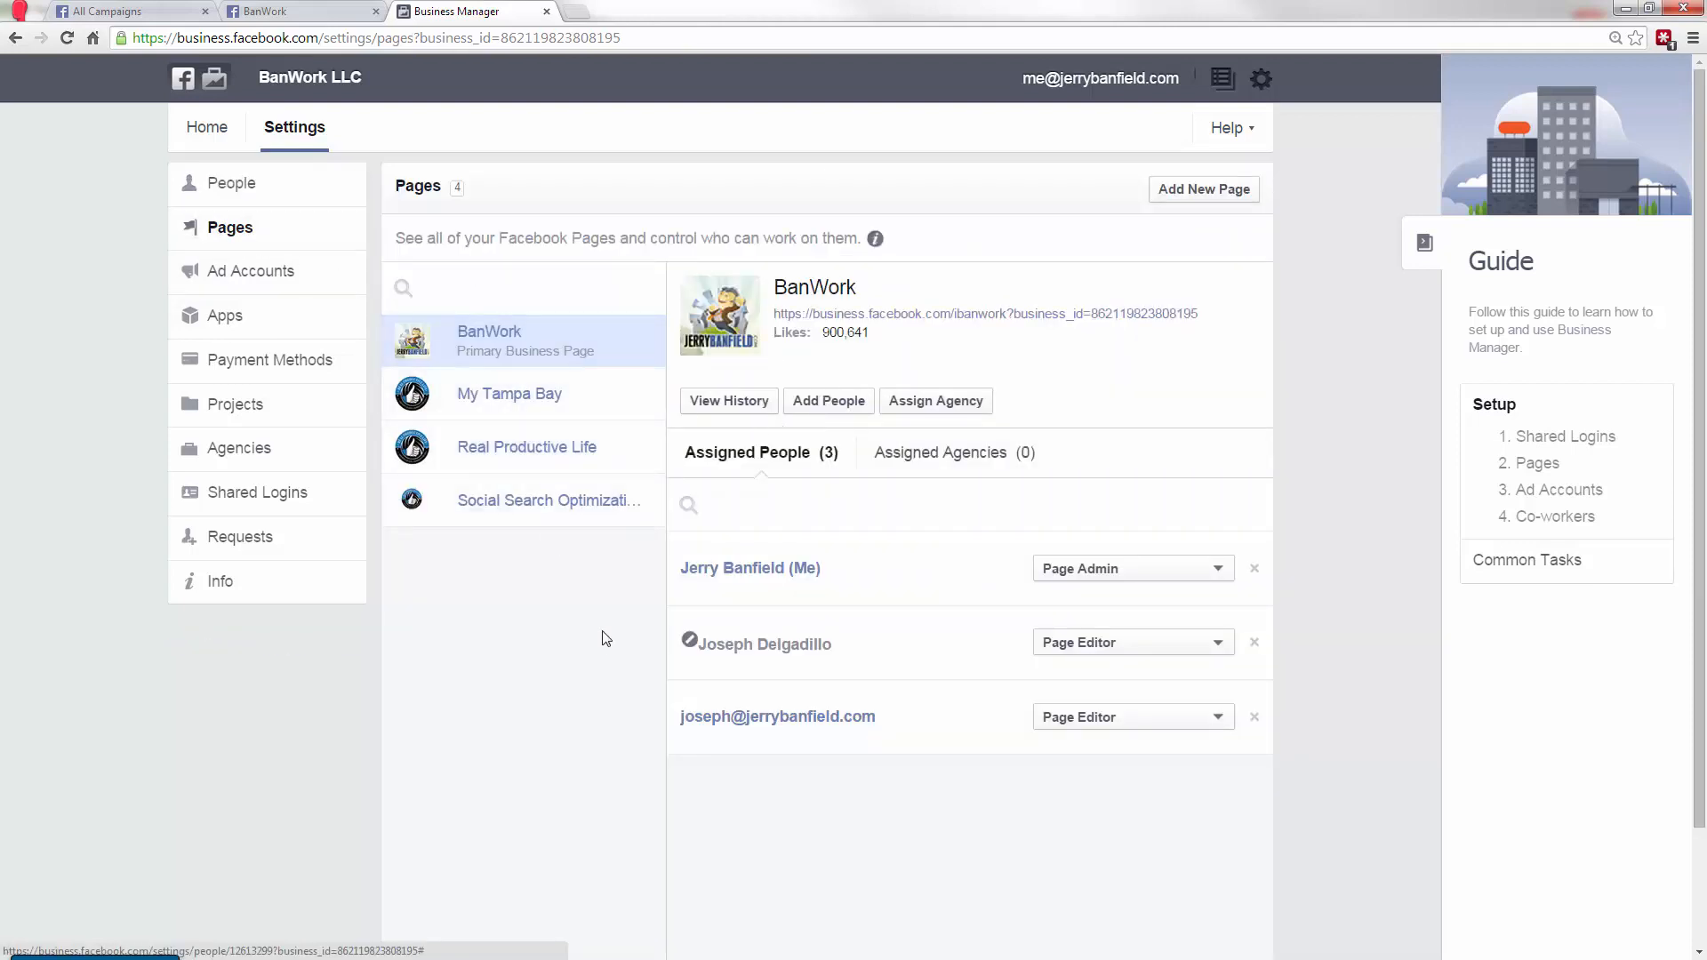
click(508, 393)
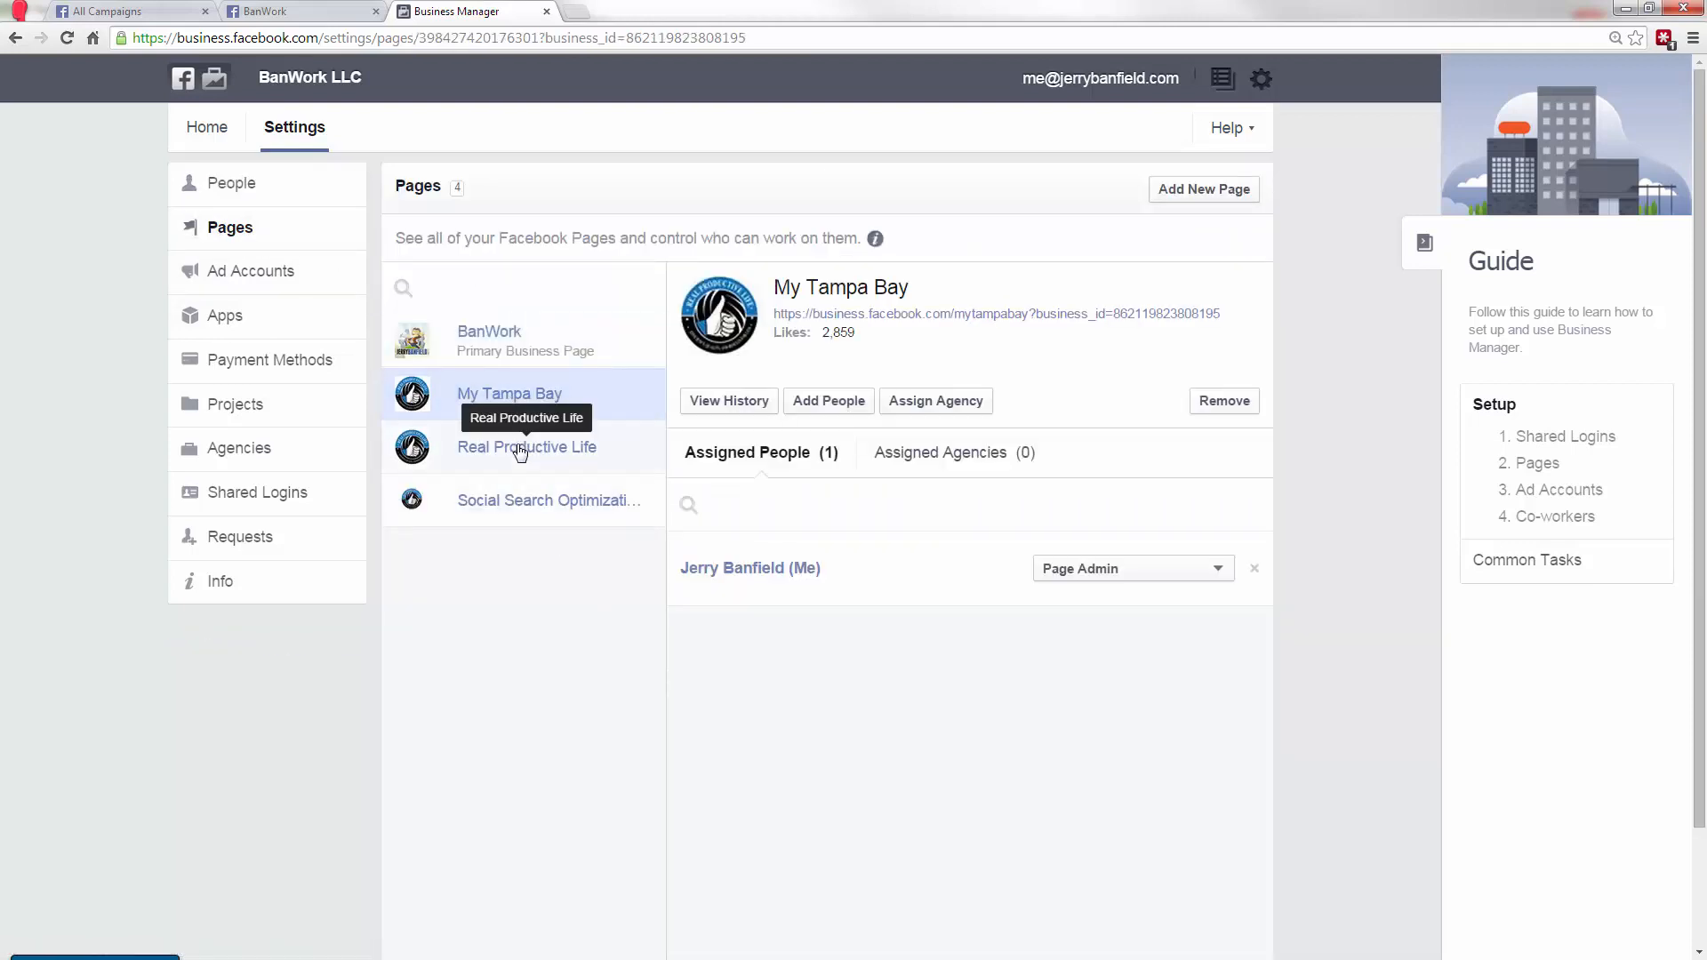
click(548, 500)
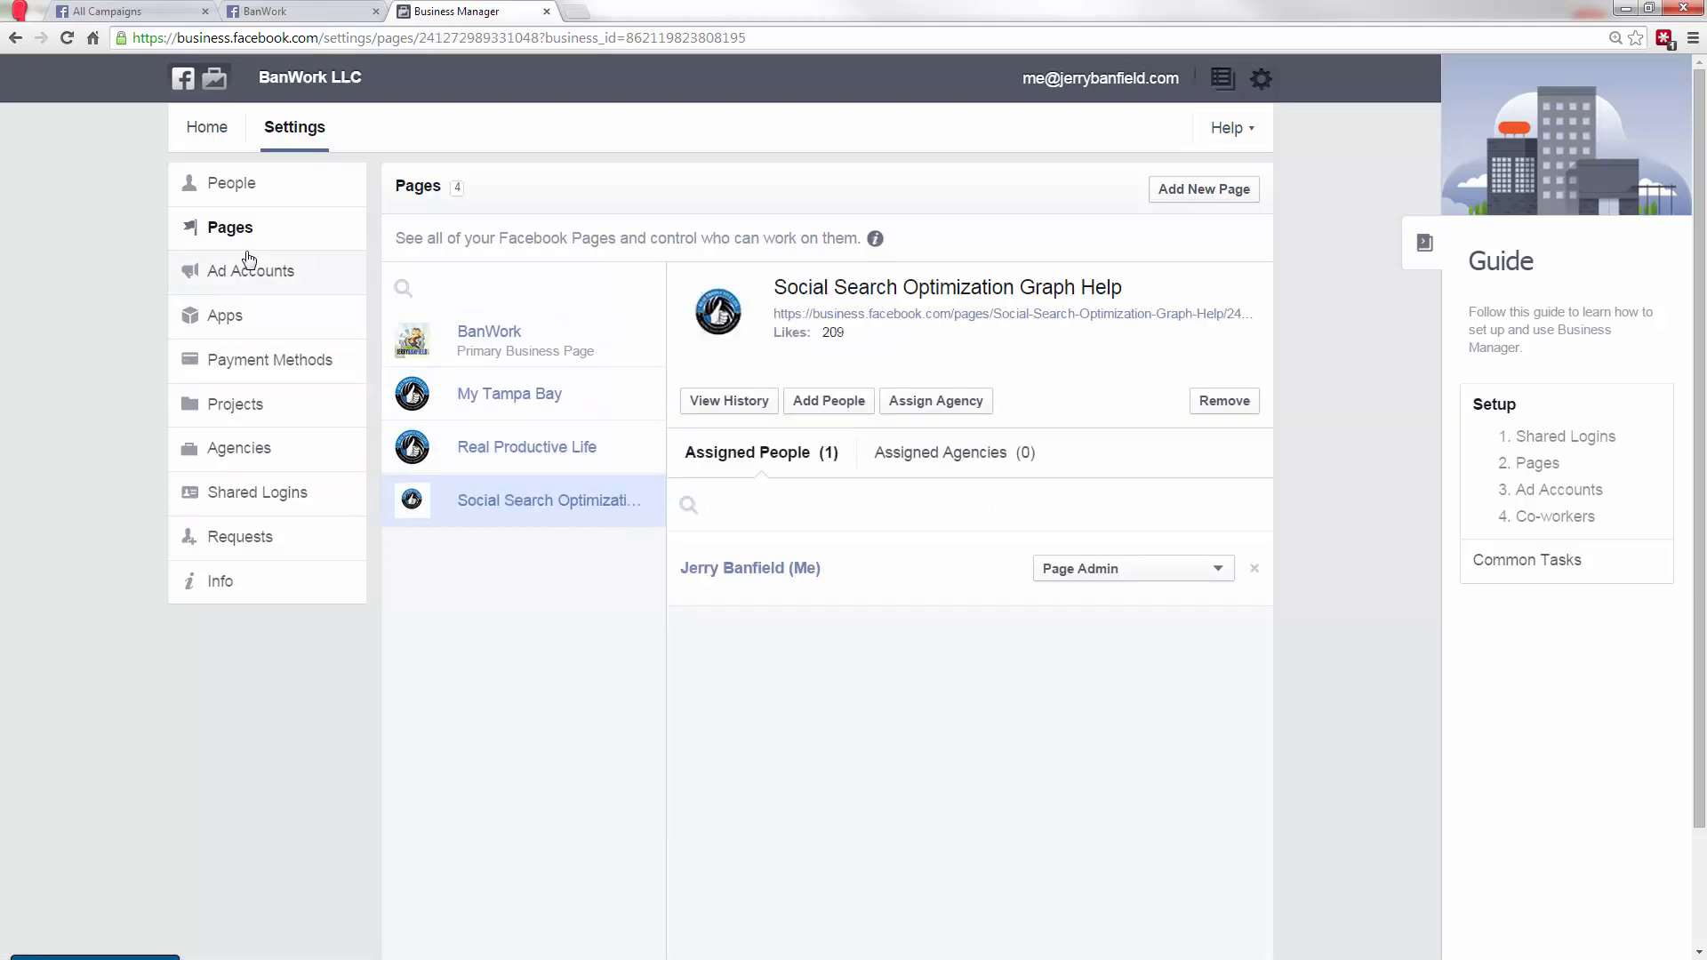
- Open Ad Accounts settings and select the Real Productive Life account
click(251, 271)
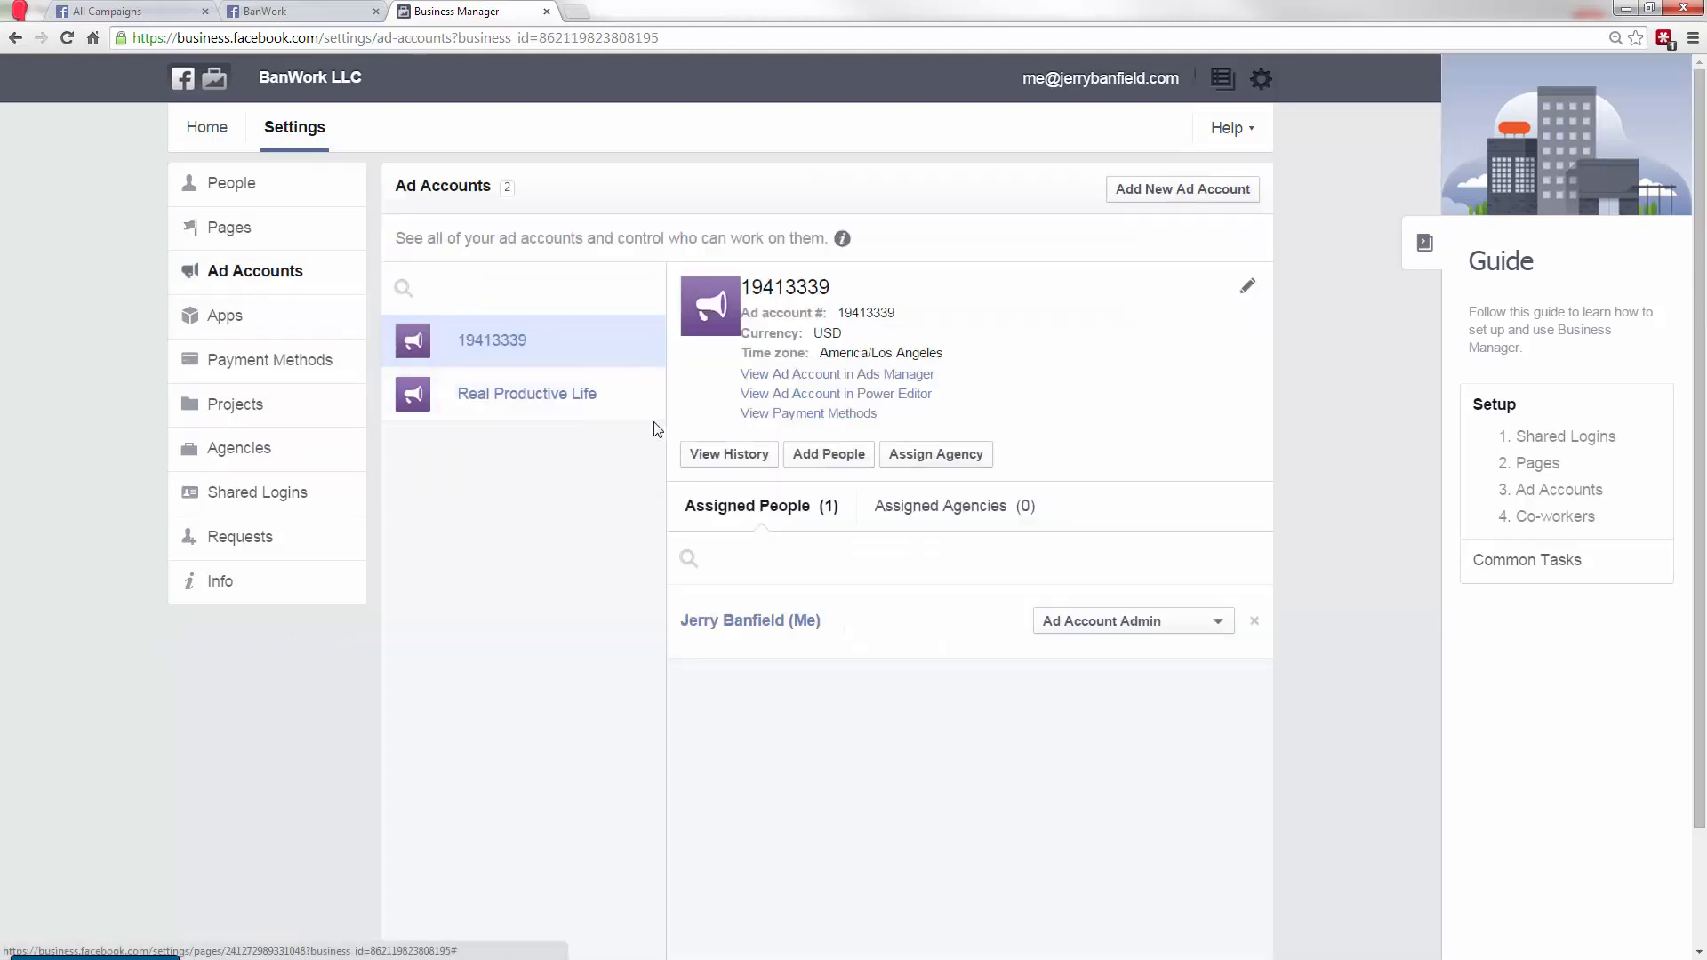
mouse_move(525, 428)
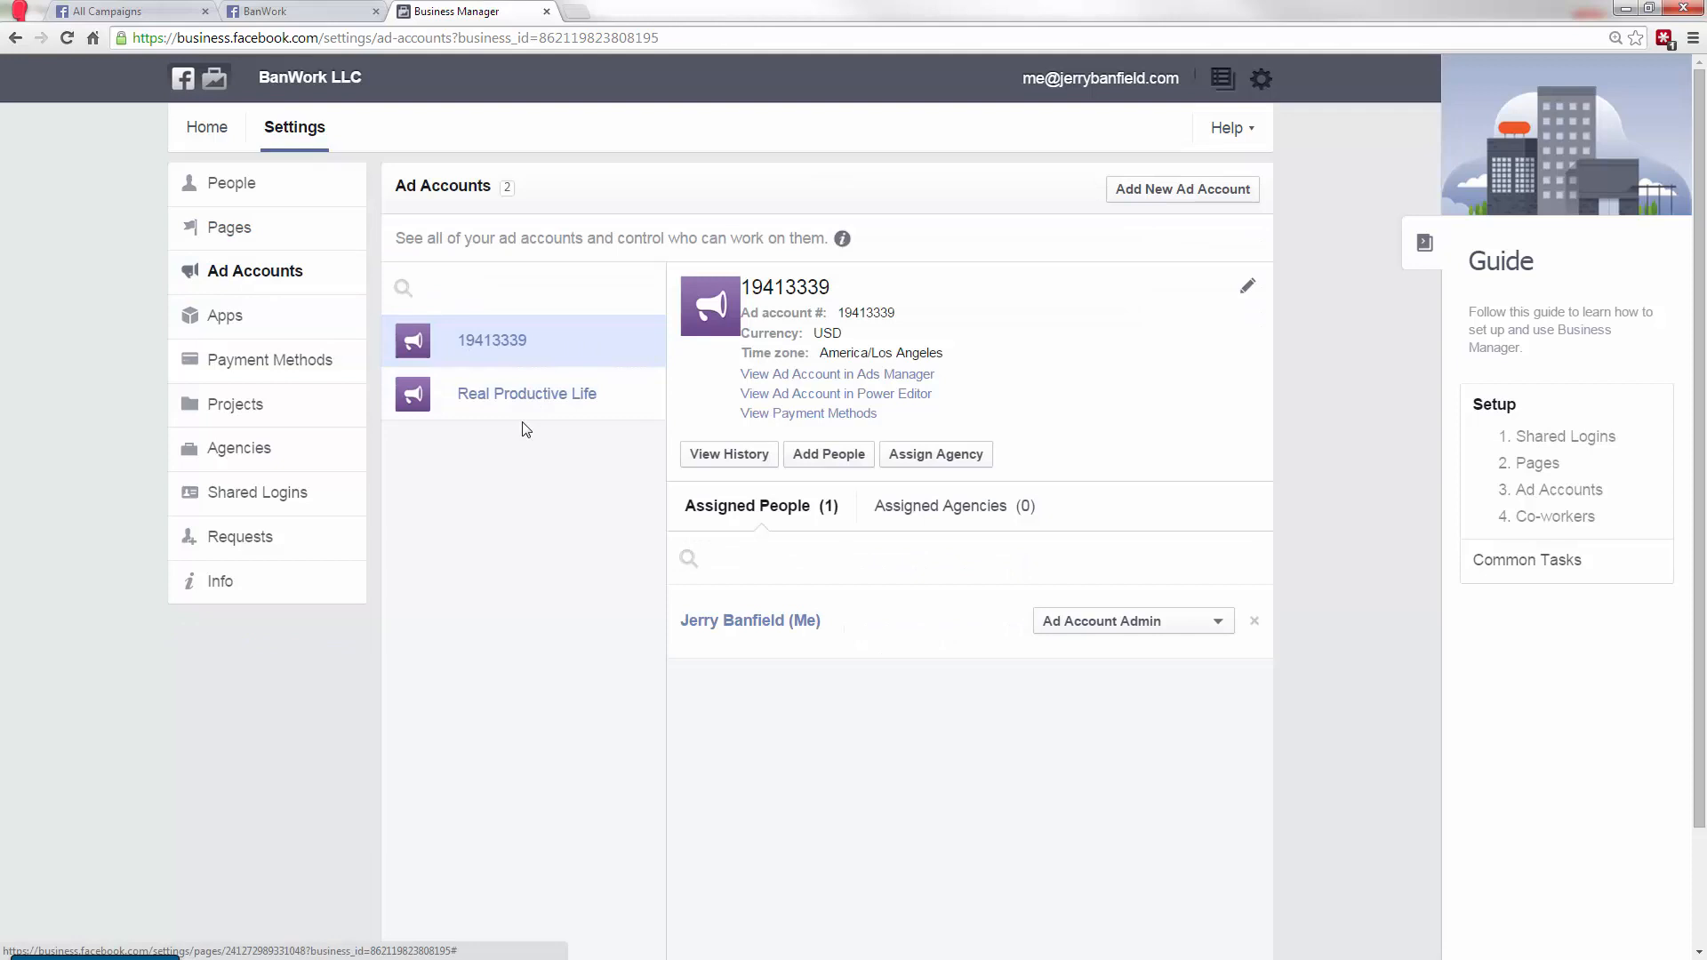
click(526, 393)
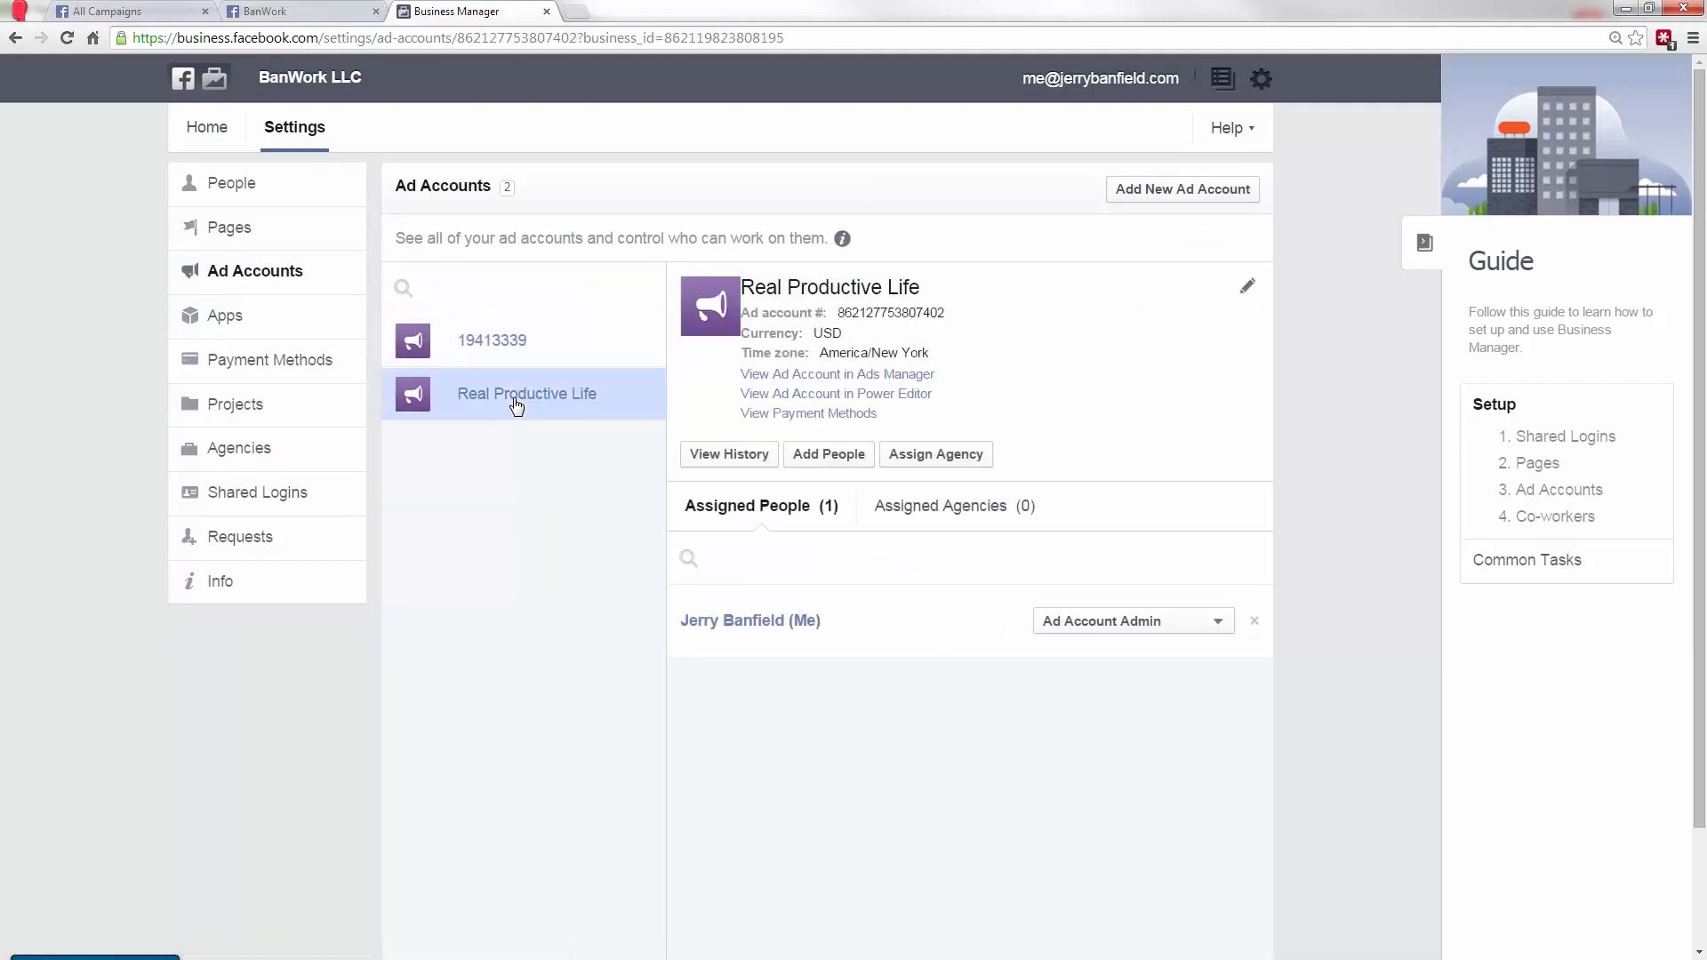
mouse_move(335, 392)
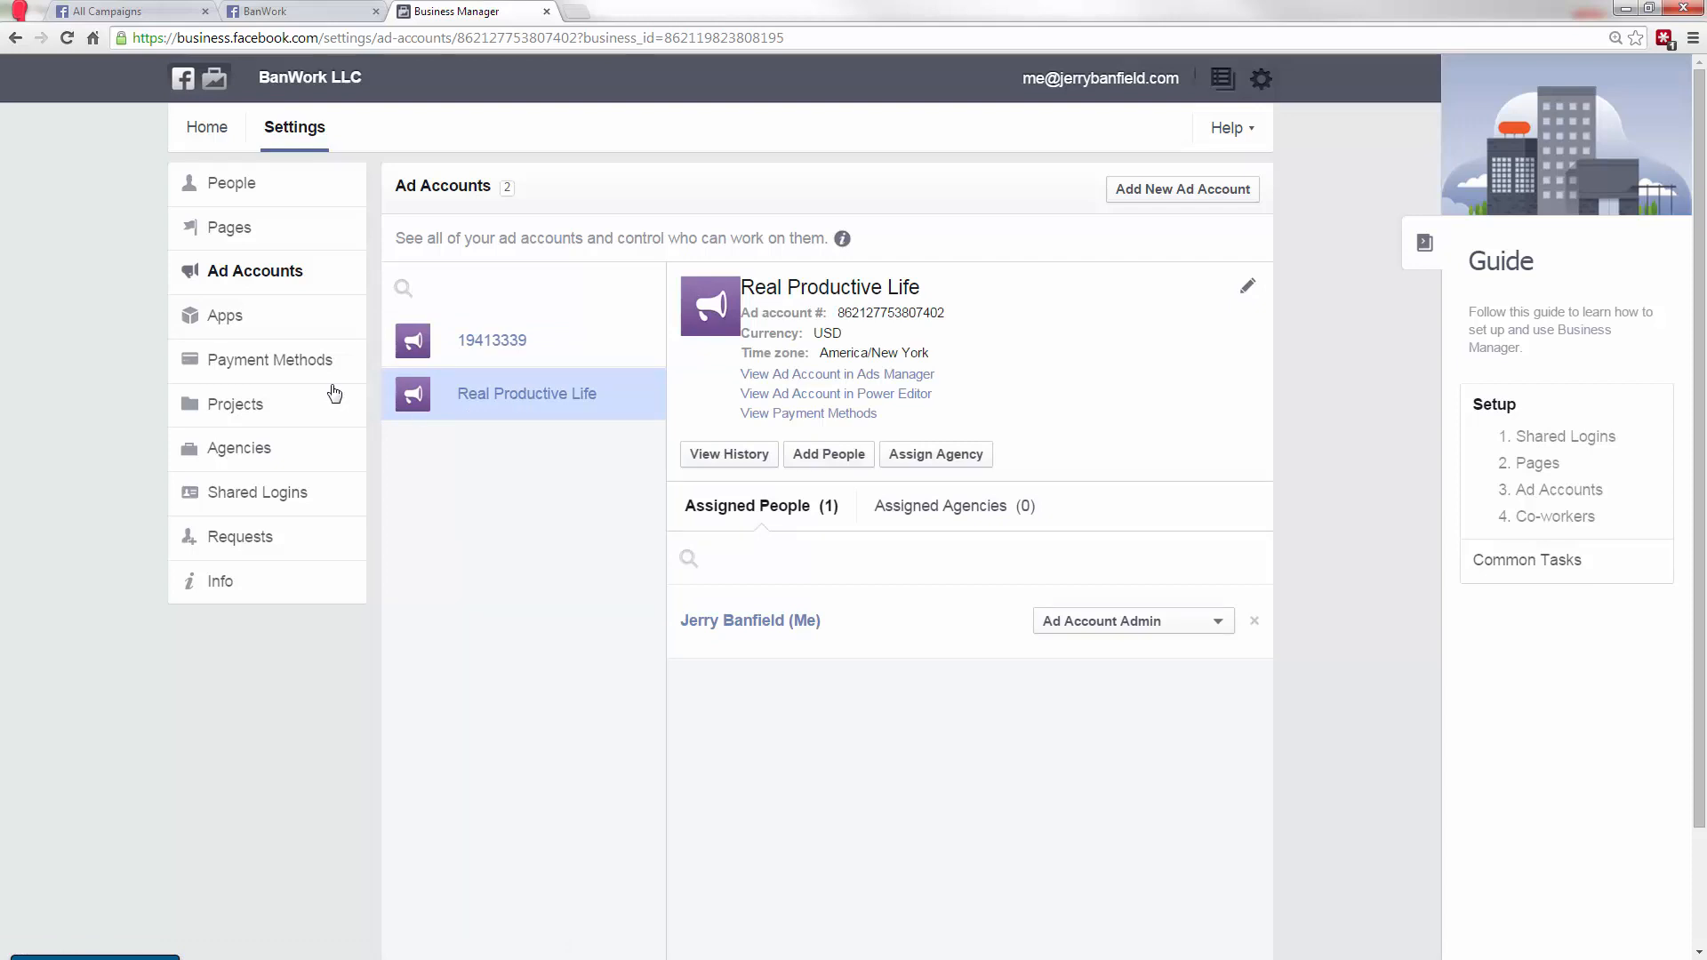
mouse_move(258, 359)
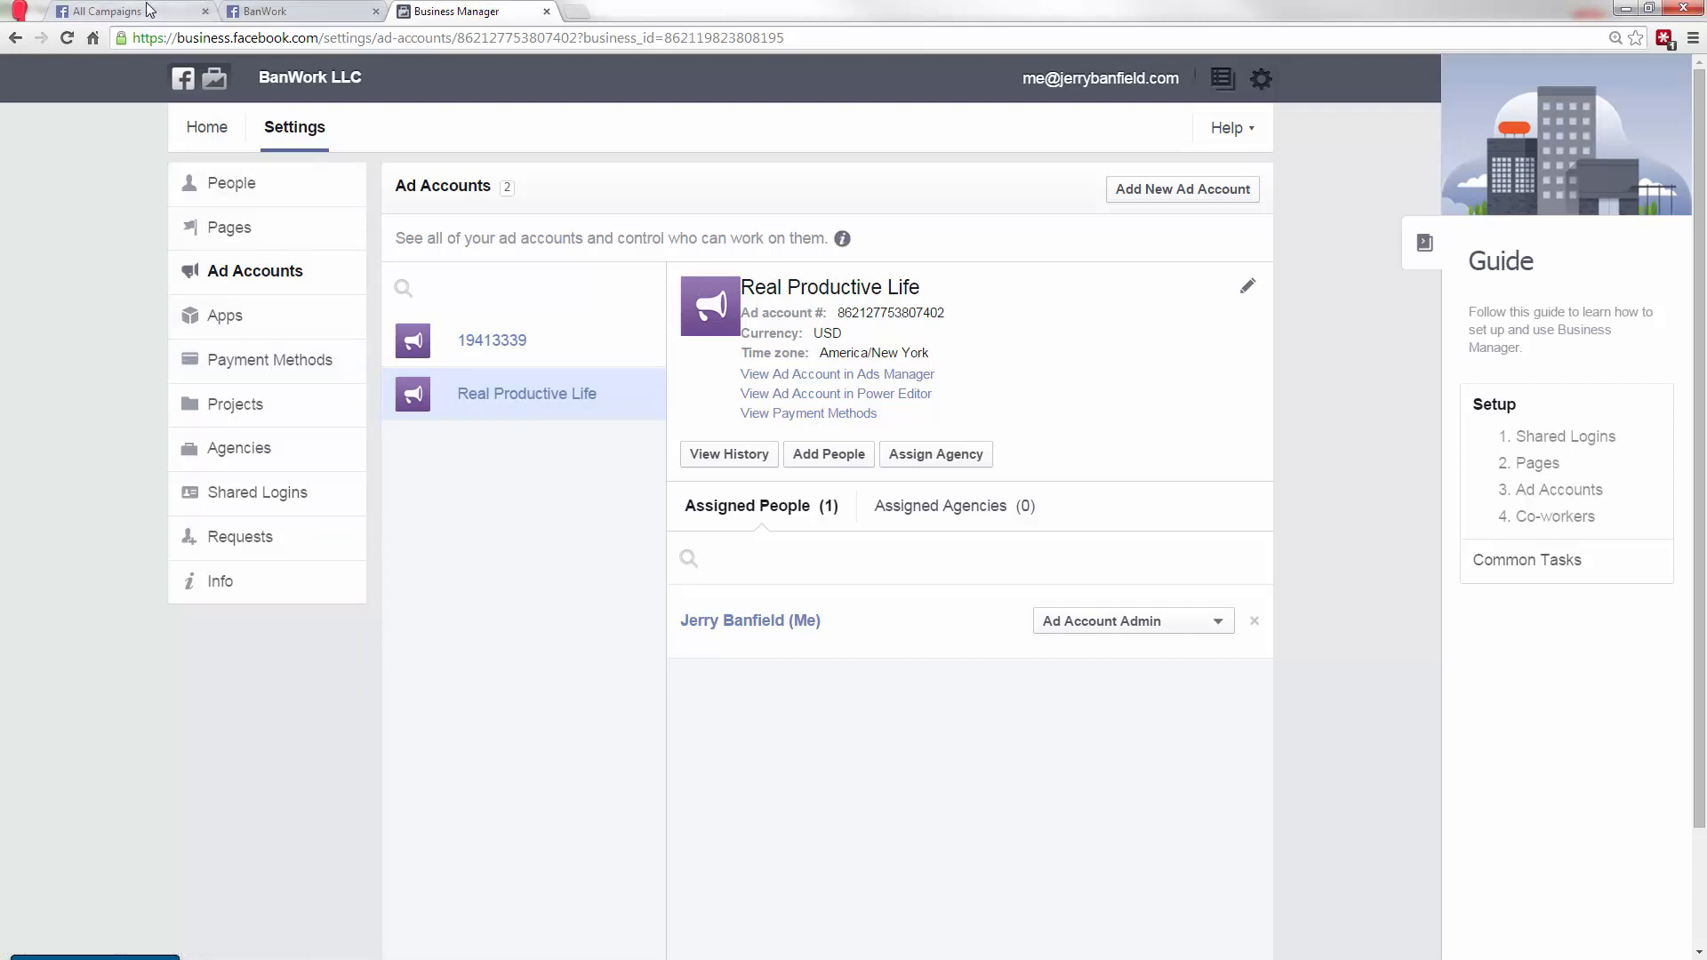
- Glance at Ads Manager's All Campaigns list, then return to the Business Manager tab
click(108, 11)
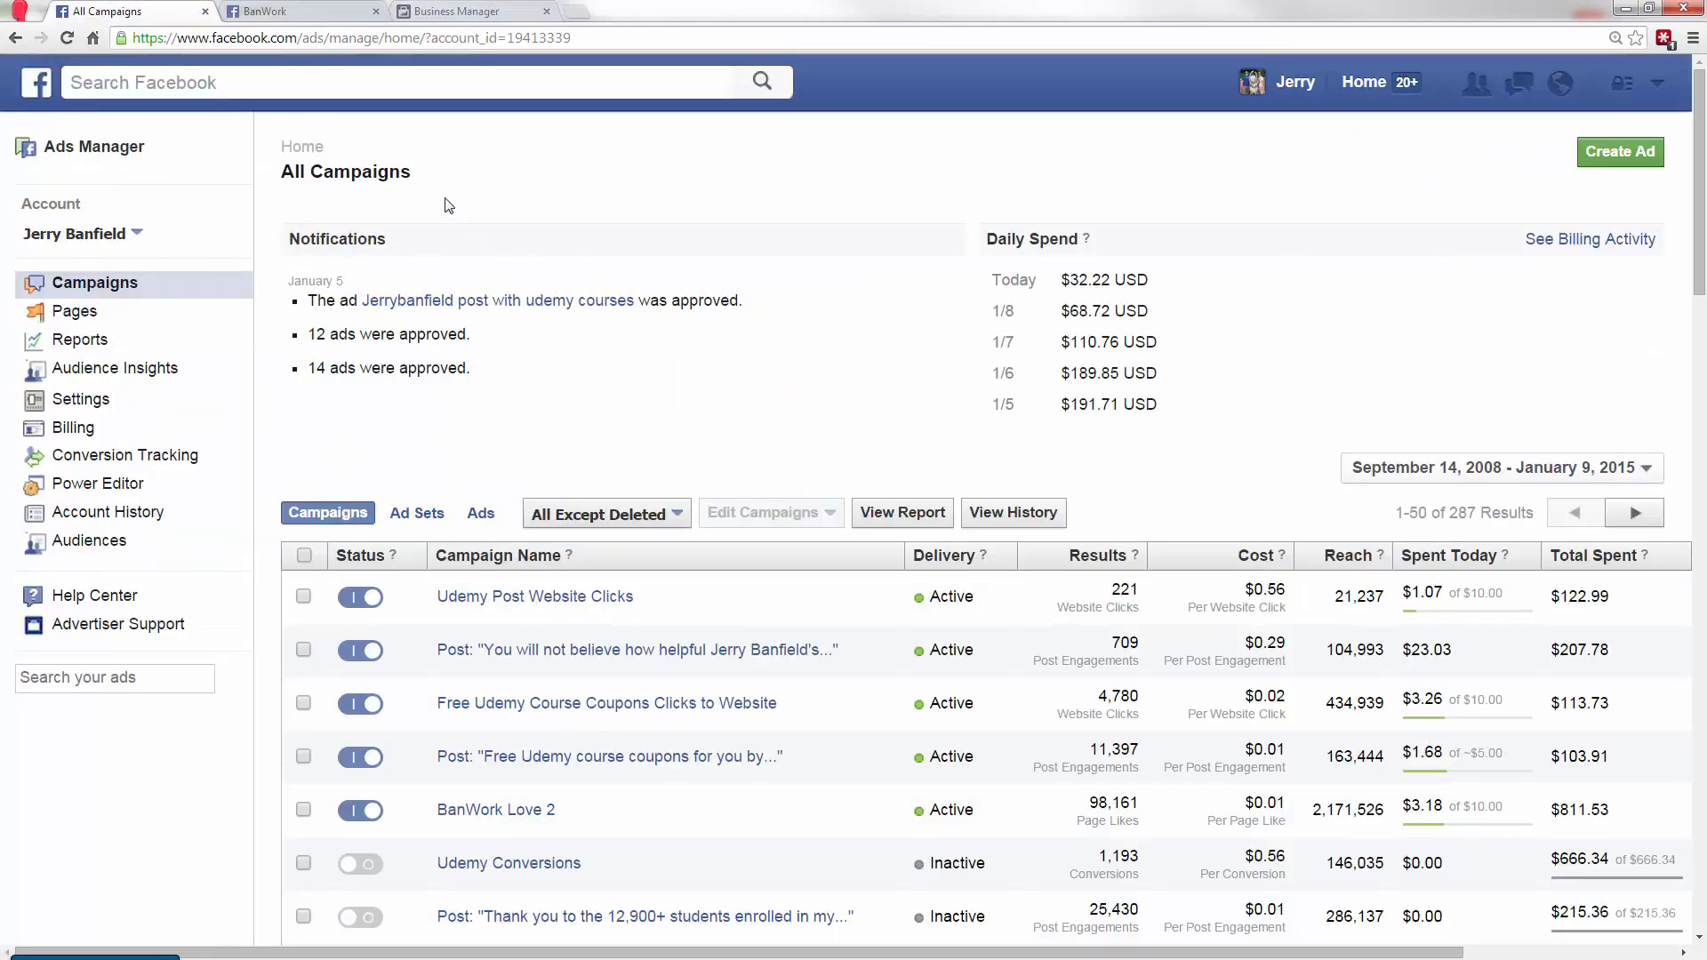
mouse_move(605, 279)
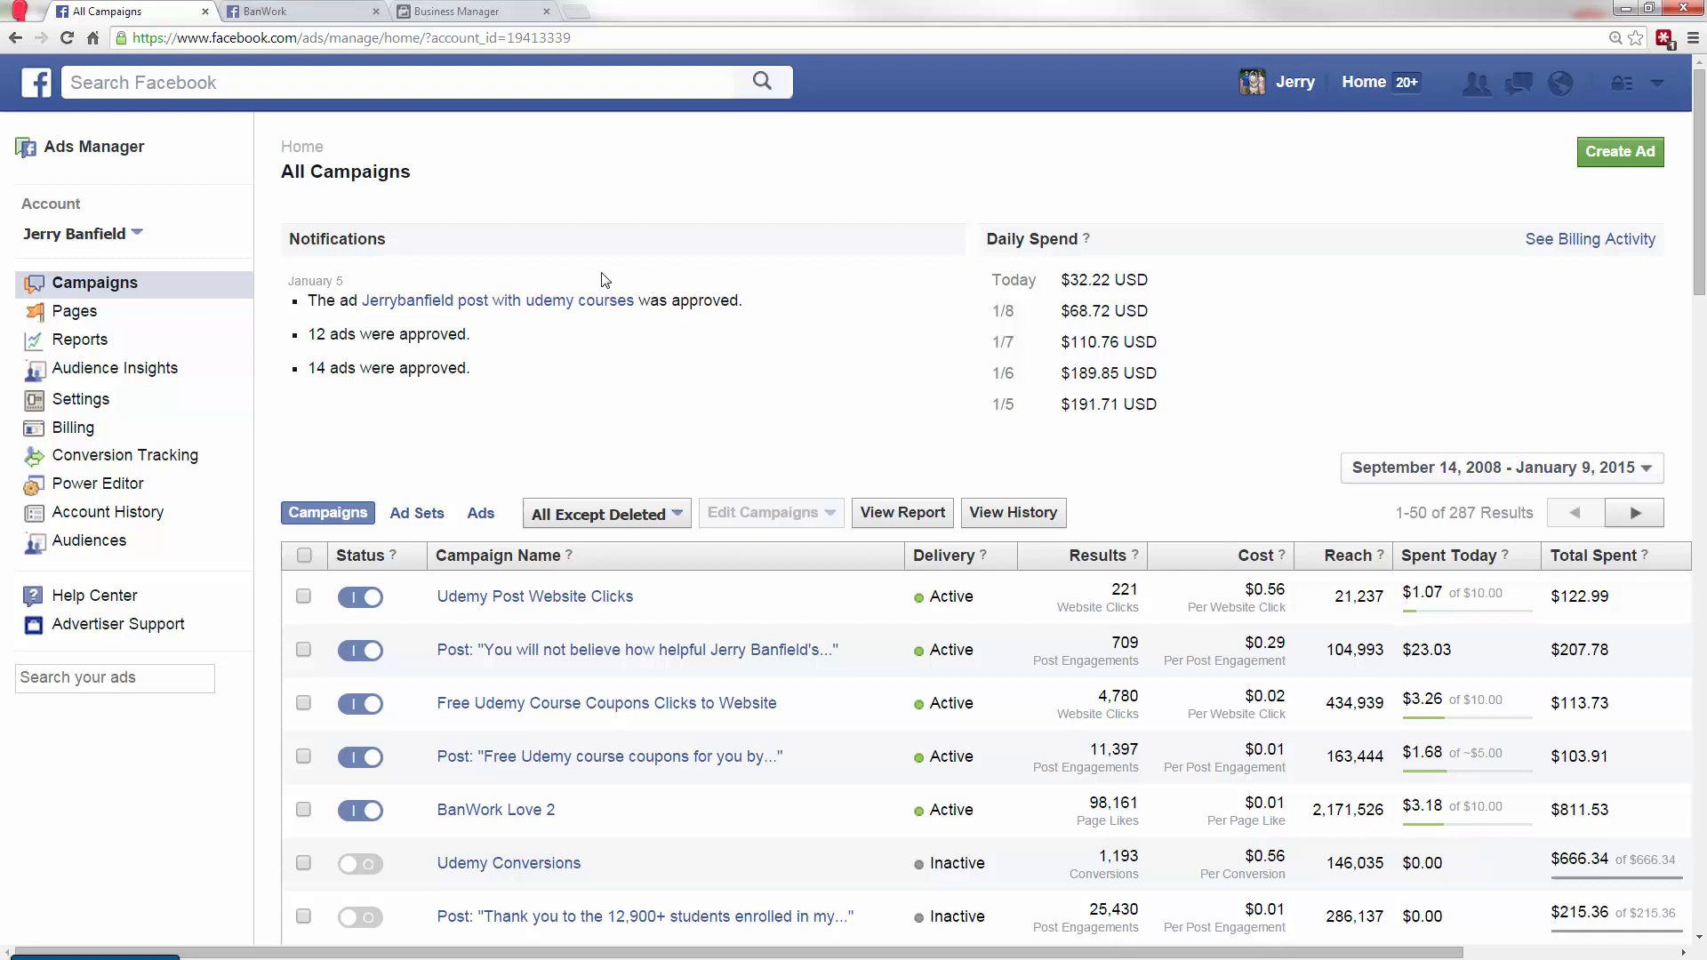
mouse_move(81, 398)
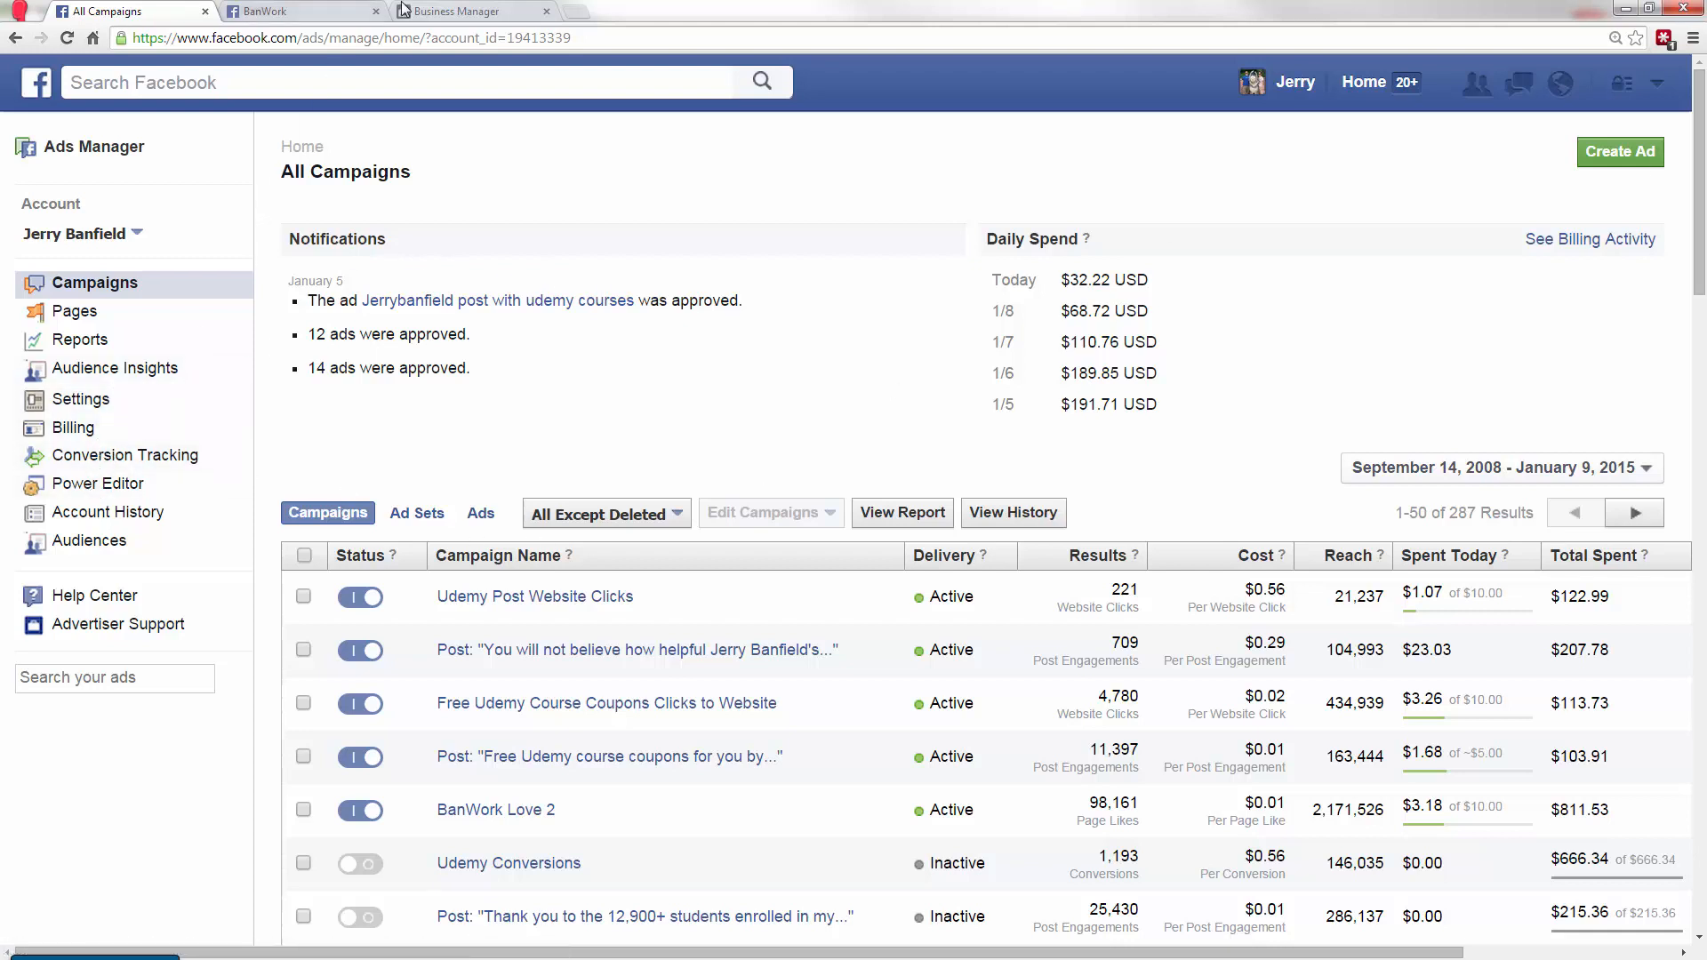
click(472, 11)
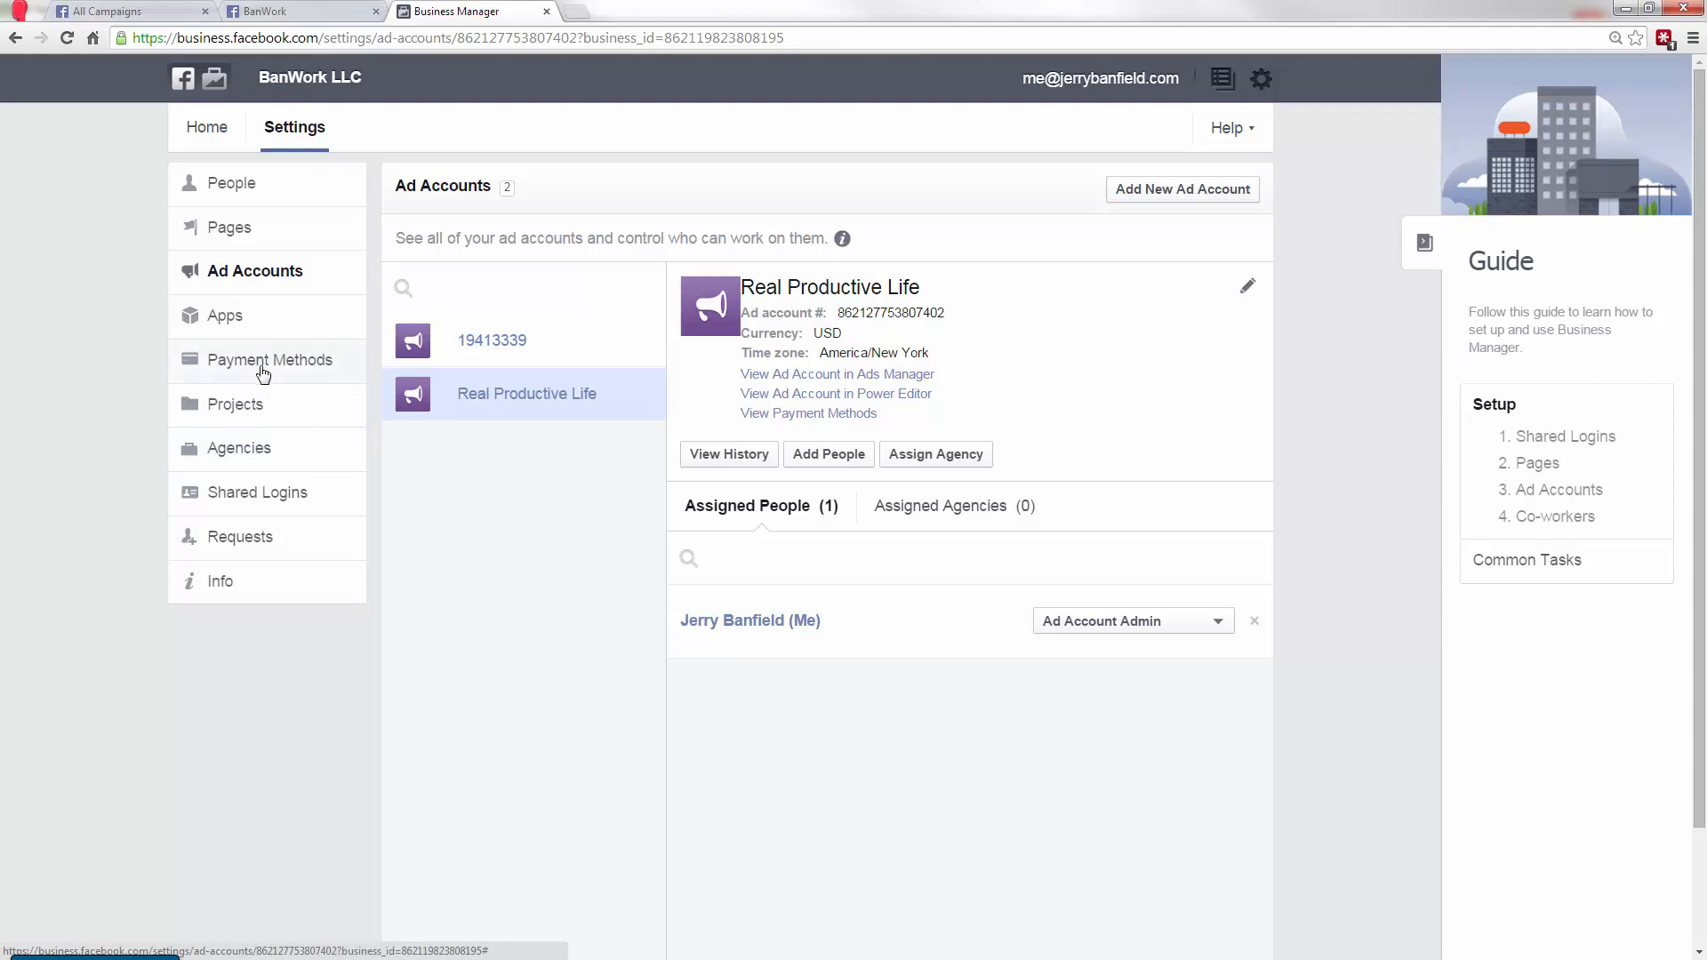
- Check the Agencies and Requests settings pages, both empty for BanWork LLC
click(238, 447)
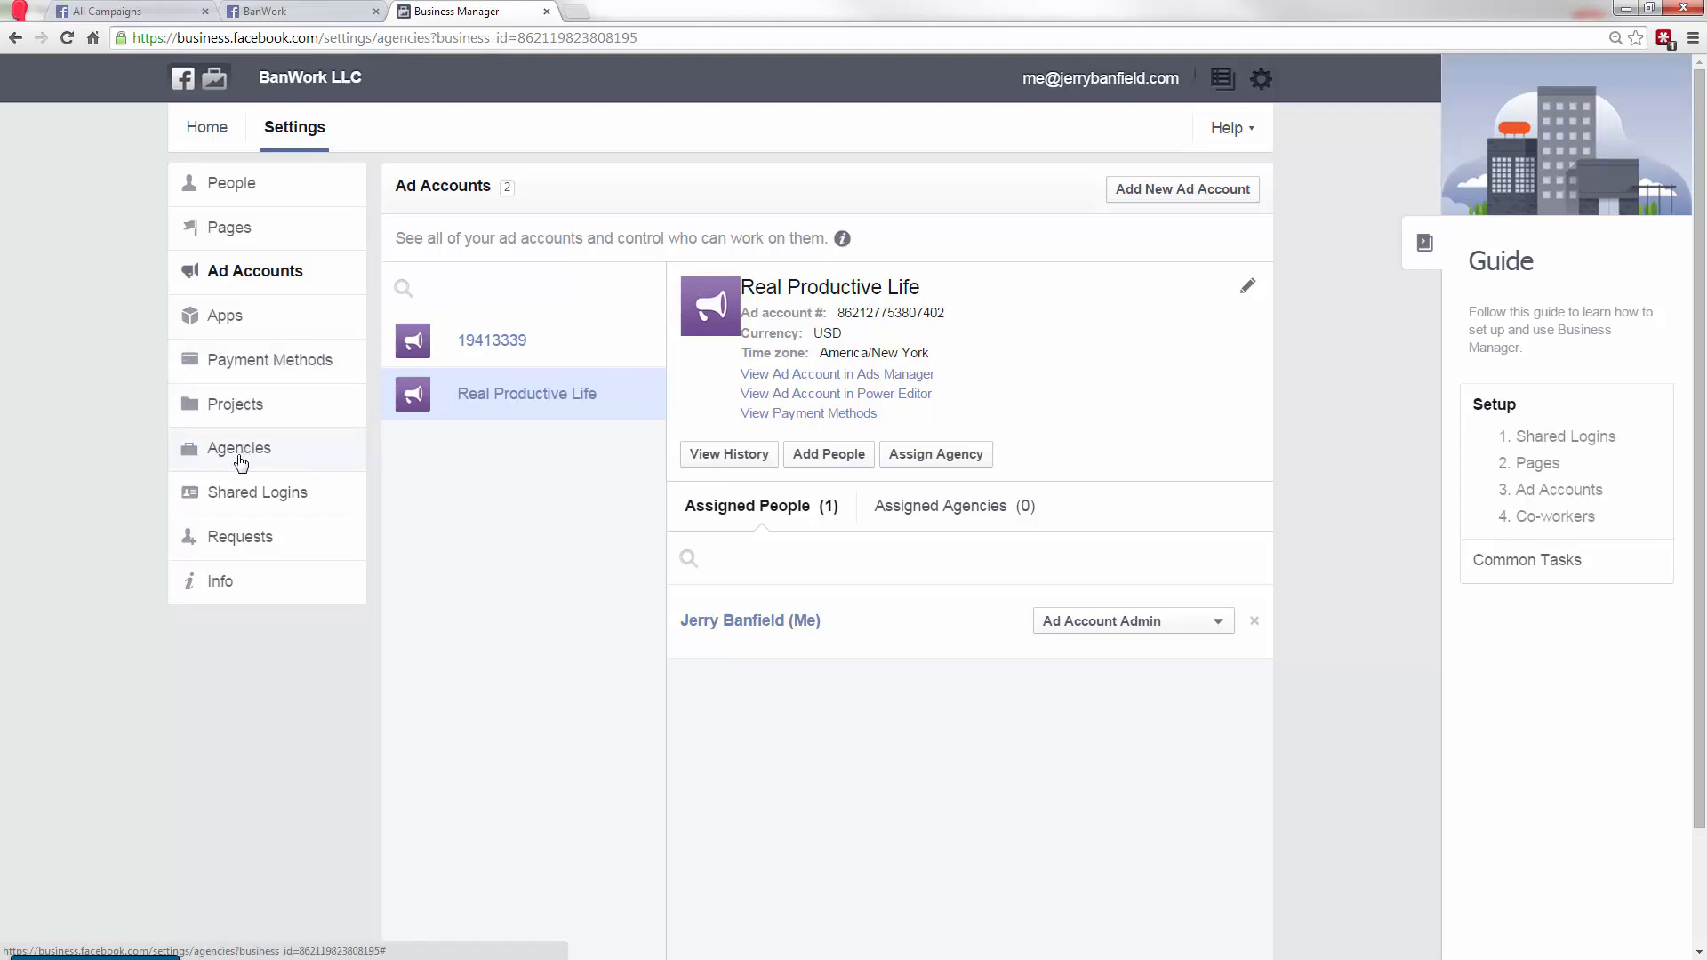
click(237, 447)
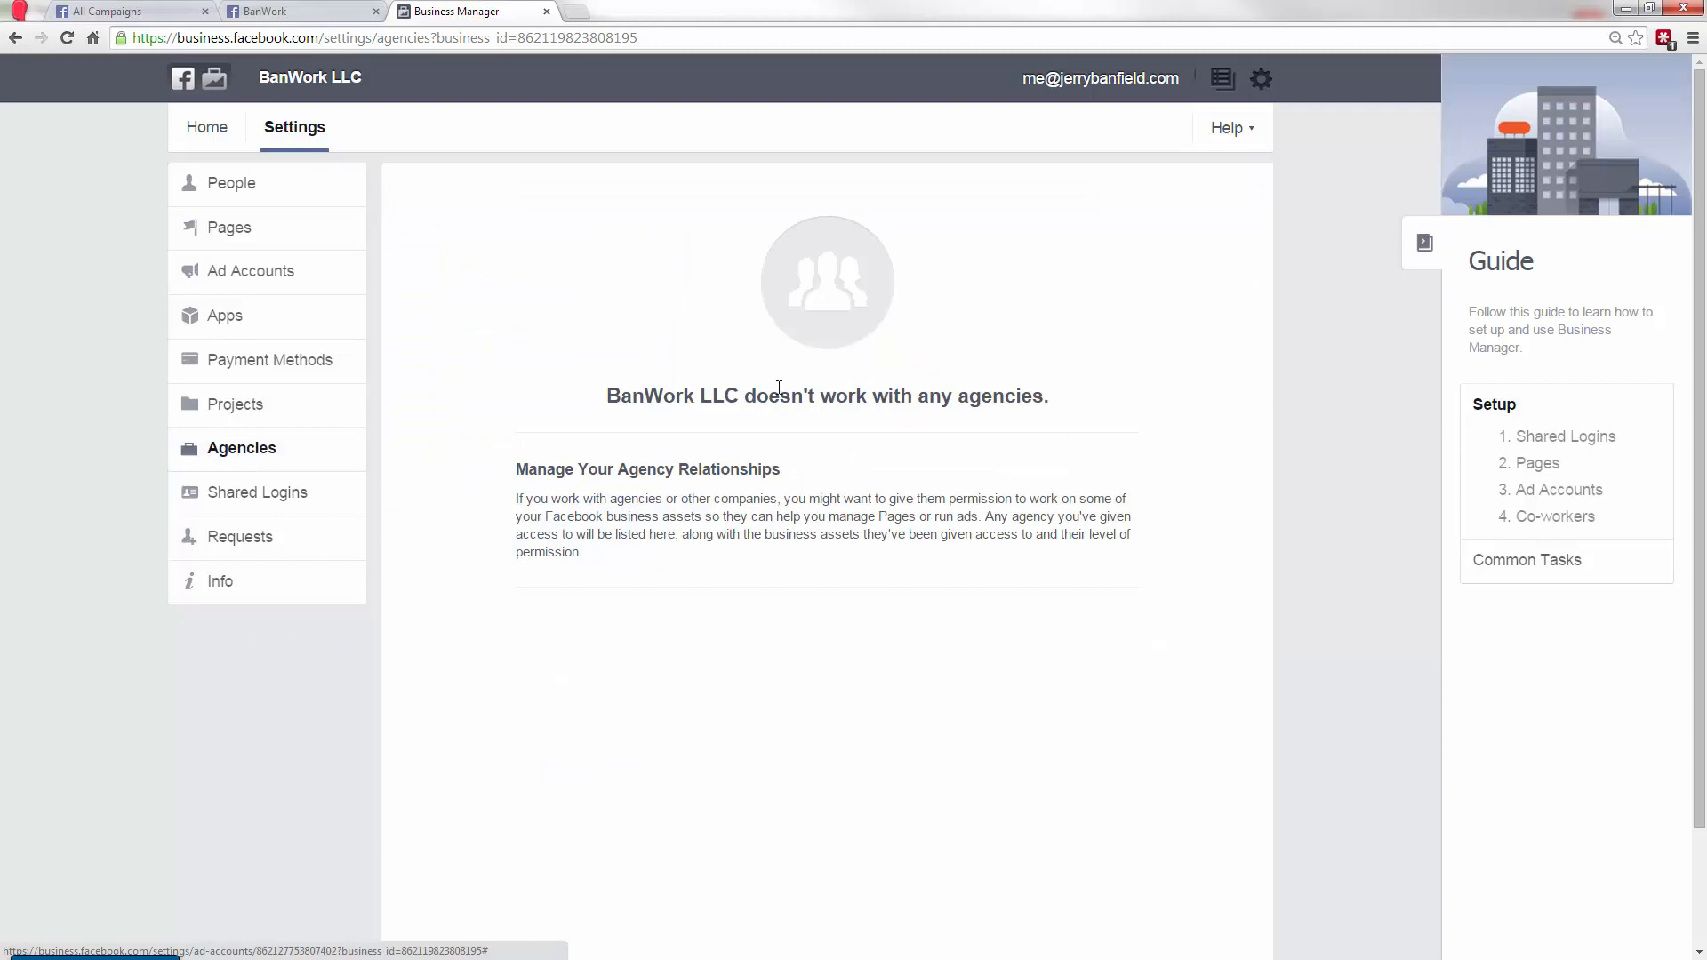
mouse_move(258, 492)
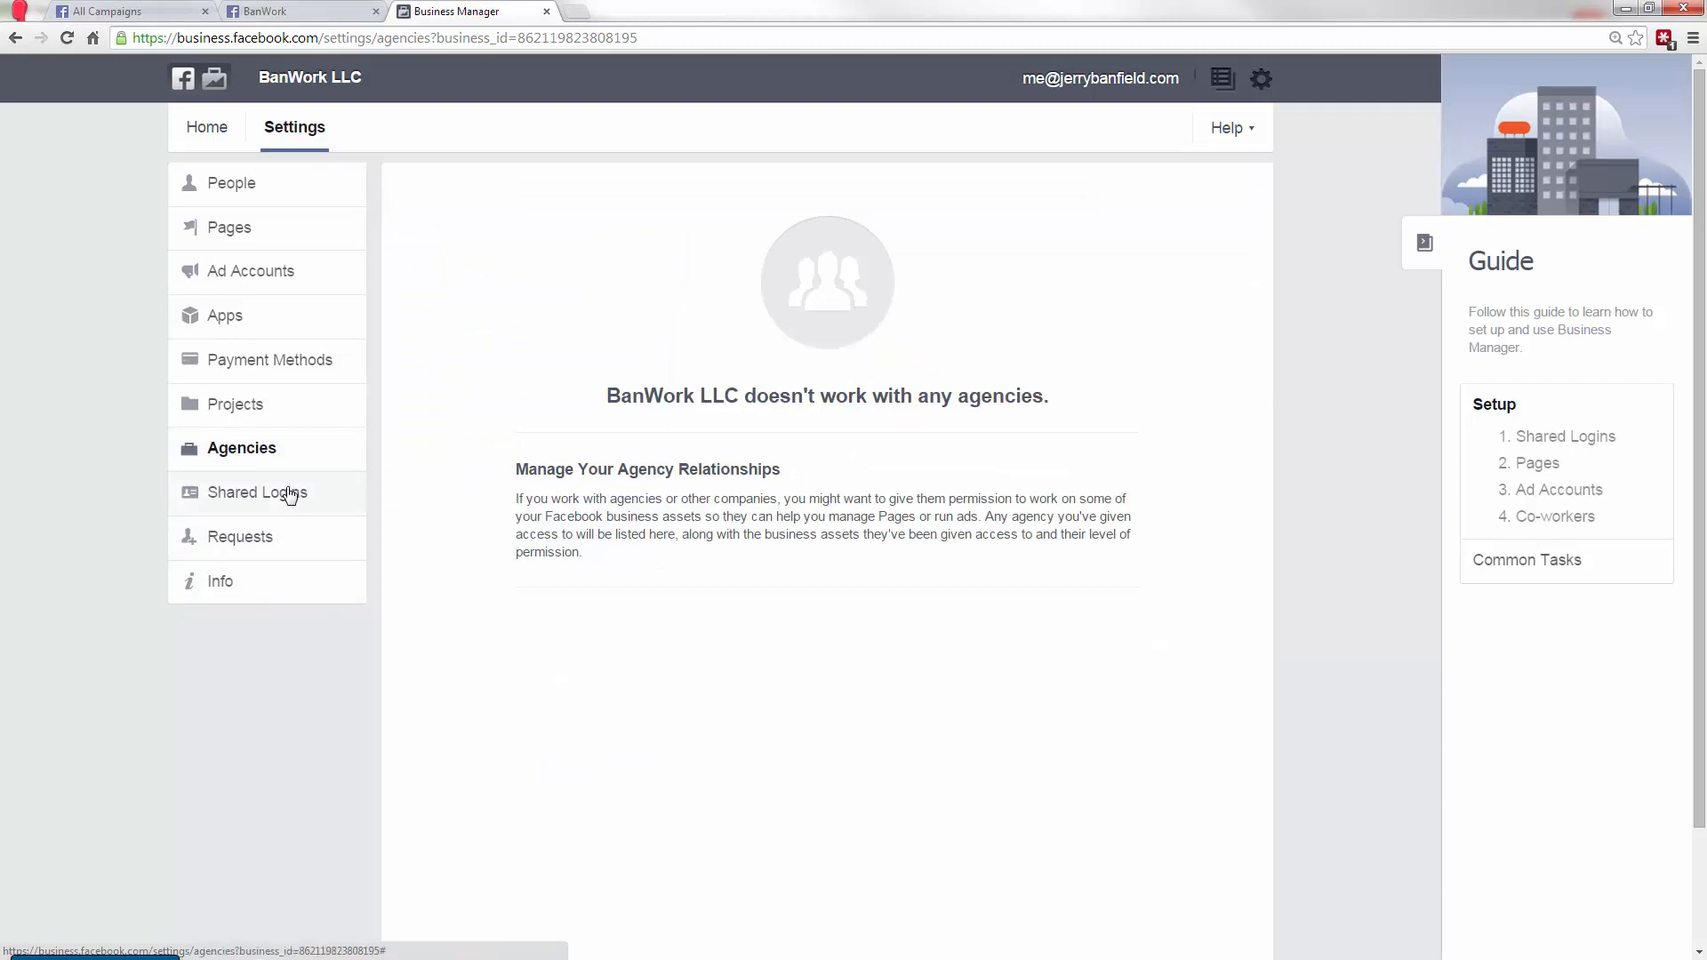
click(242, 535)
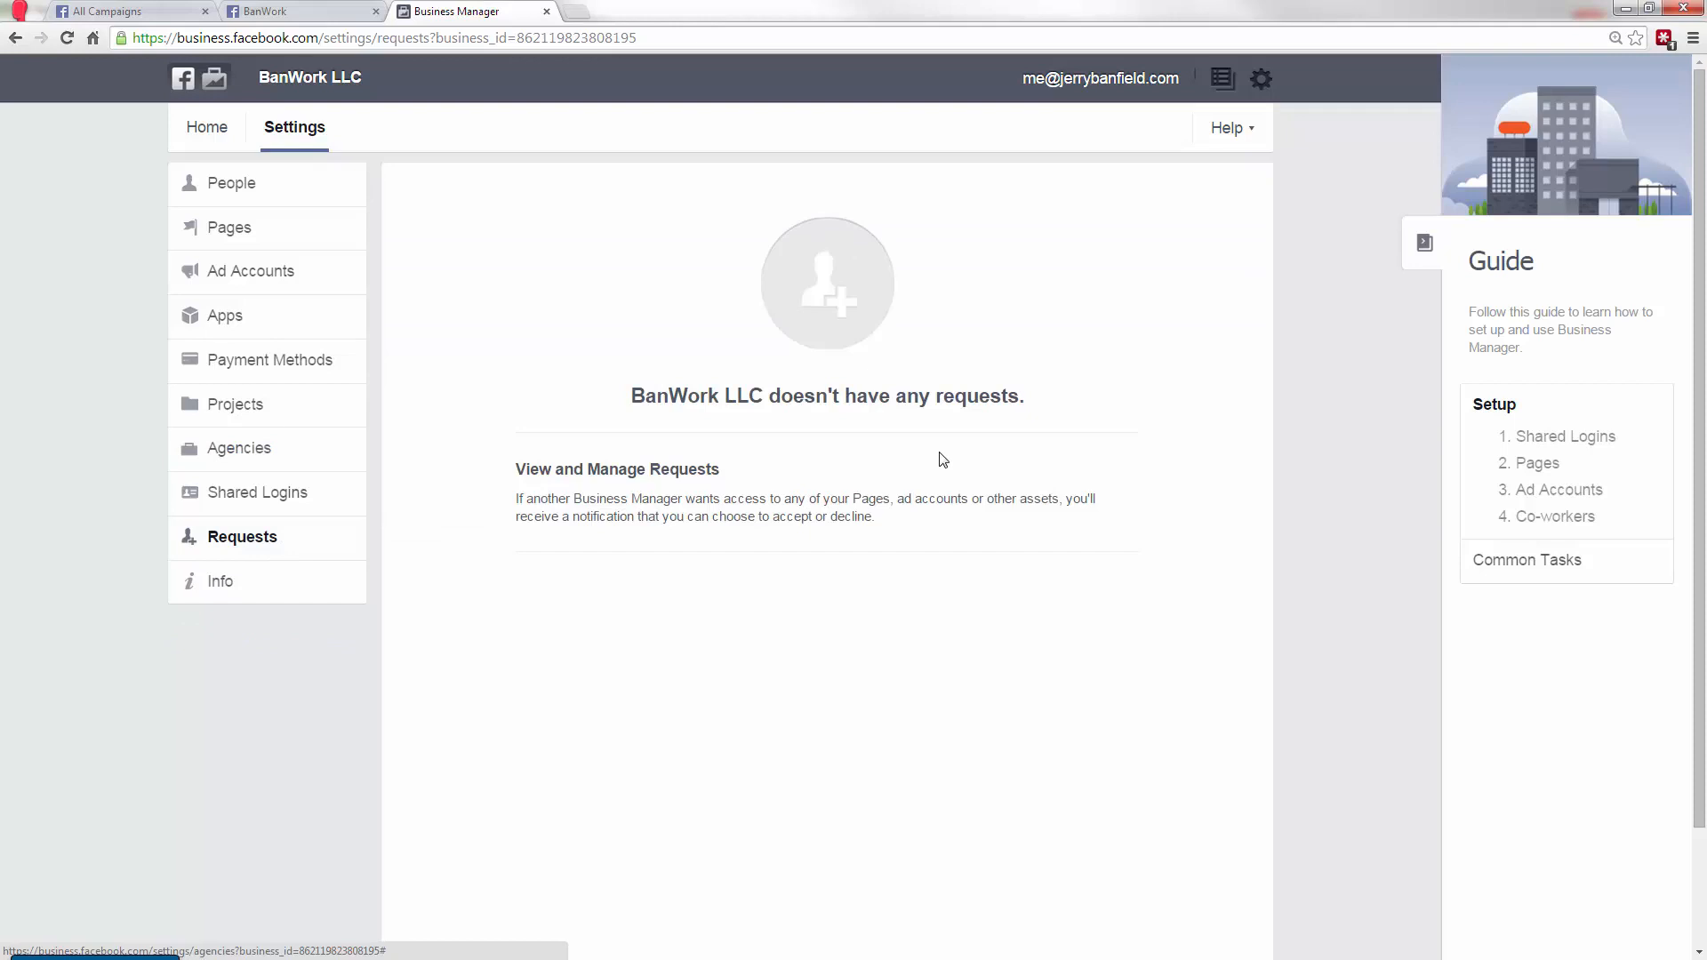
mouse_move(321, 324)
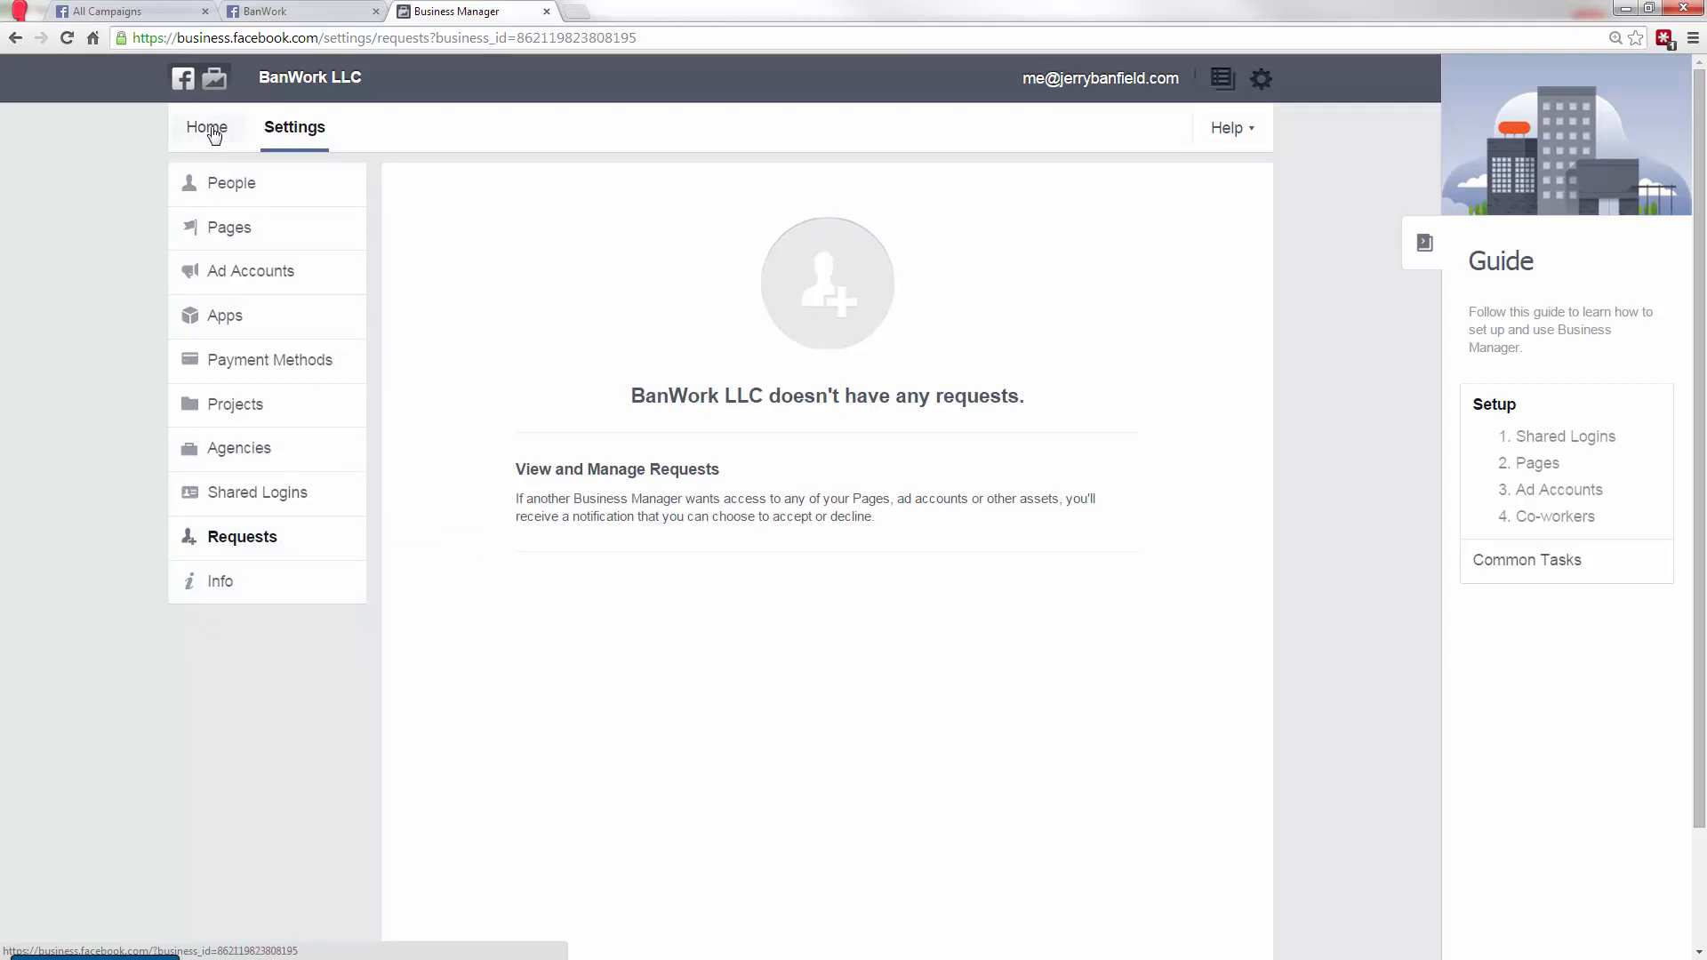
- Return to Home and scroll through all six assets, two ad accounts and four Pages
click(206, 127)
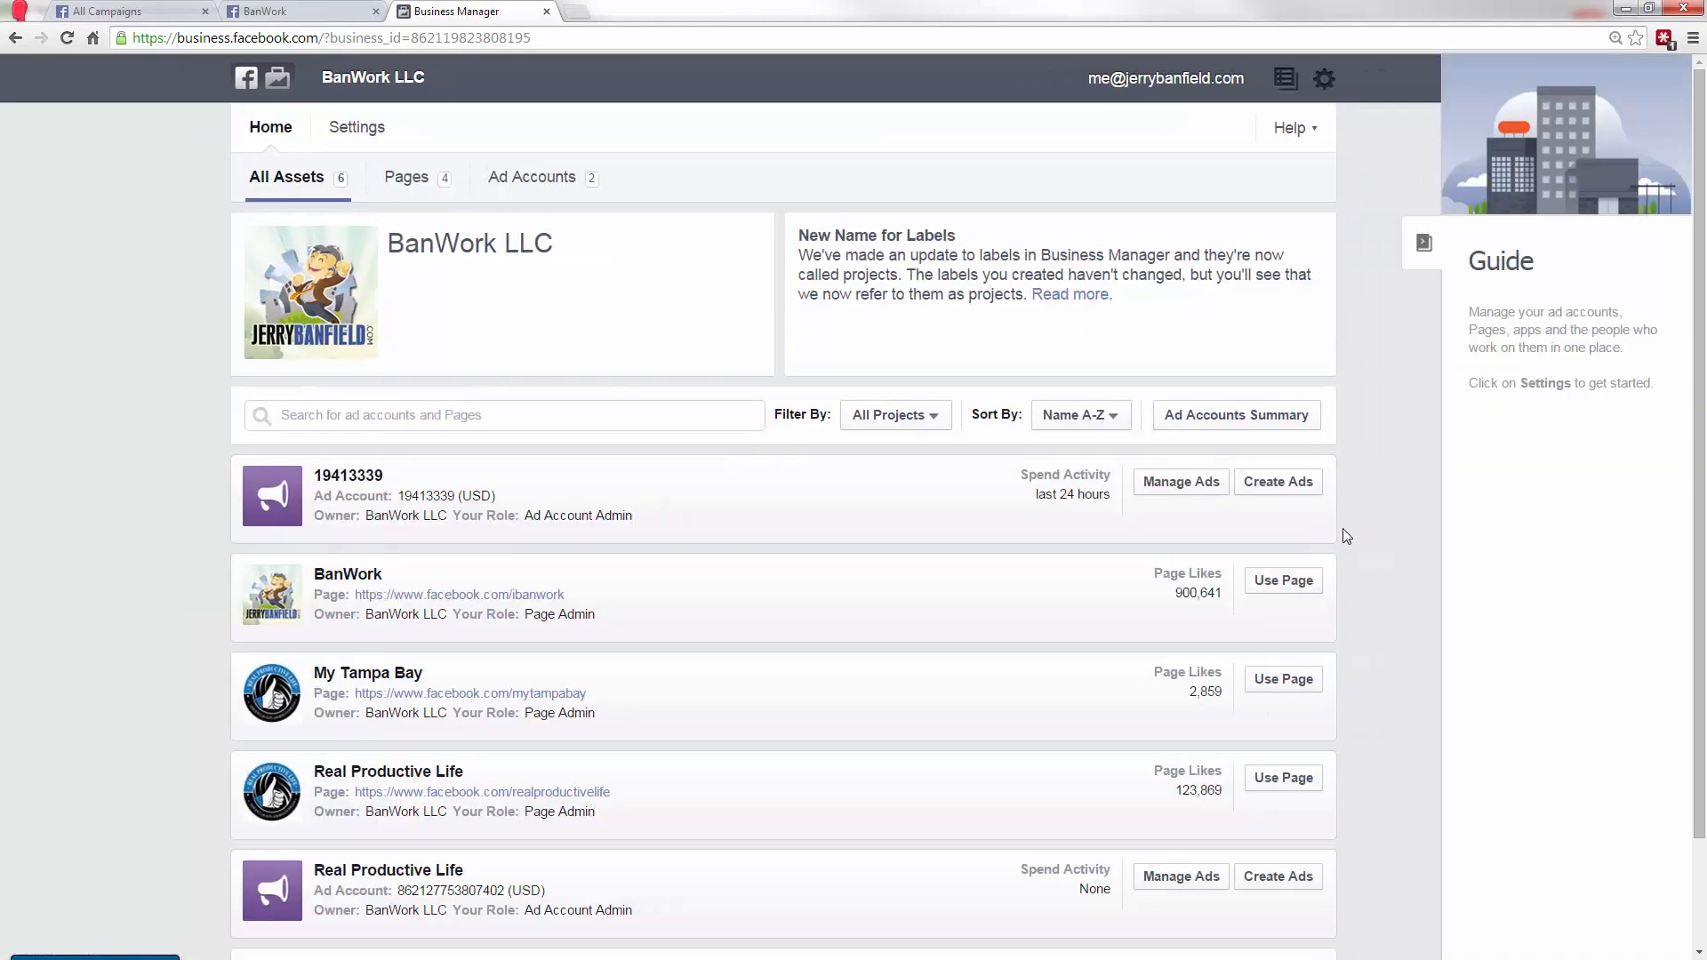
scroll(down, 3)
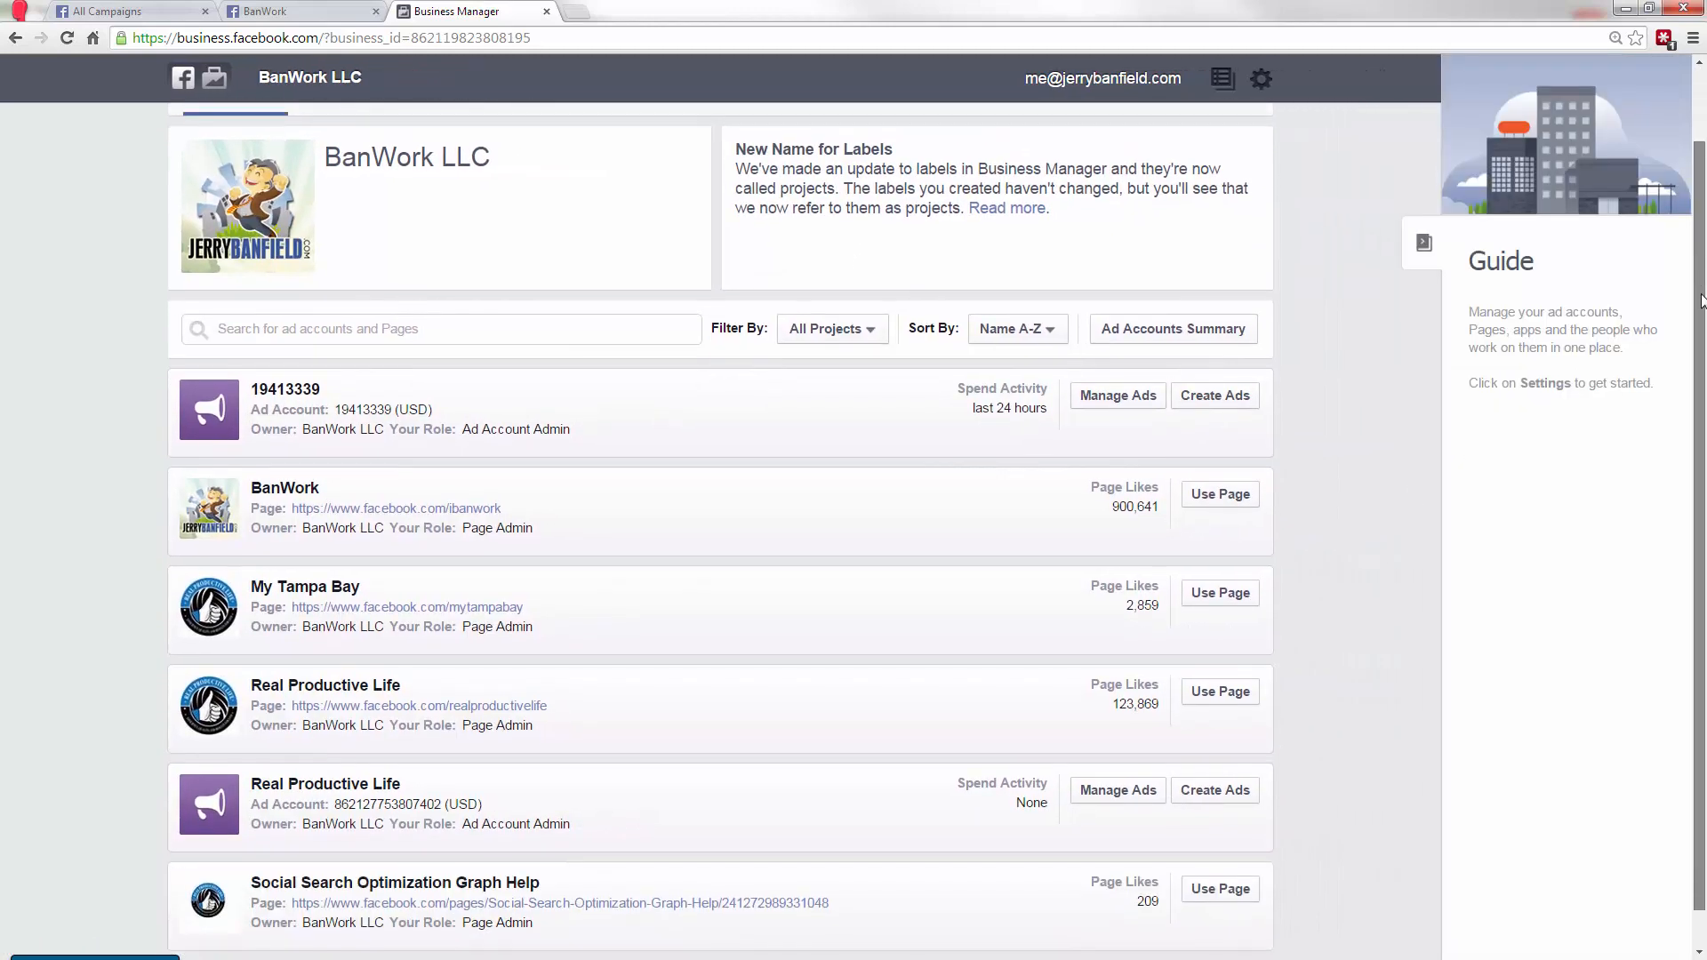
scroll(down, 3)
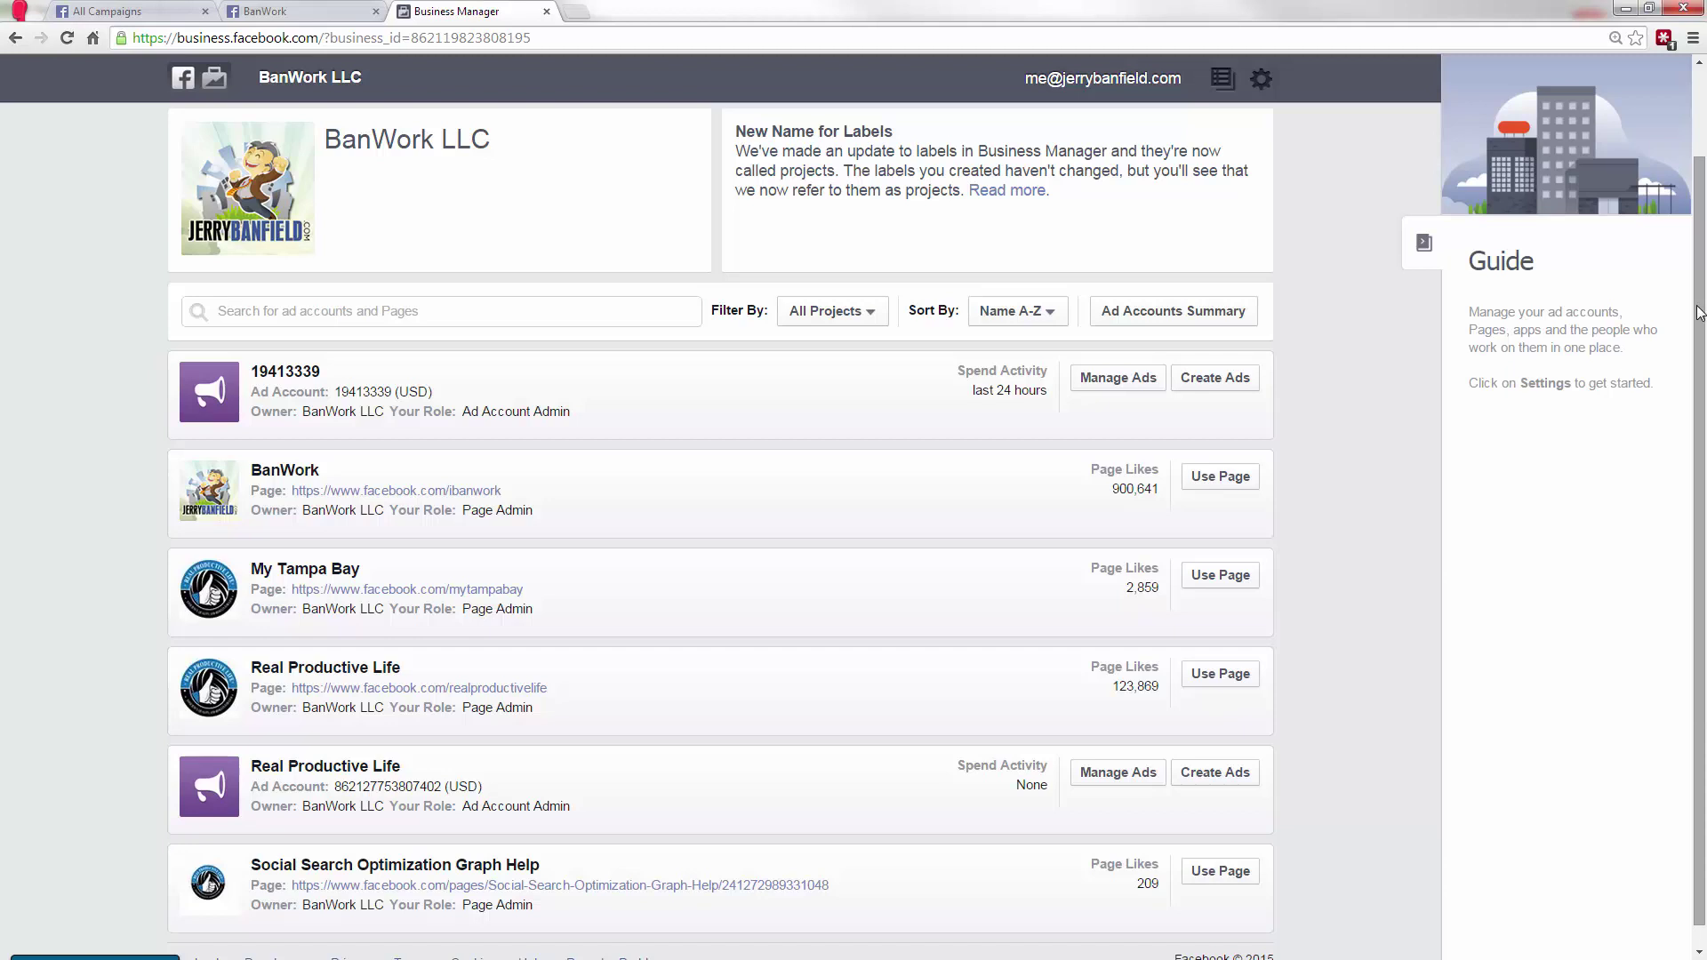
mouse_move(1250, 101)
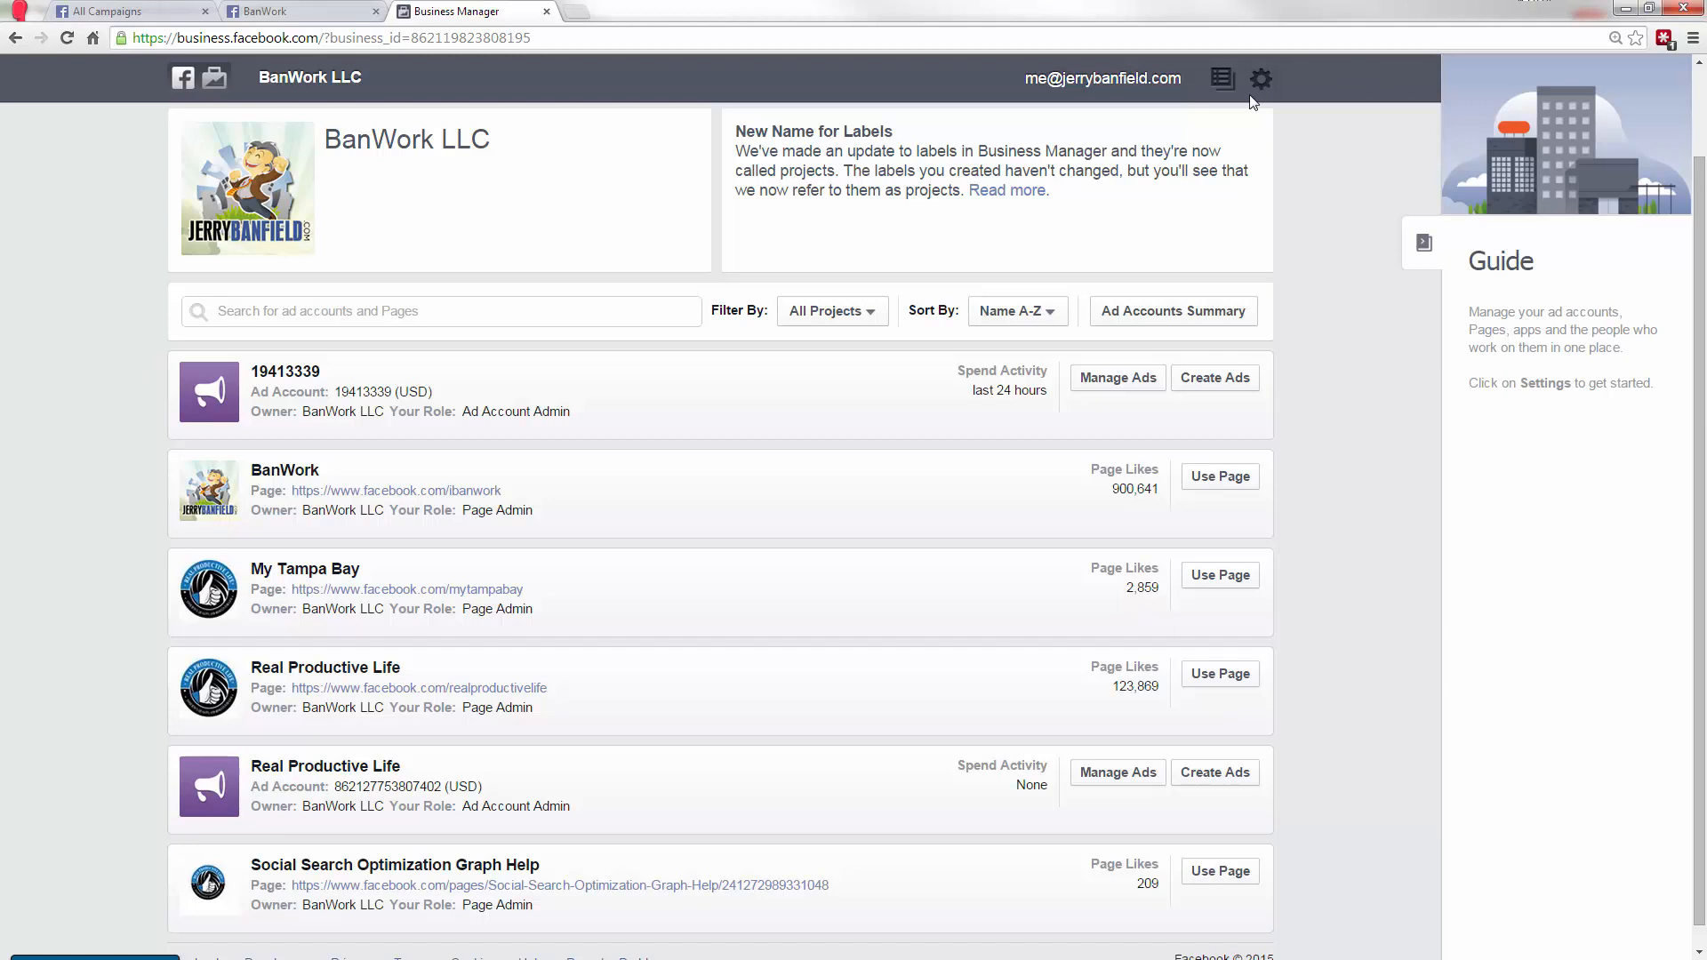
- From the gear menu, use Facebook as Jerry Banfield to reach the personal News Feed
click(1260, 78)
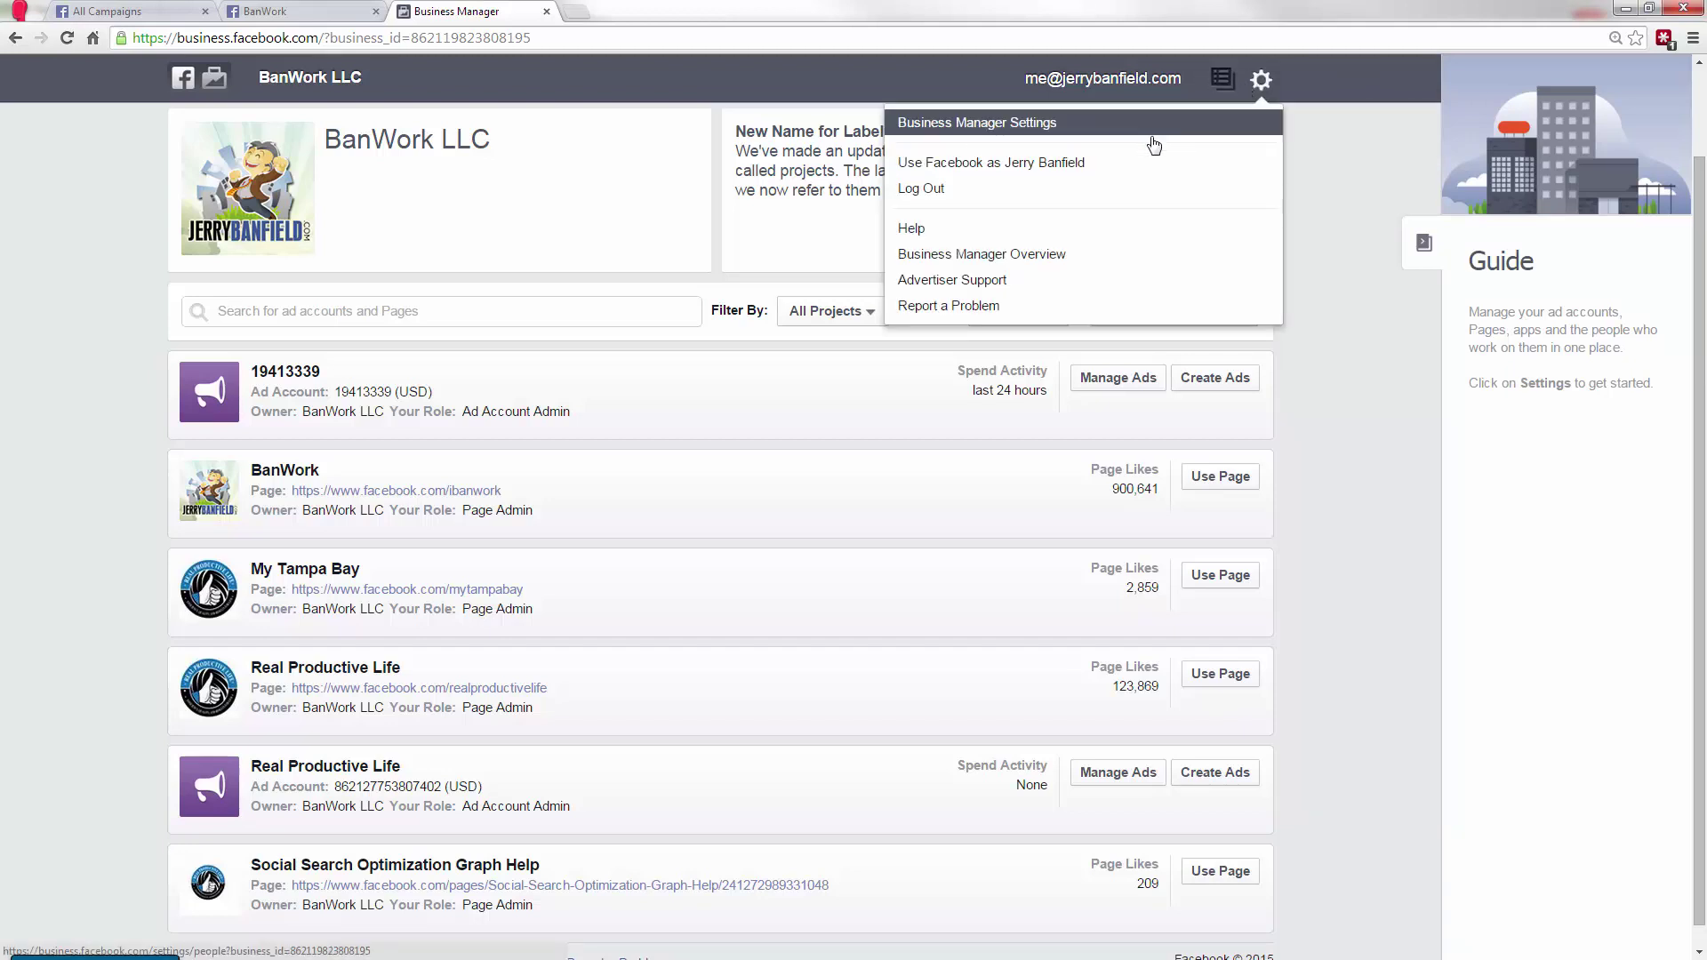
mouse_move(1061, 169)
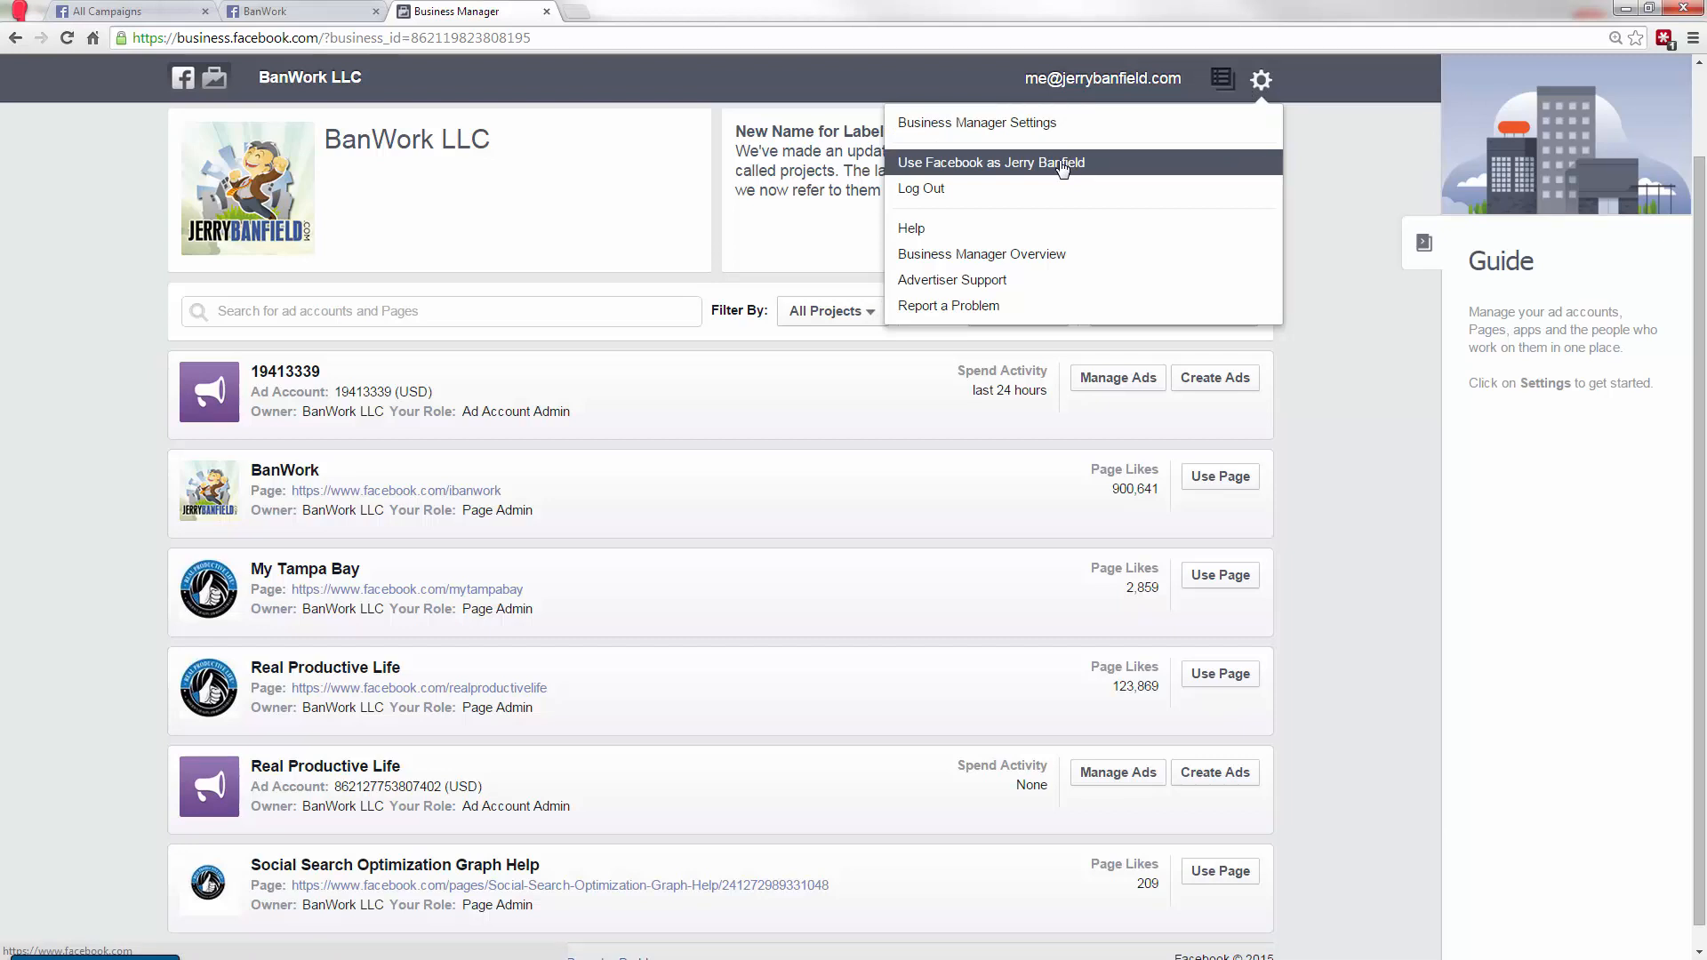
click(990, 162)
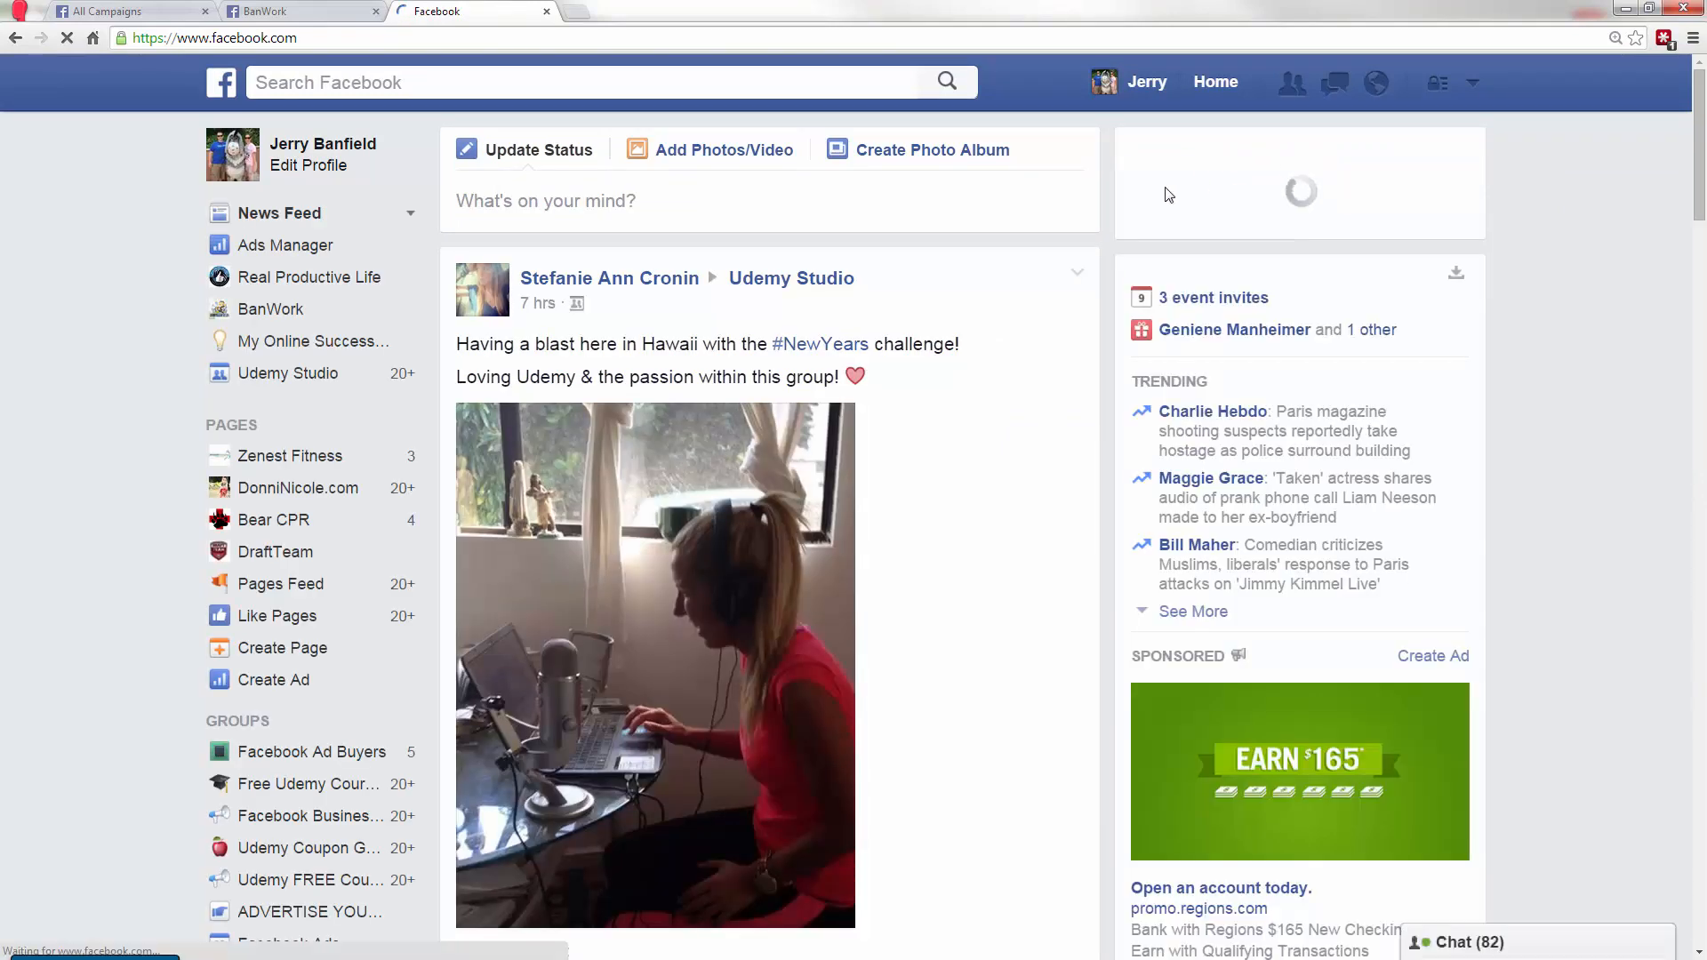
mouse_move(327, 340)
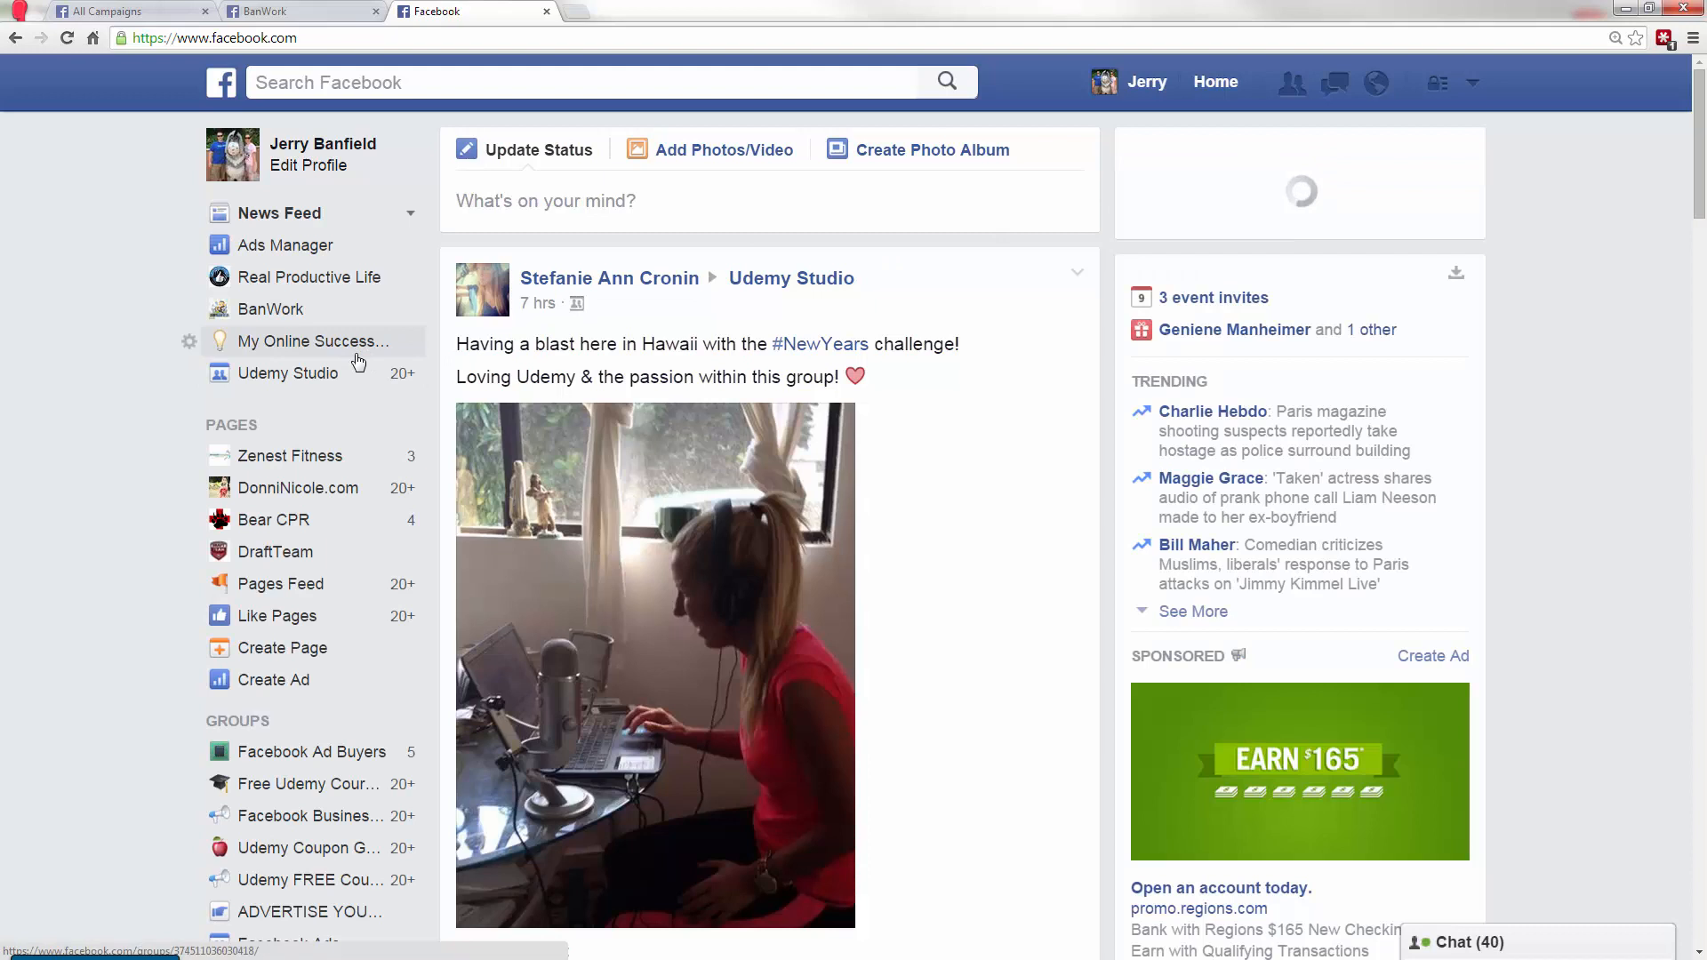
click(287, 246)
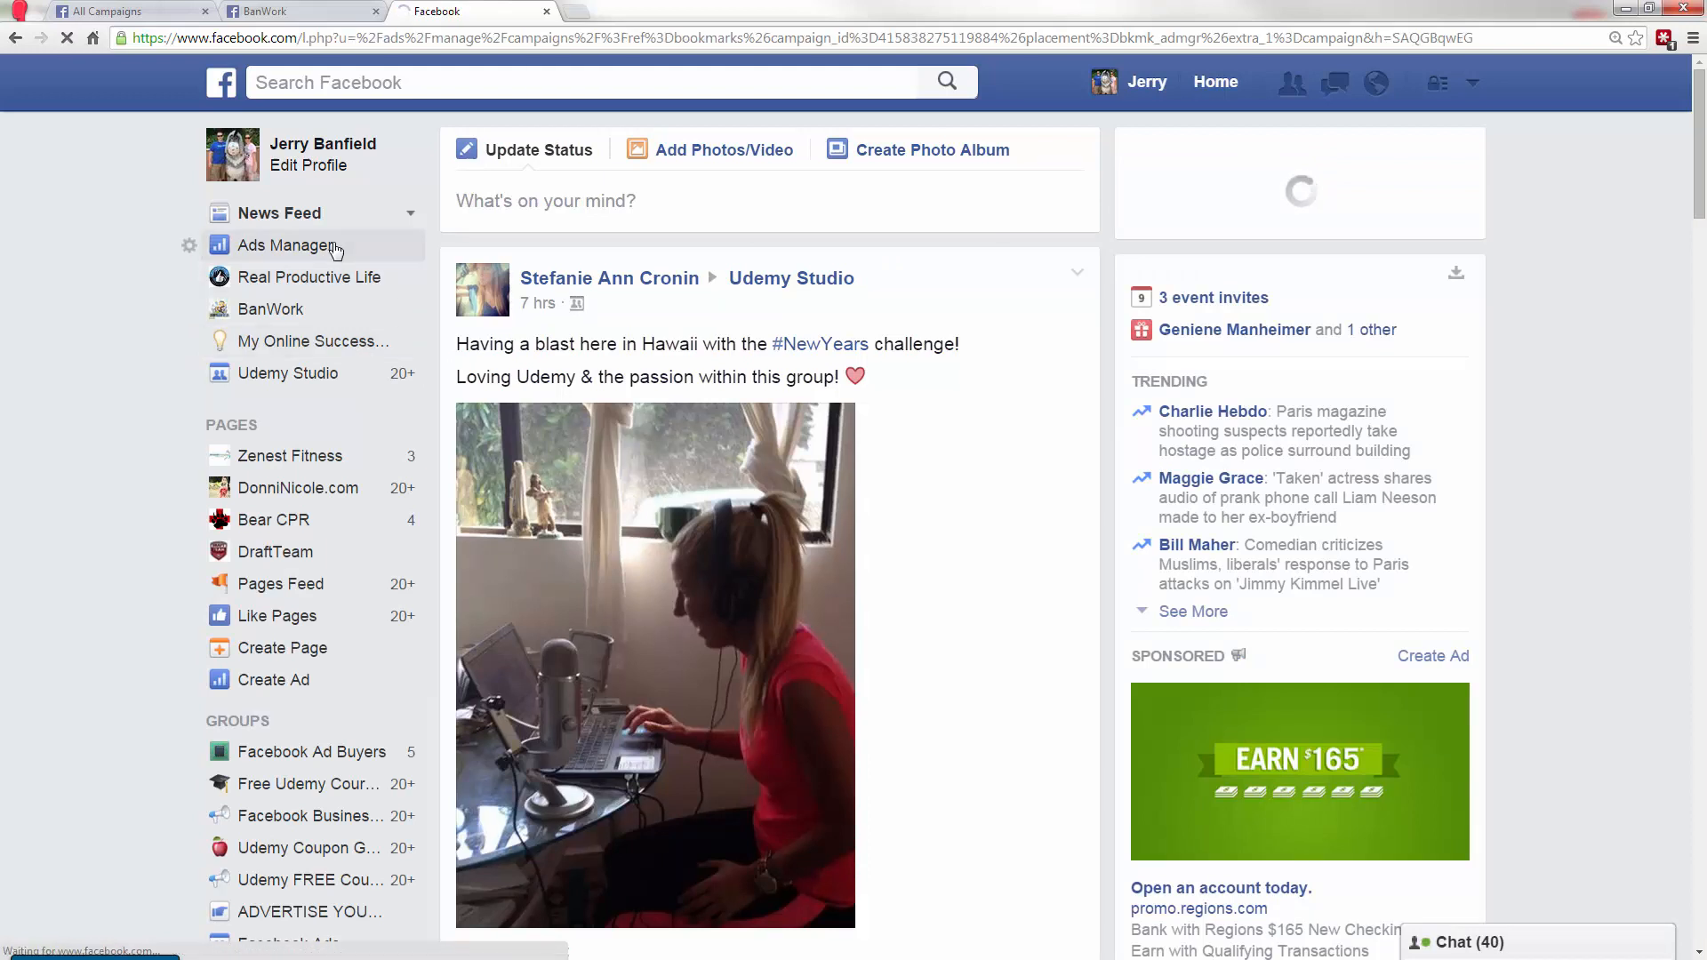
click(290, 245)
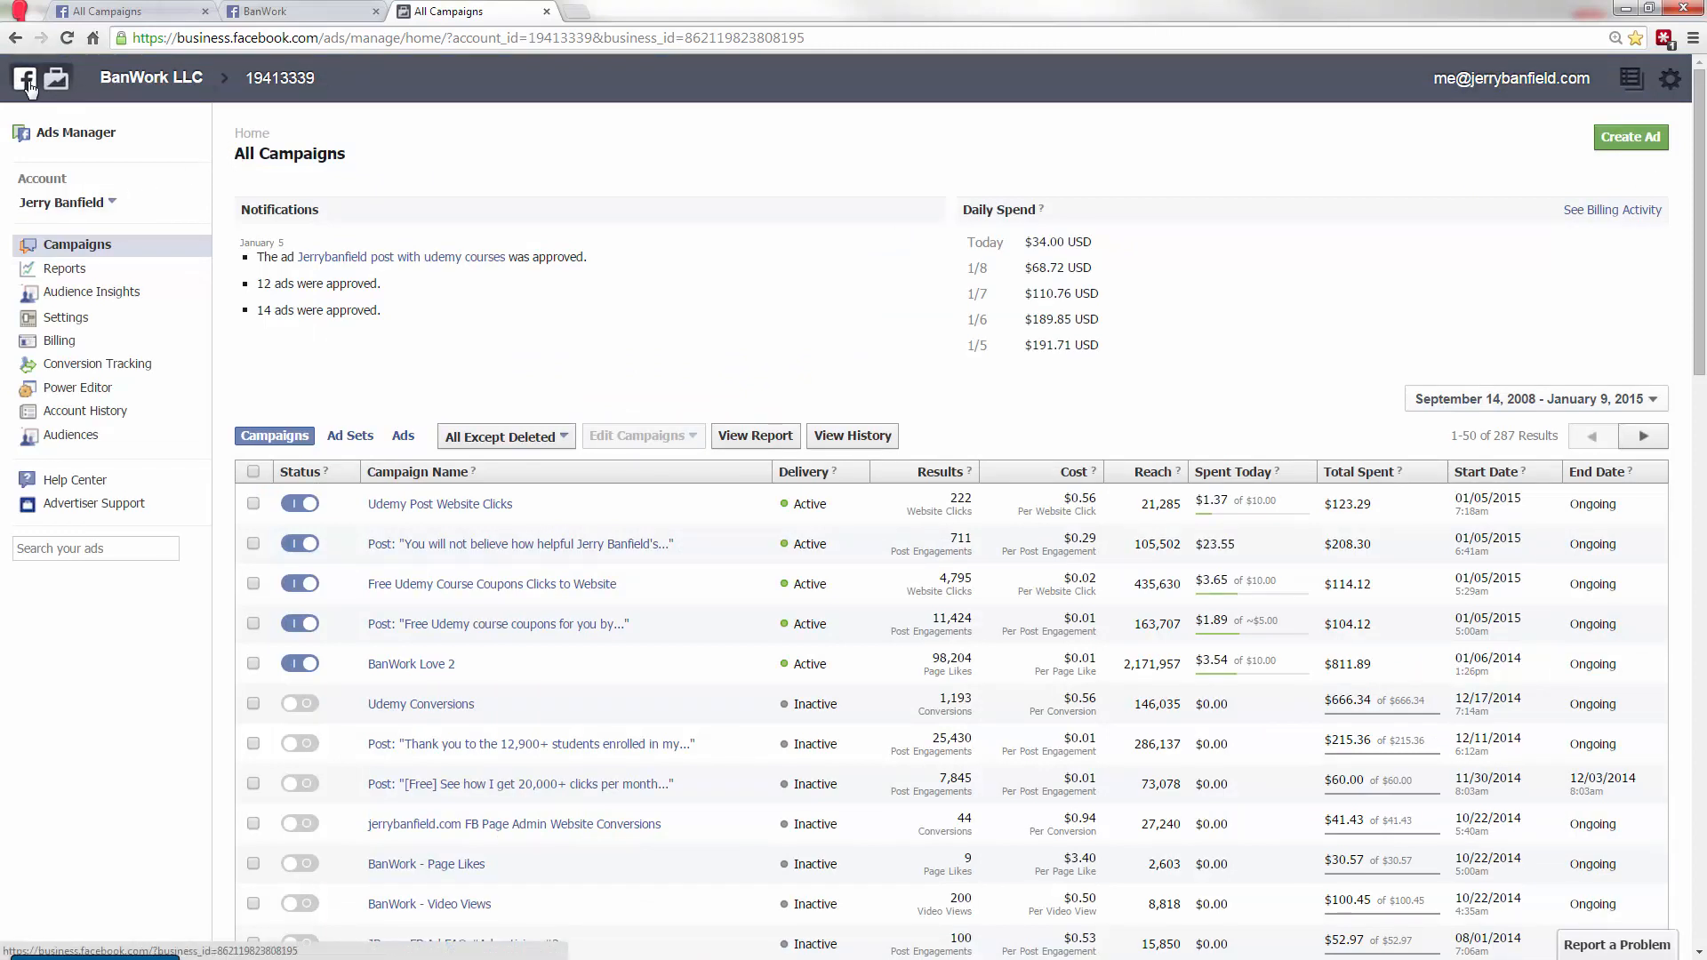
- Go back to BanWork LLC's Business Manager home via the top-left icon
click(25, 77)
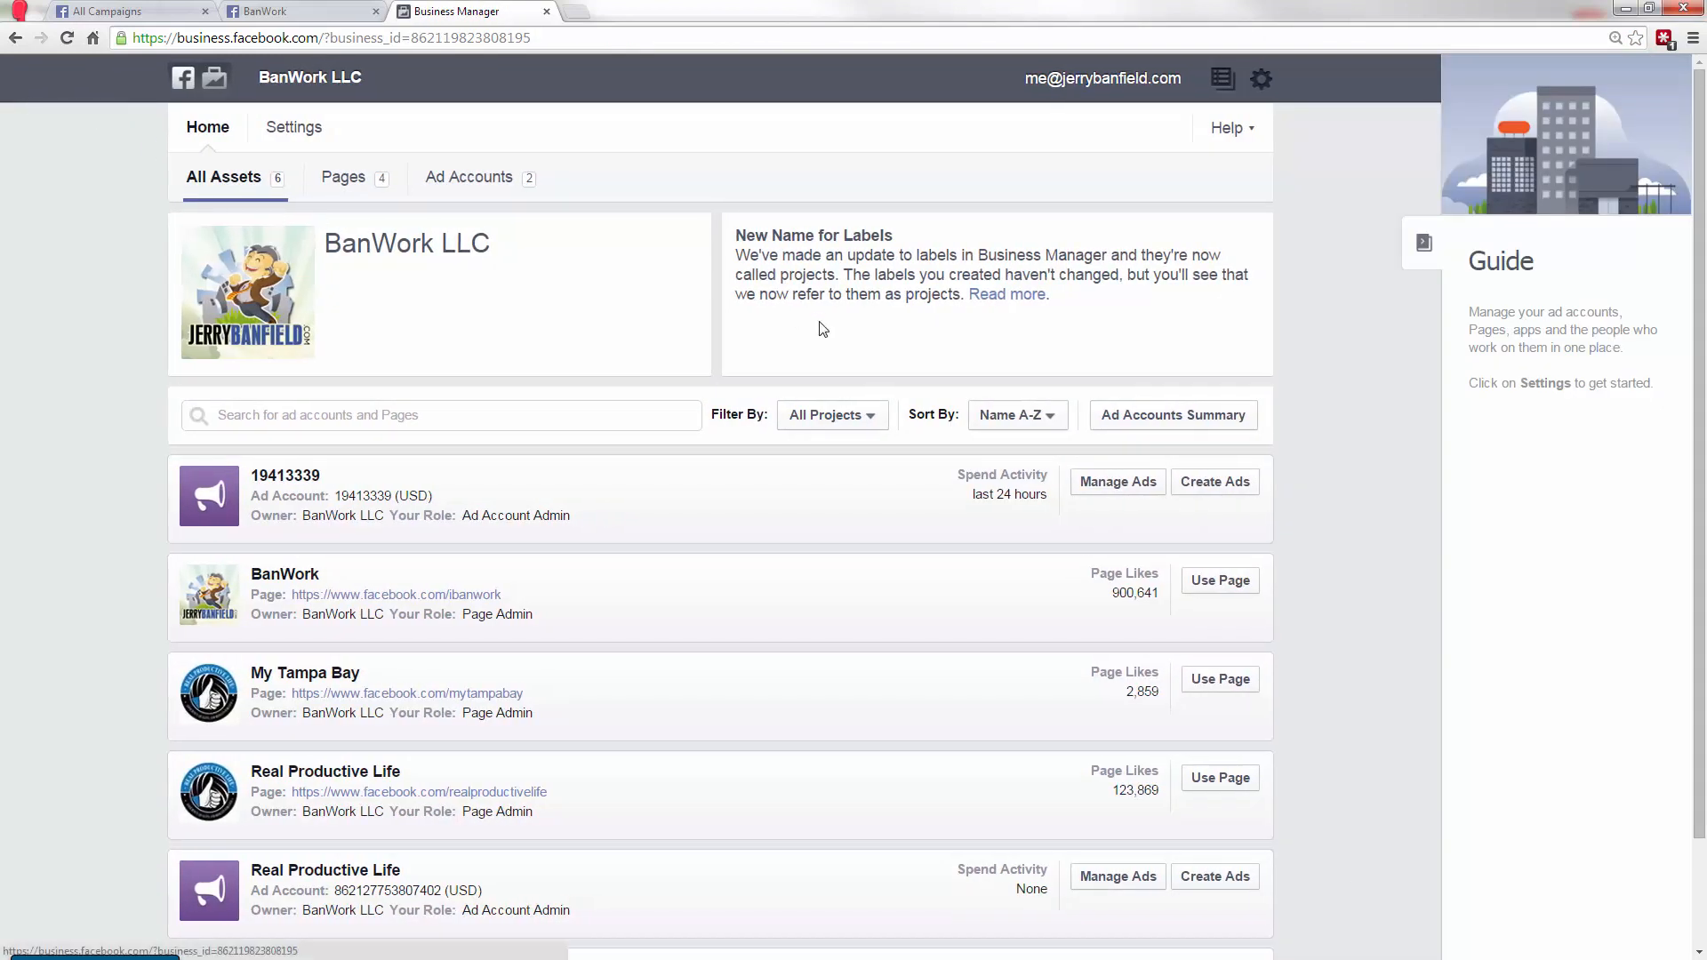
mouse_move(283, 61)
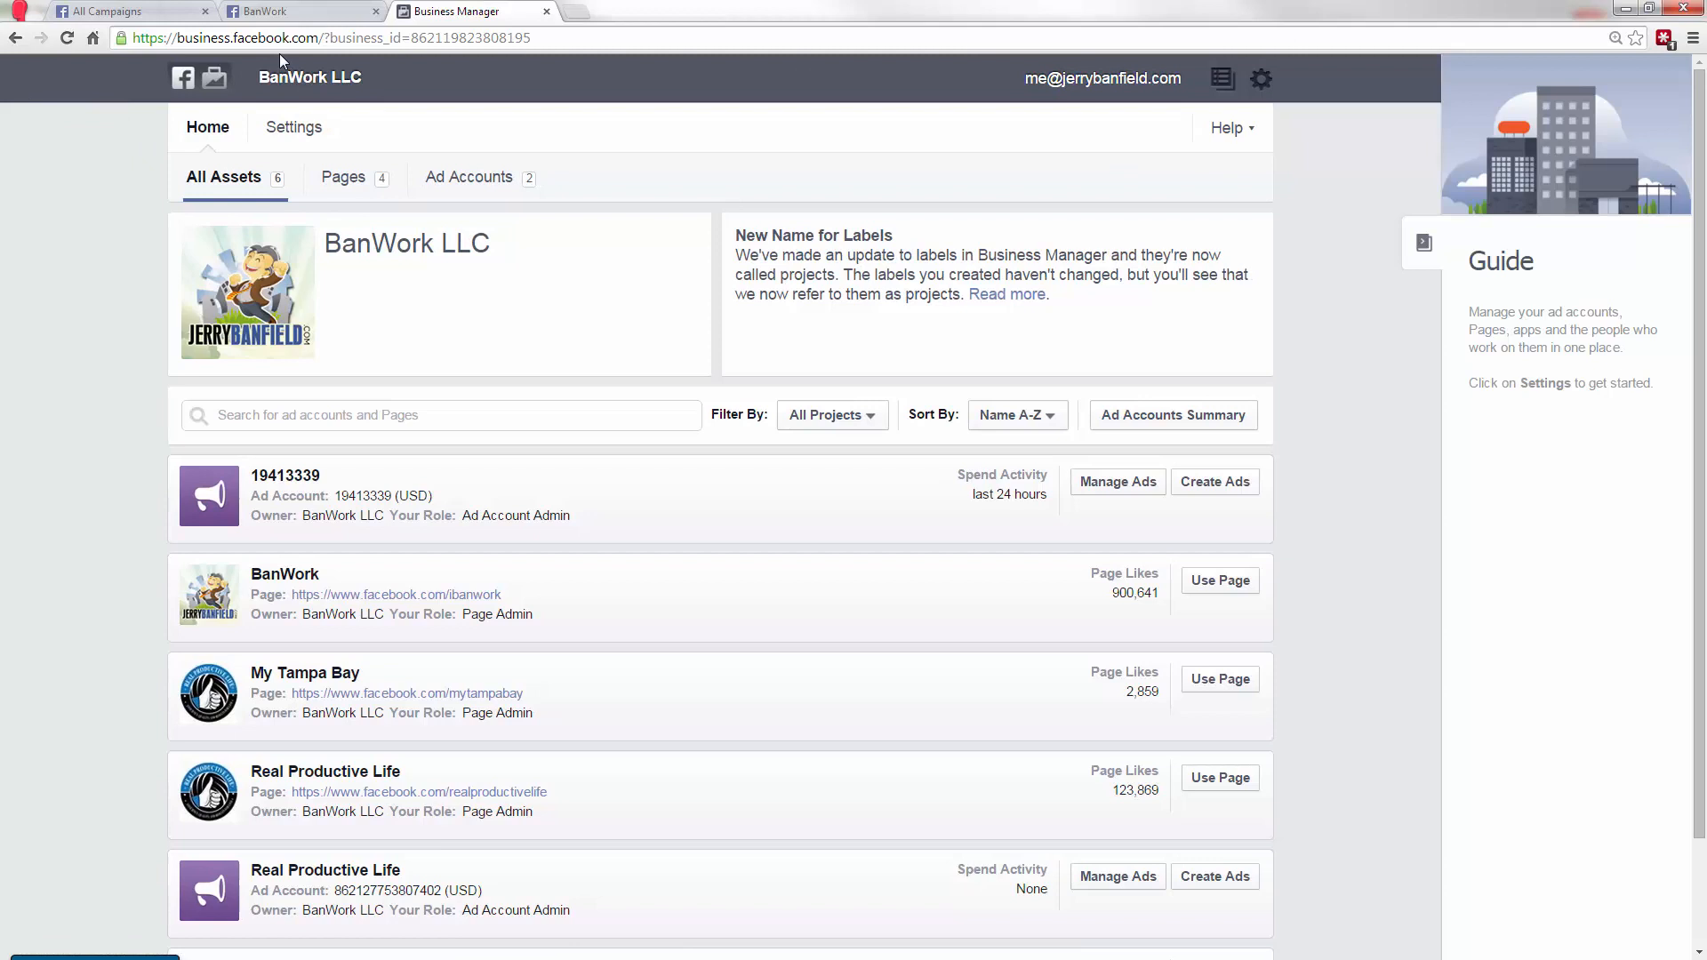
mouse_move(1344, 118)
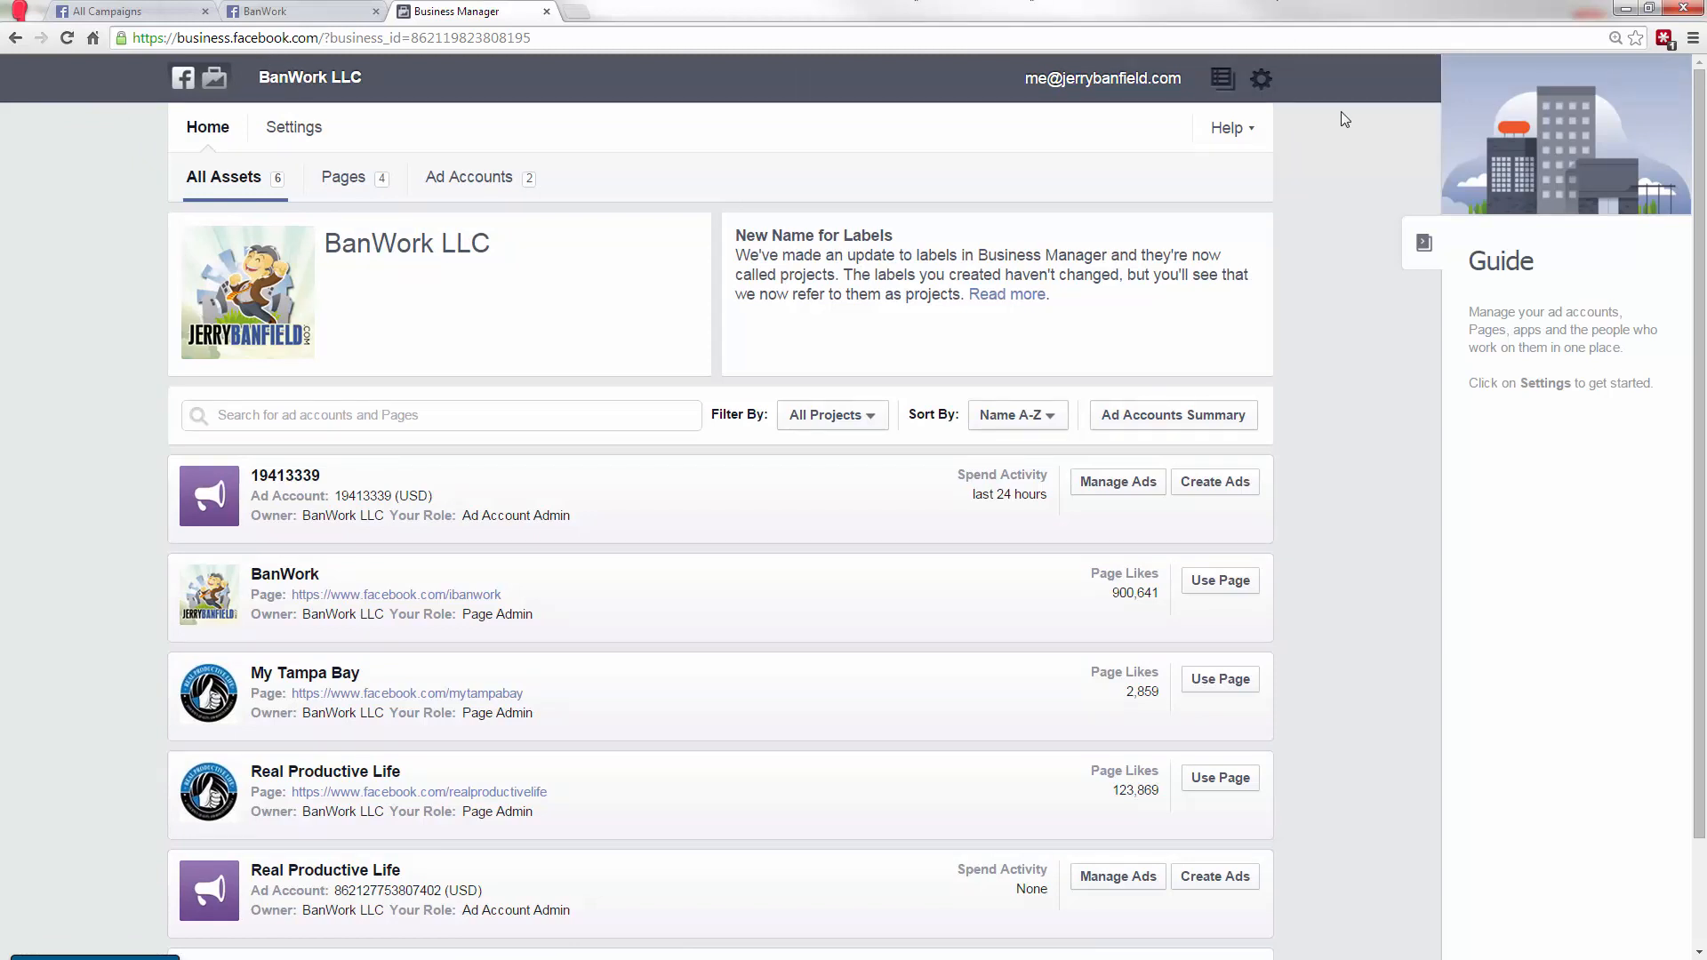
click(1261, 78)
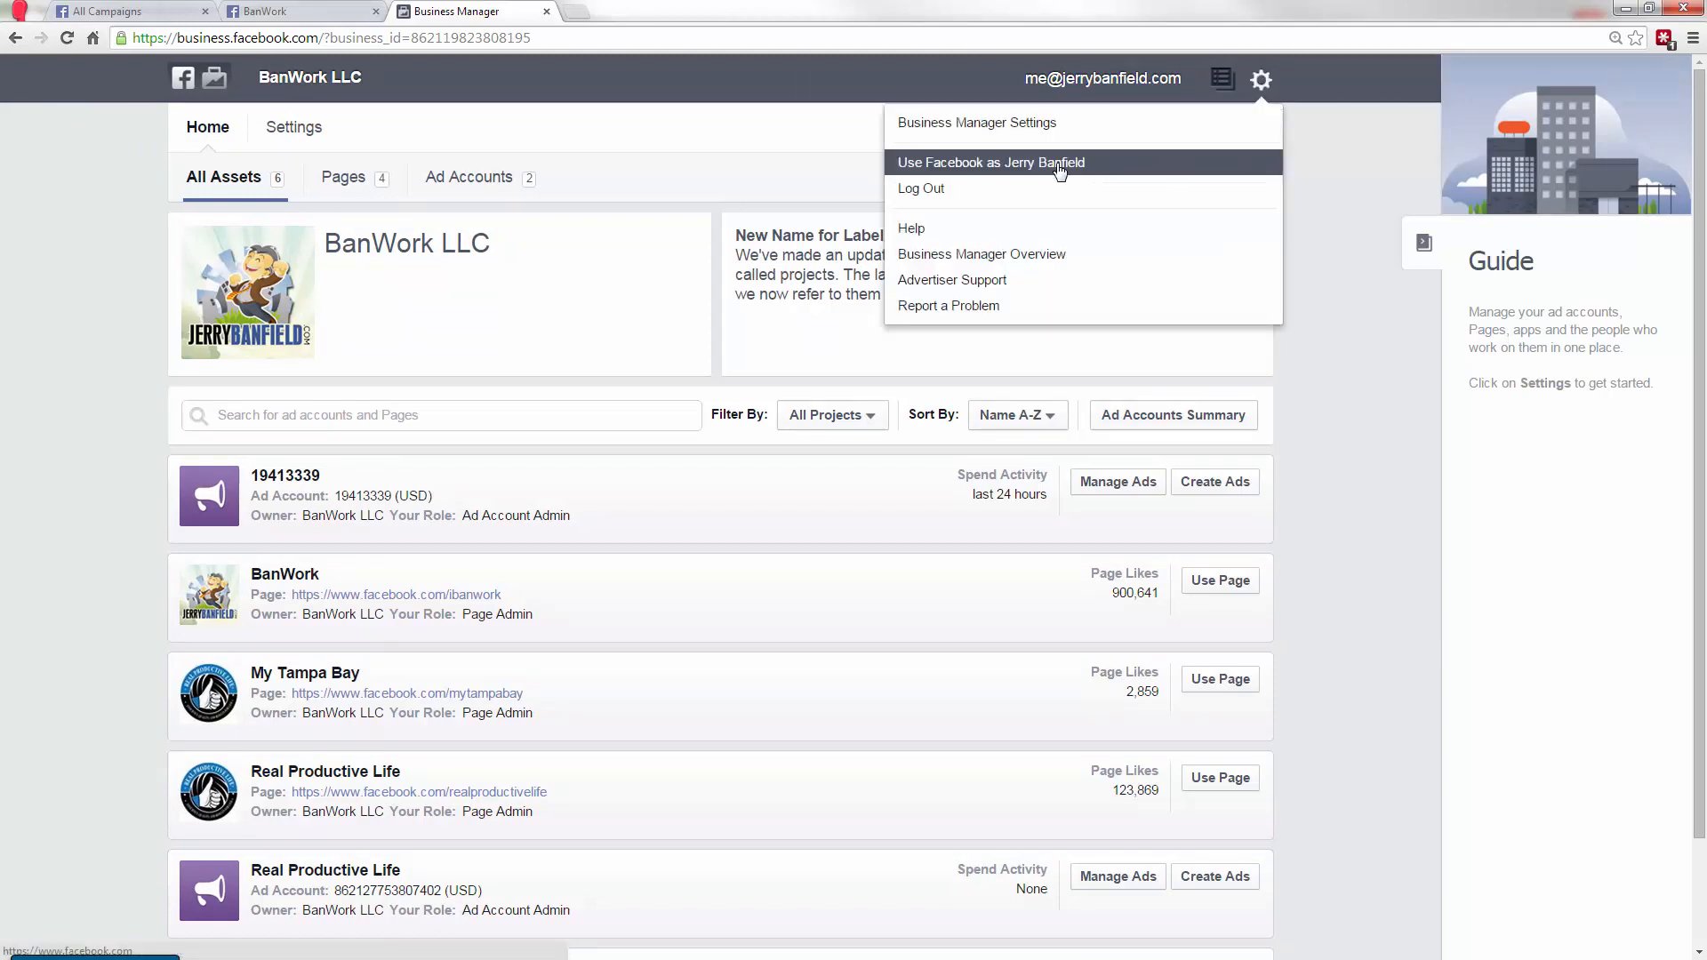
click(990, 161)
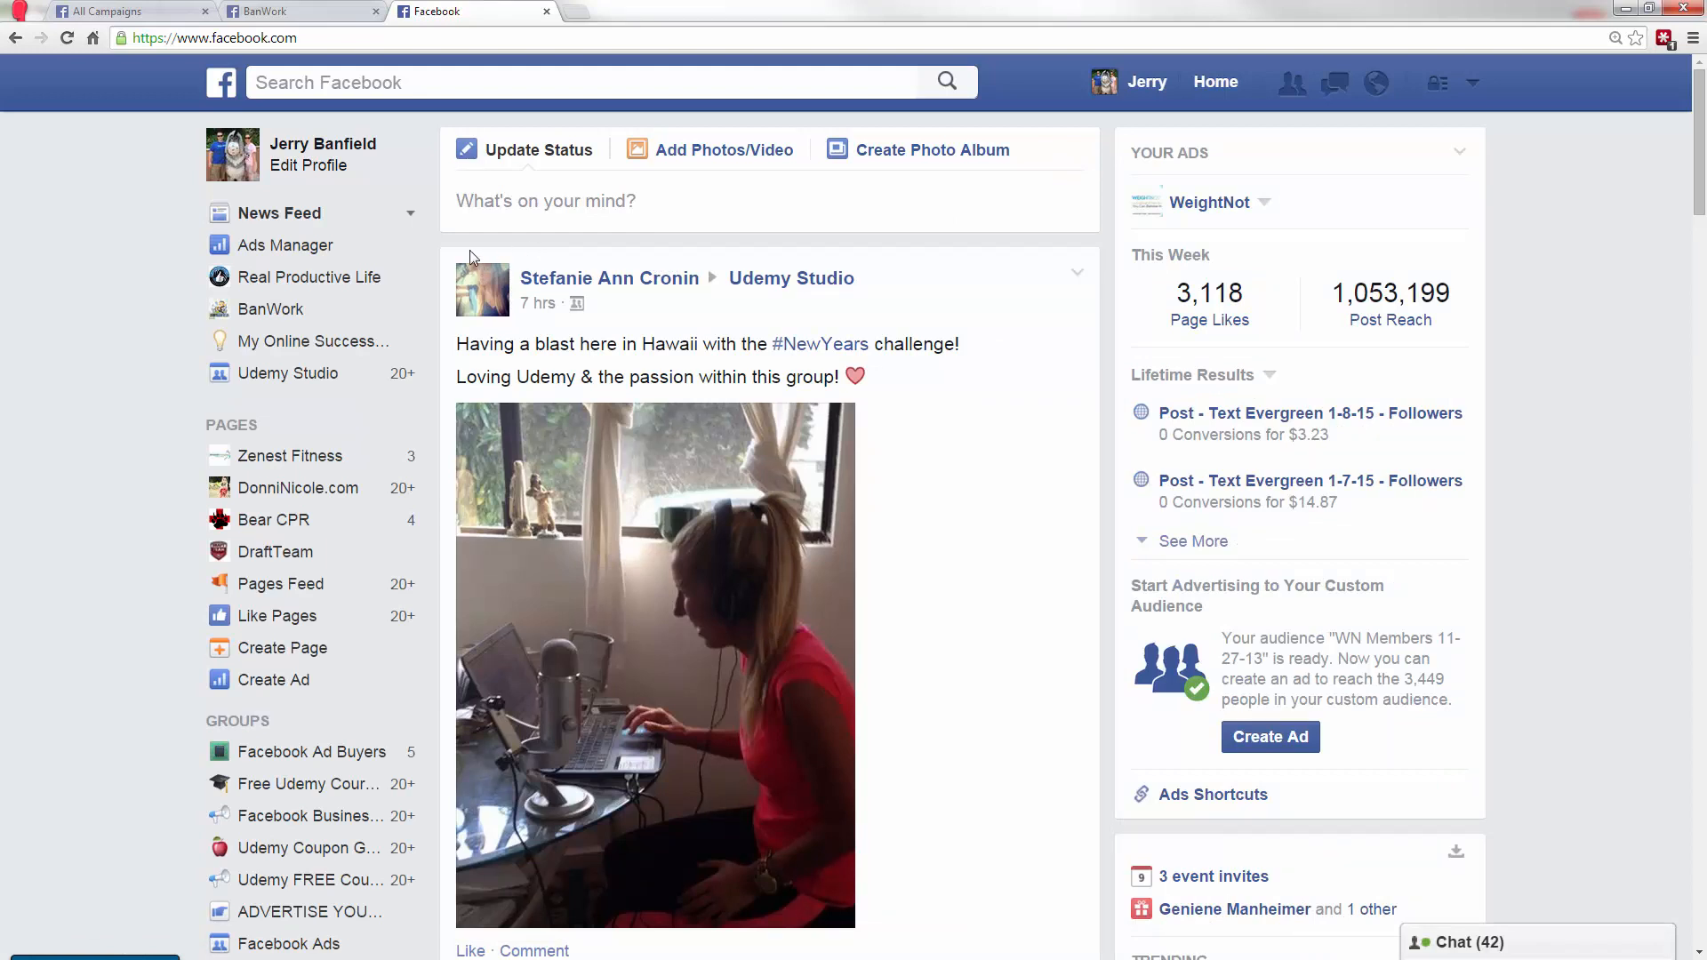
mouse_move(285, 245)
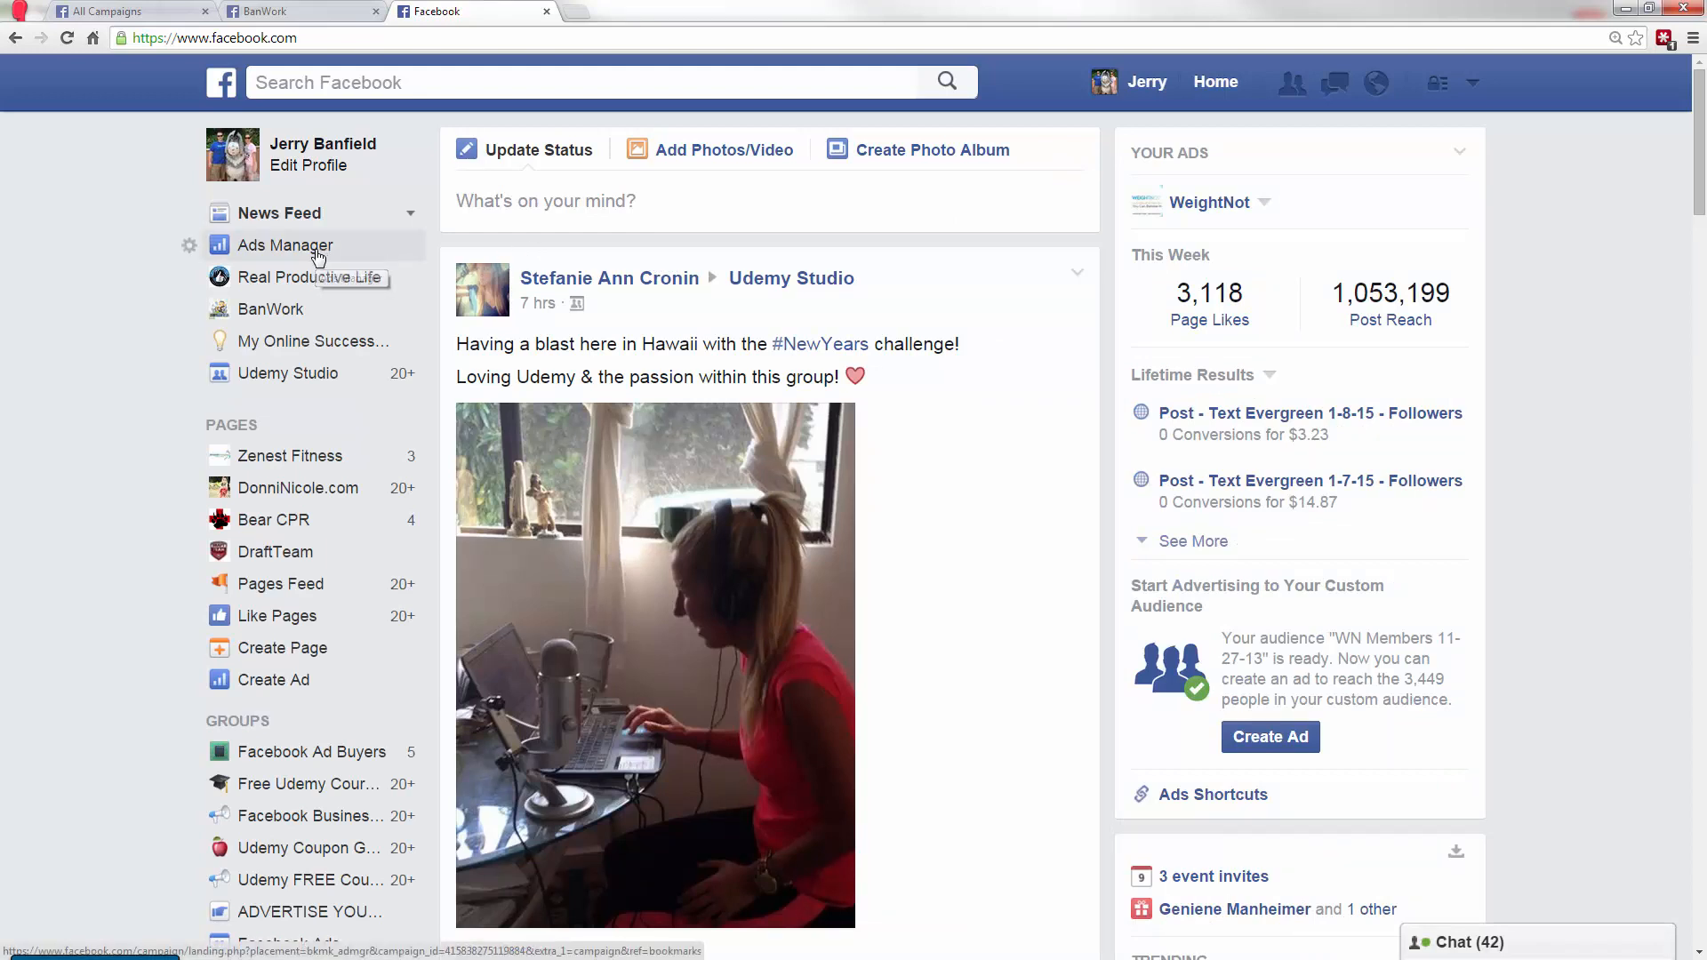
click(285, 246)
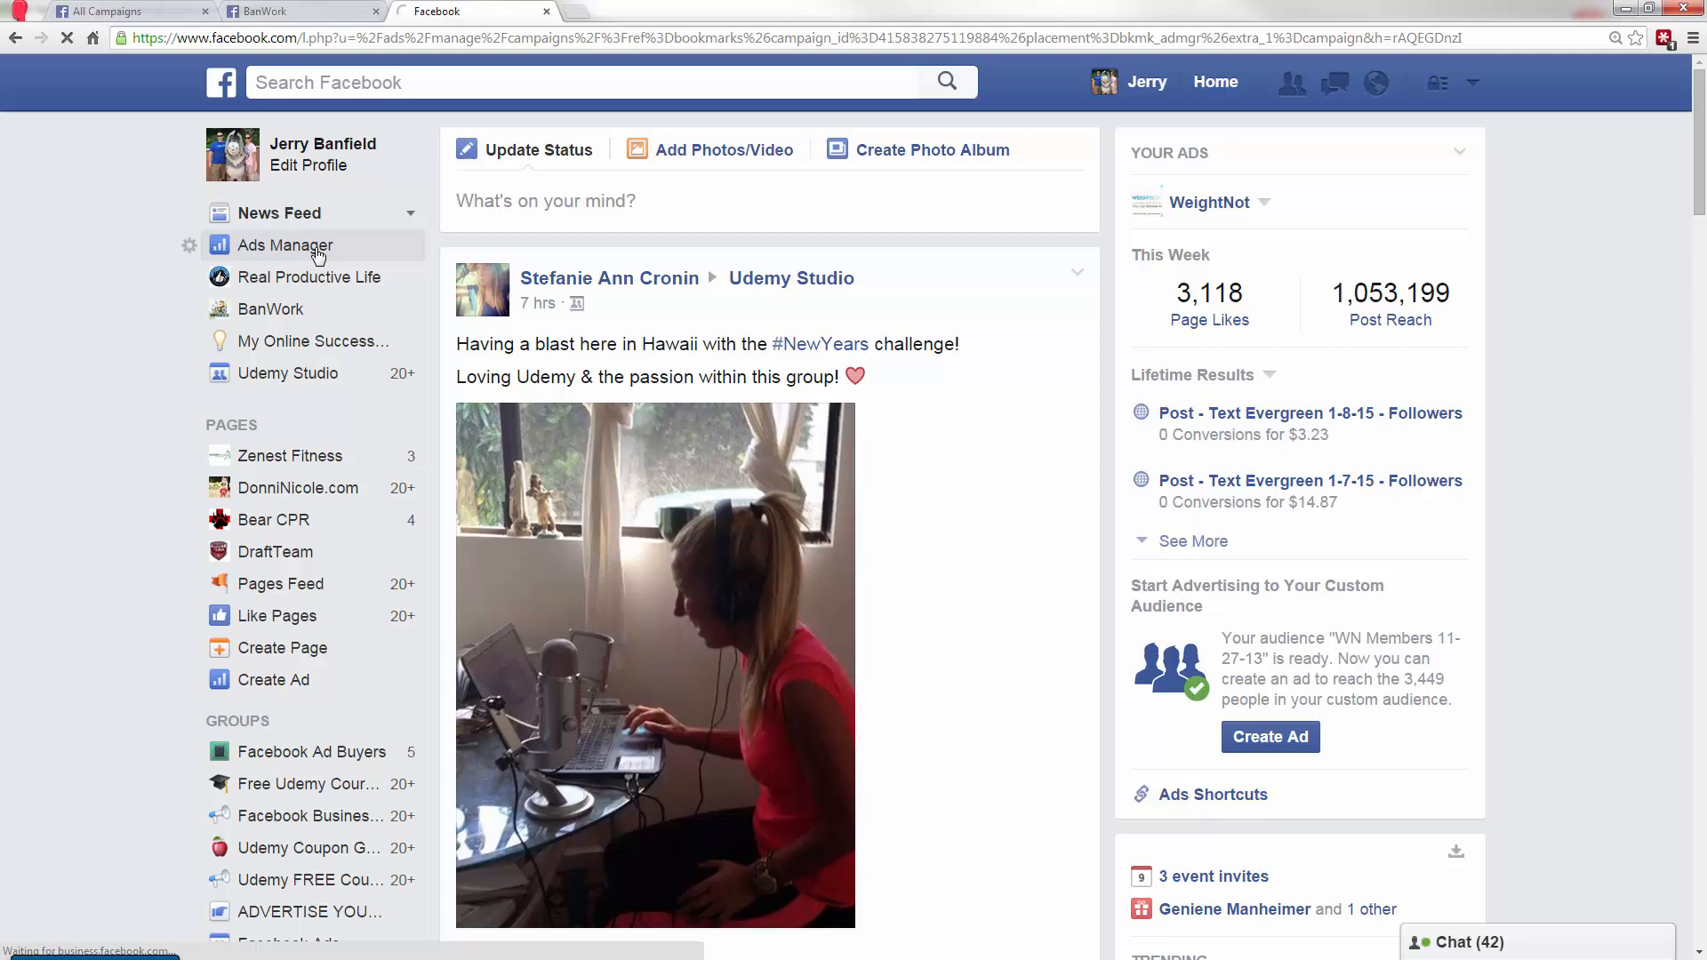
click(285, 245)
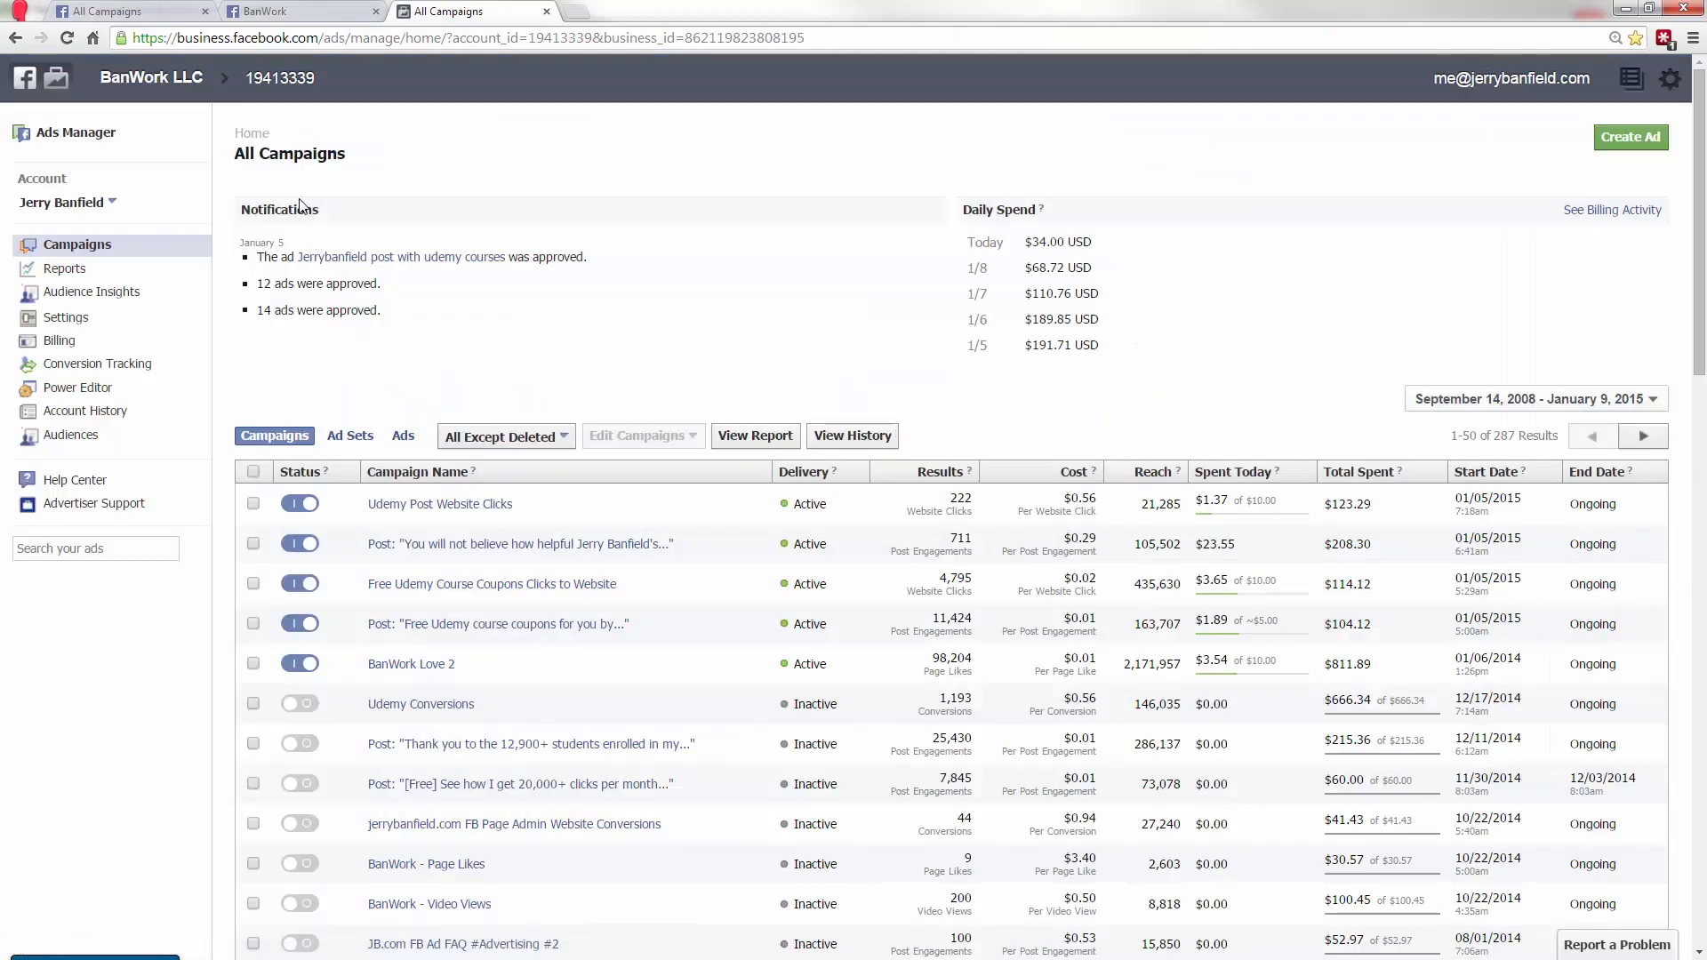
- Go back from Ads Manager to the BanWork LLC Business Manager home via its header name
click(151, 77)
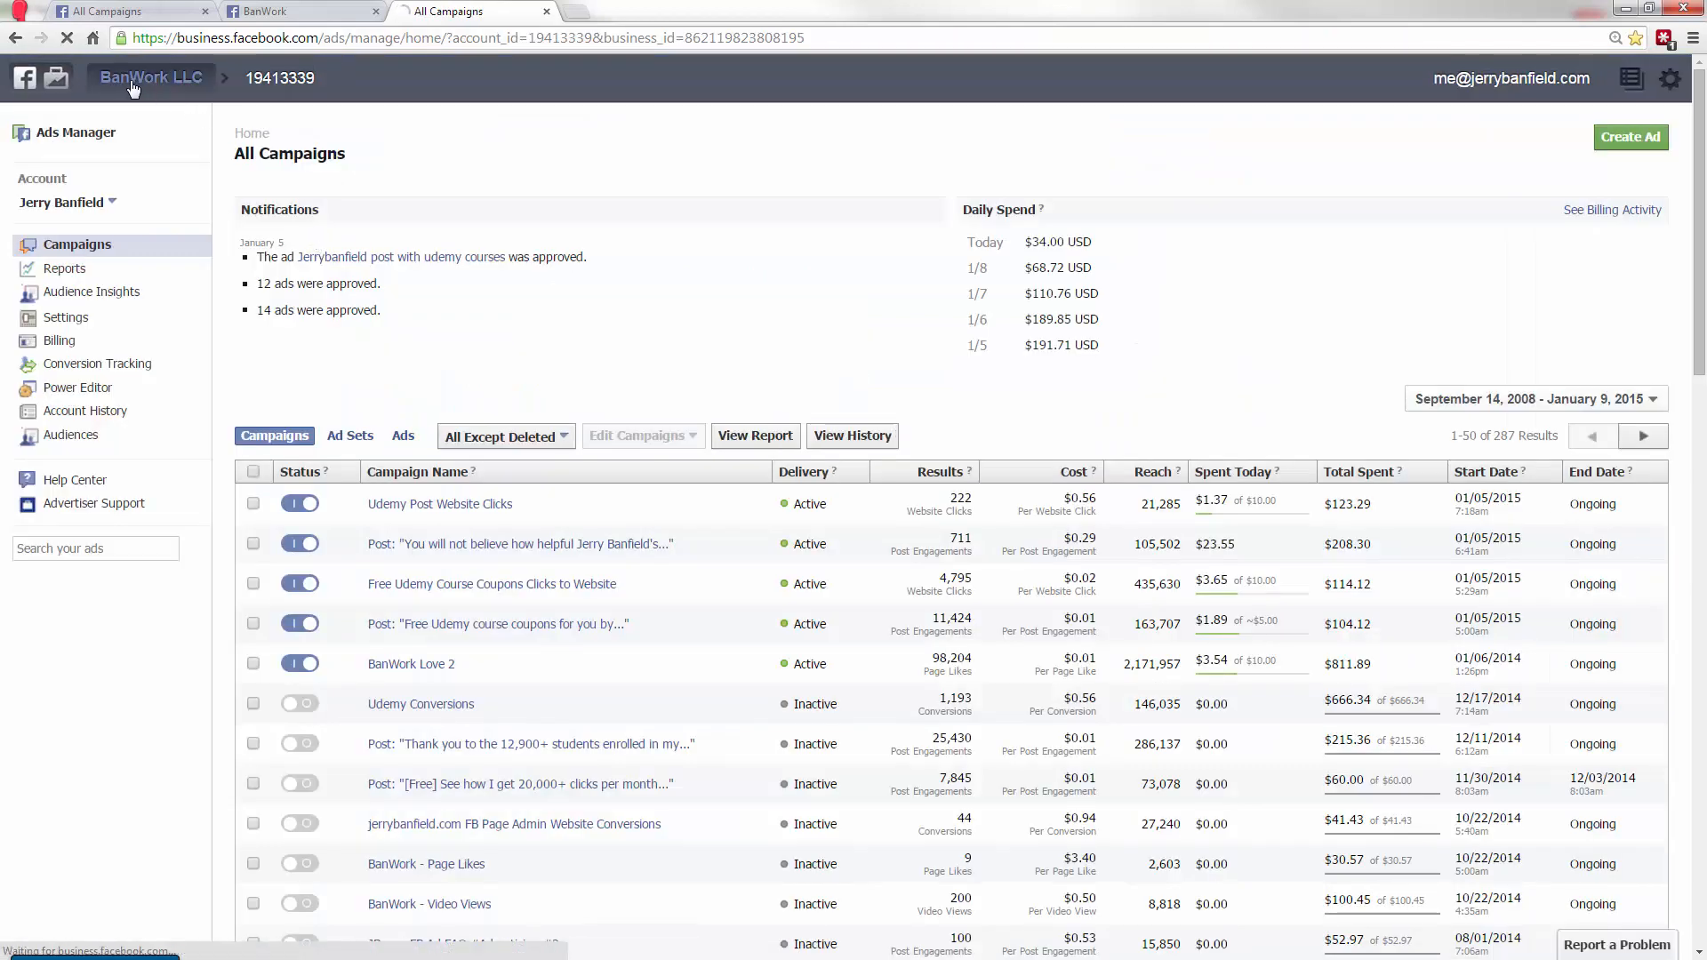
click(150, 77)
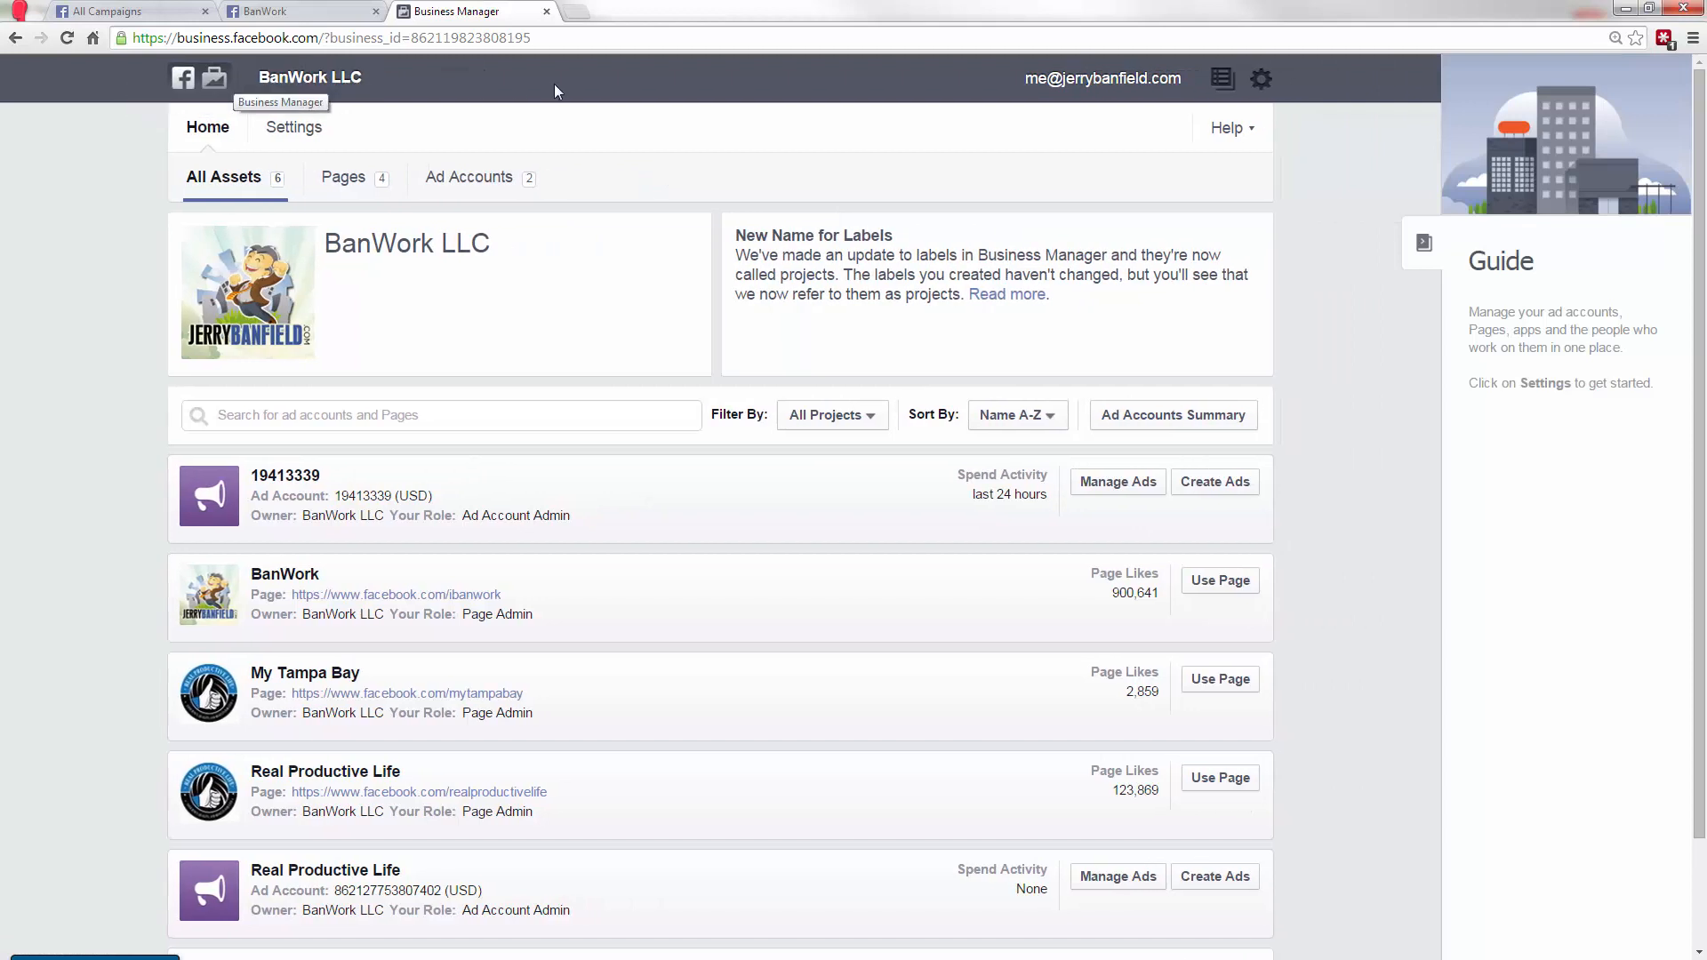
mouse_move(1071, 482)
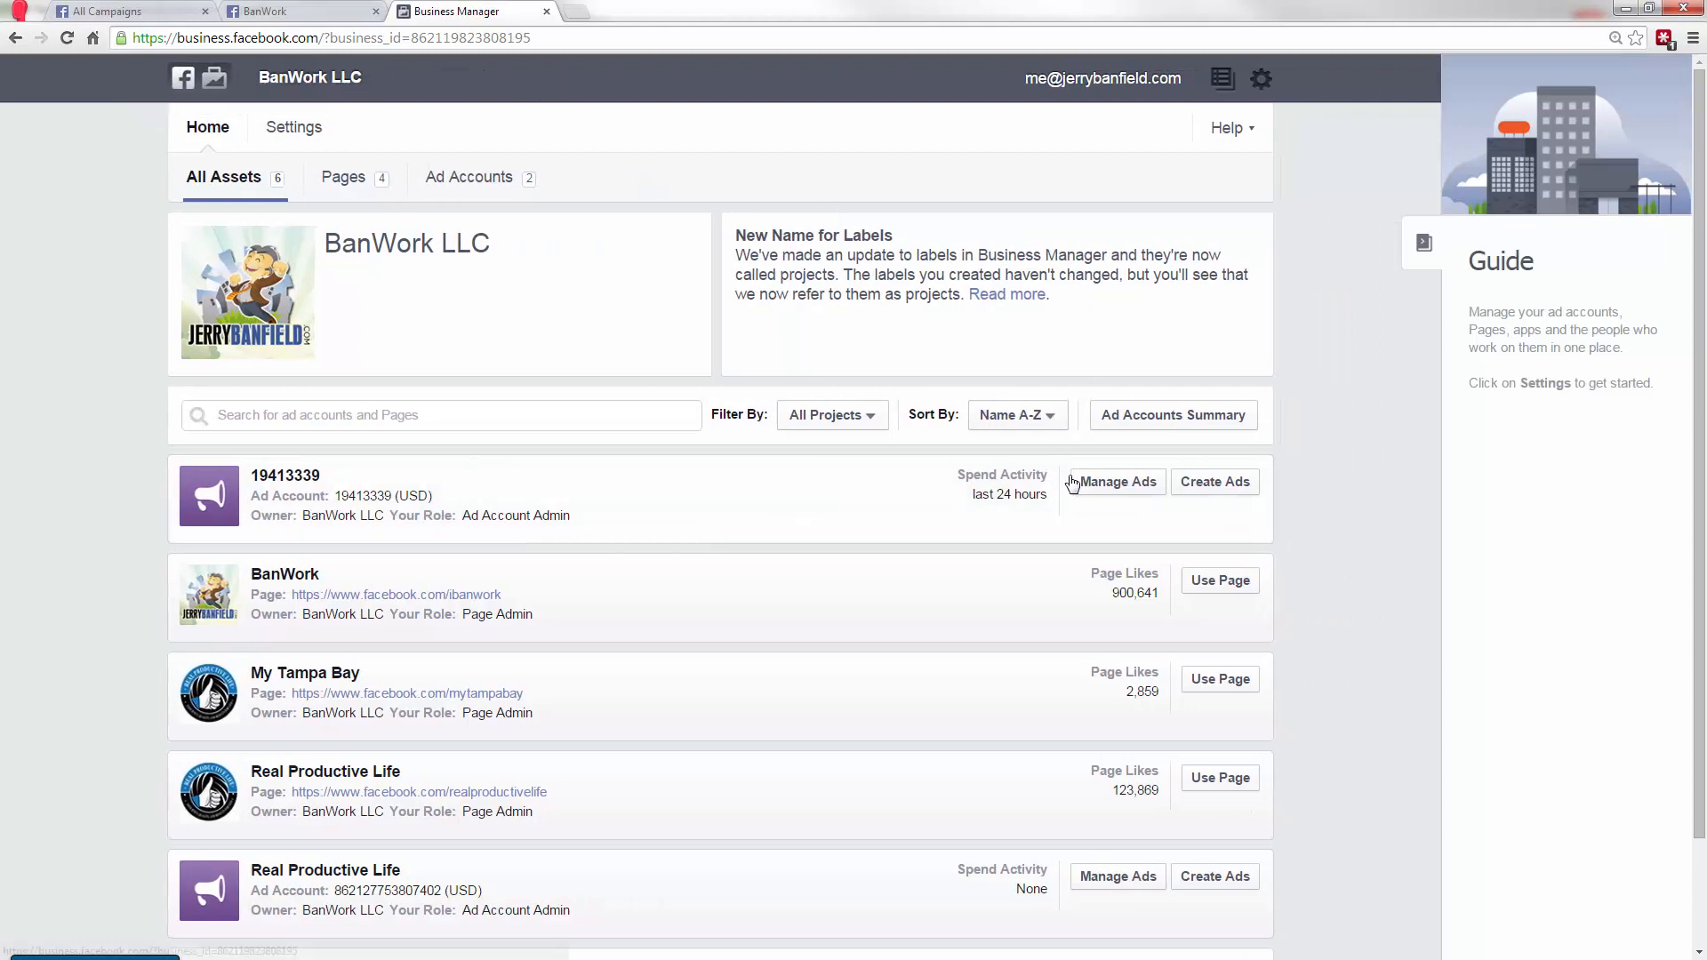
mouse_move(1636, 38)
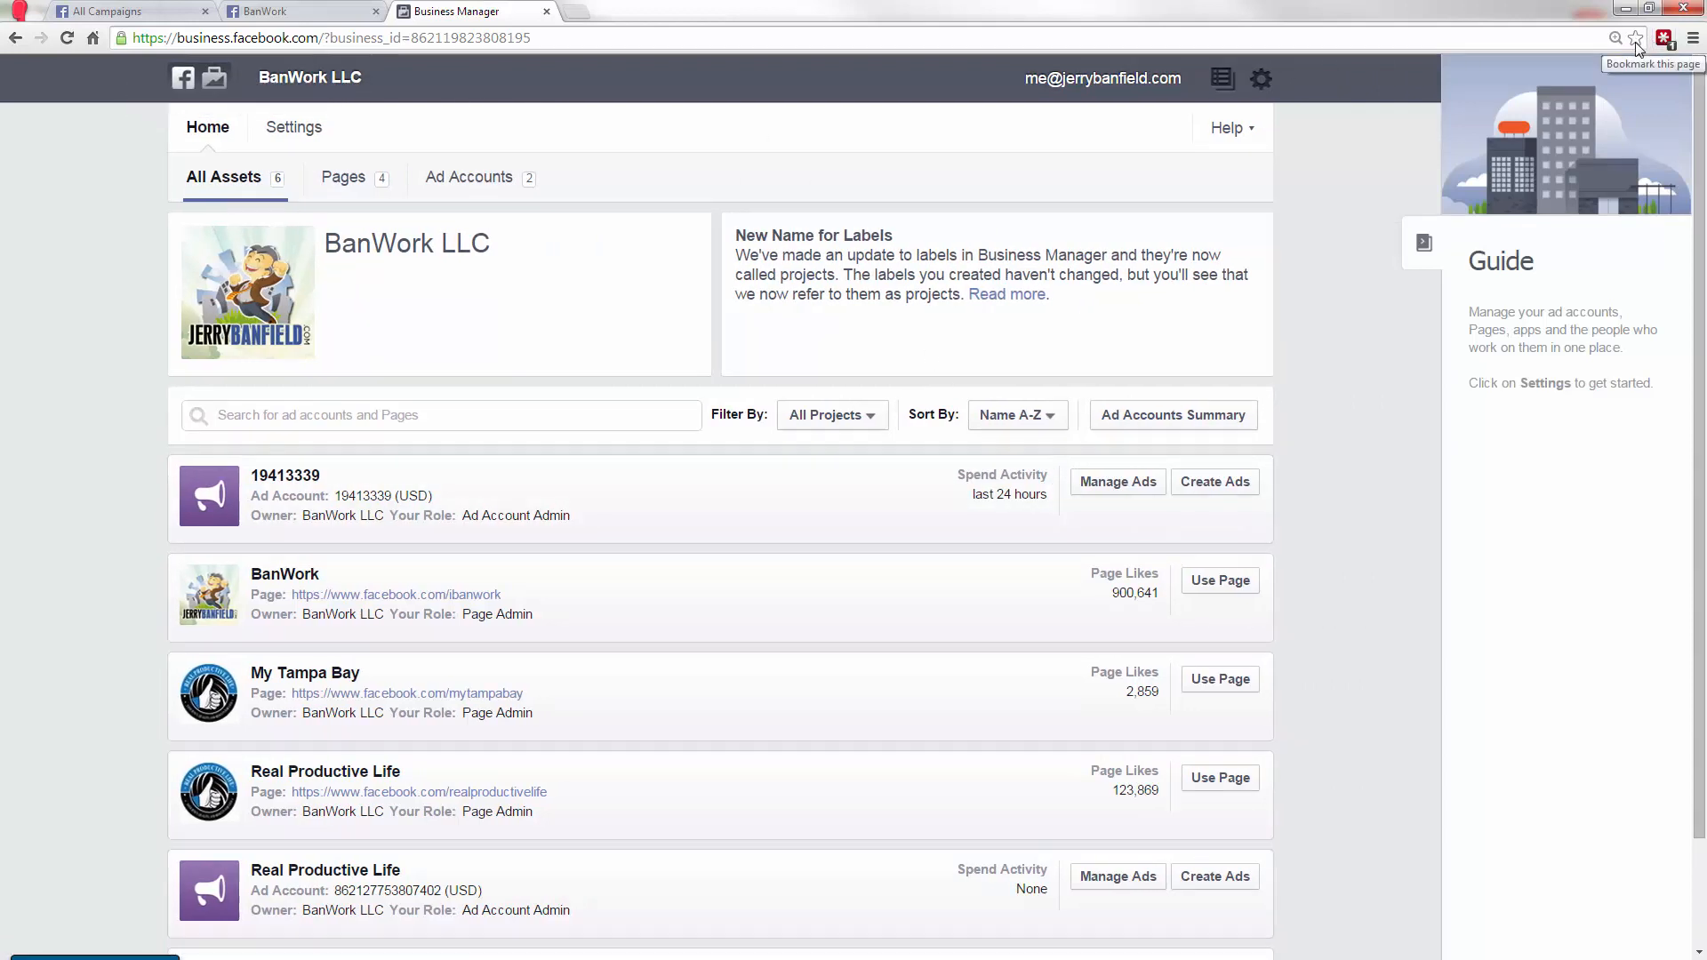
mouse_move(1600, 64)
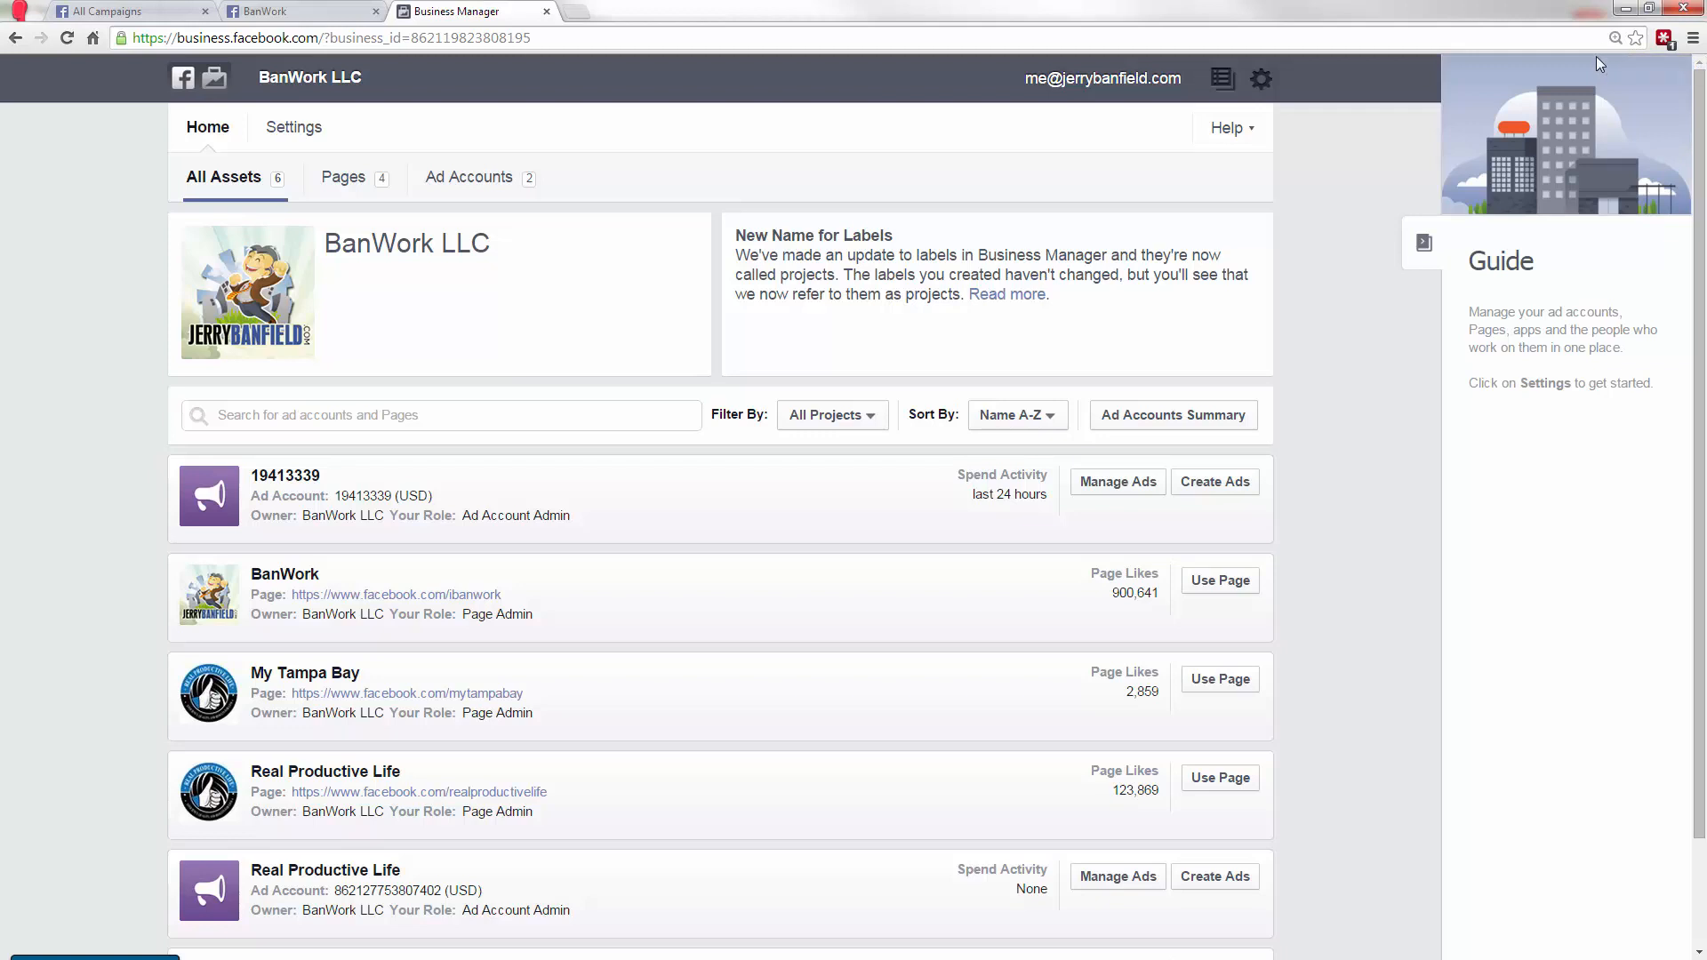